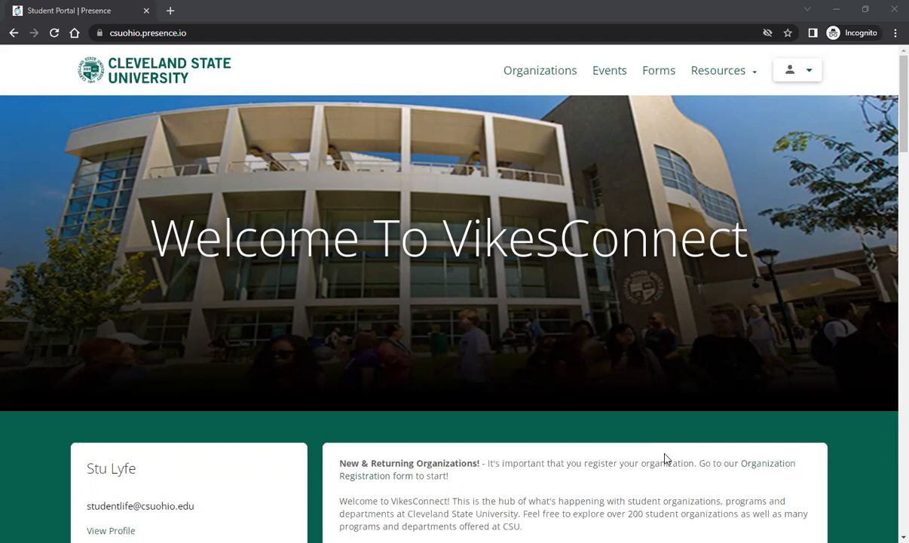
mouse_move(810, 70)
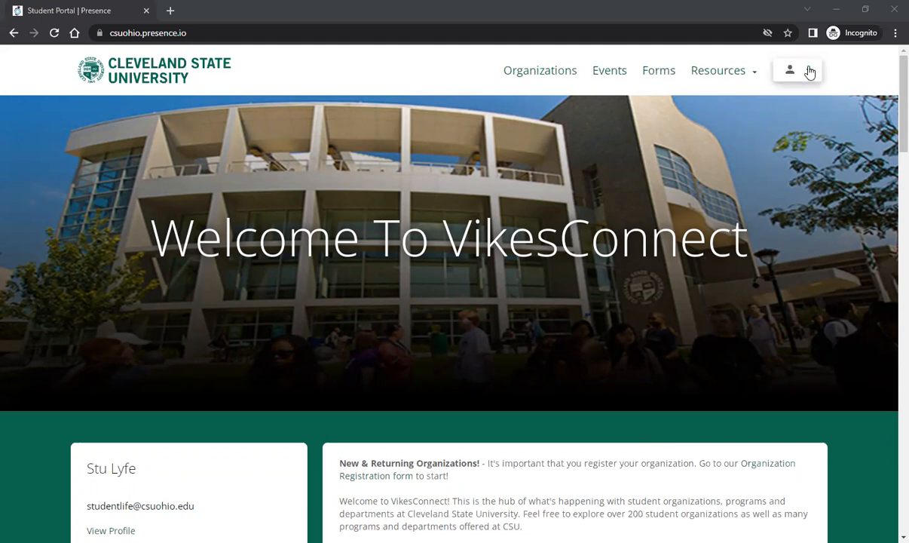
Step: Show the account menu from the portal header with Profile, Admin Dashboard, Sitemap and Logout
left_click(789, 70)
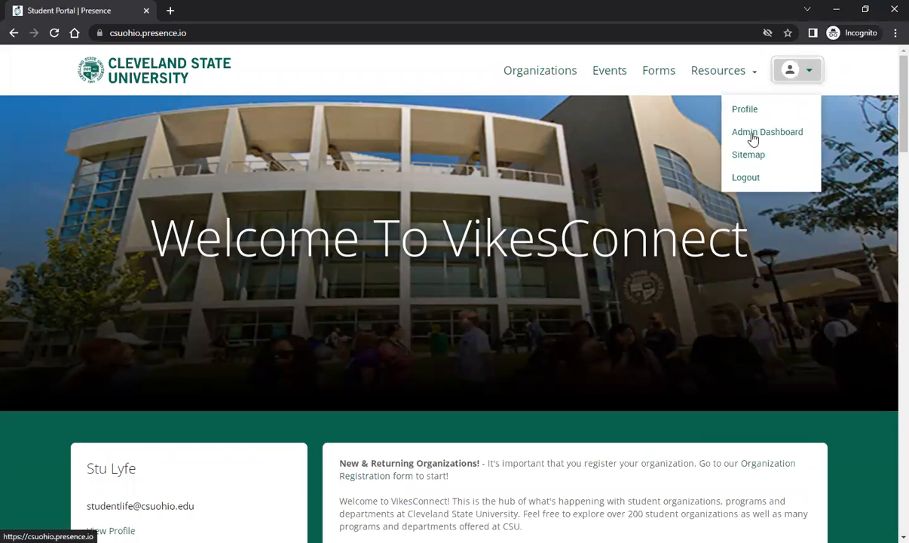
Step: Go to the Presence admin dashboard for Cleveland State University
left_click(767, 132)
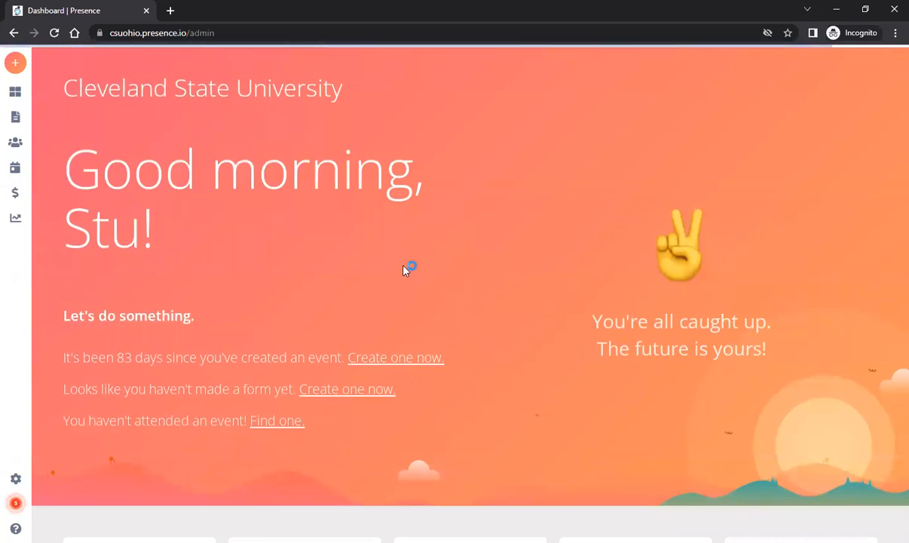
mouse_move(28, 201)
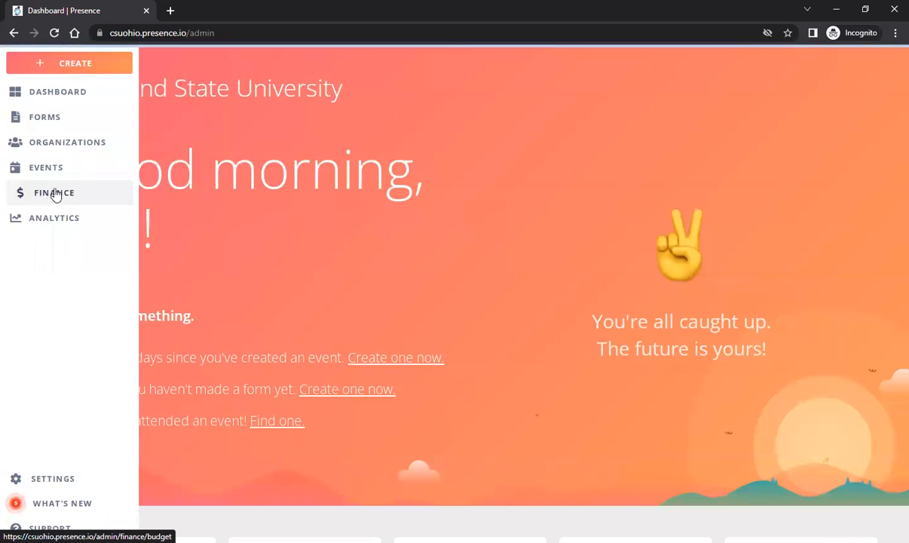
Step: Show the Finance budget overview listing the SGA budget with $107,384.95 available
left_click(54, 192)
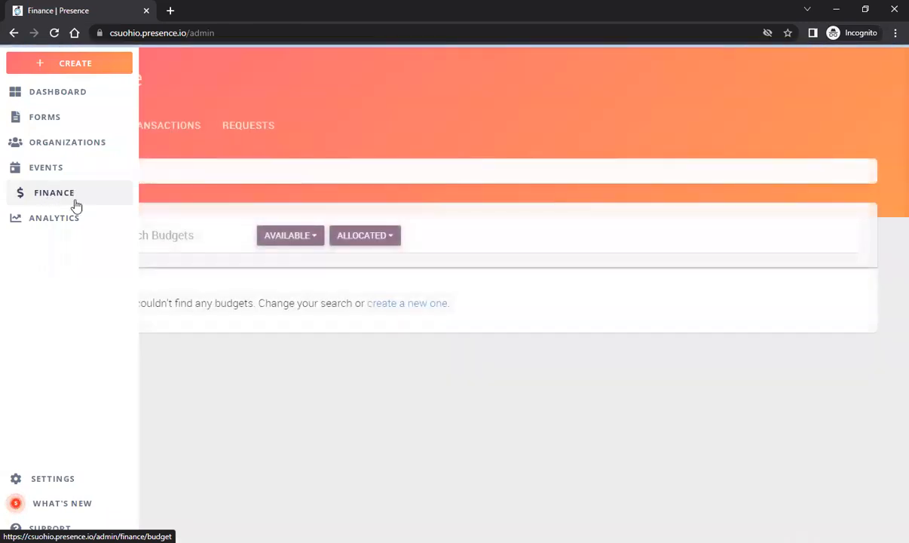
left_click(55, 192)
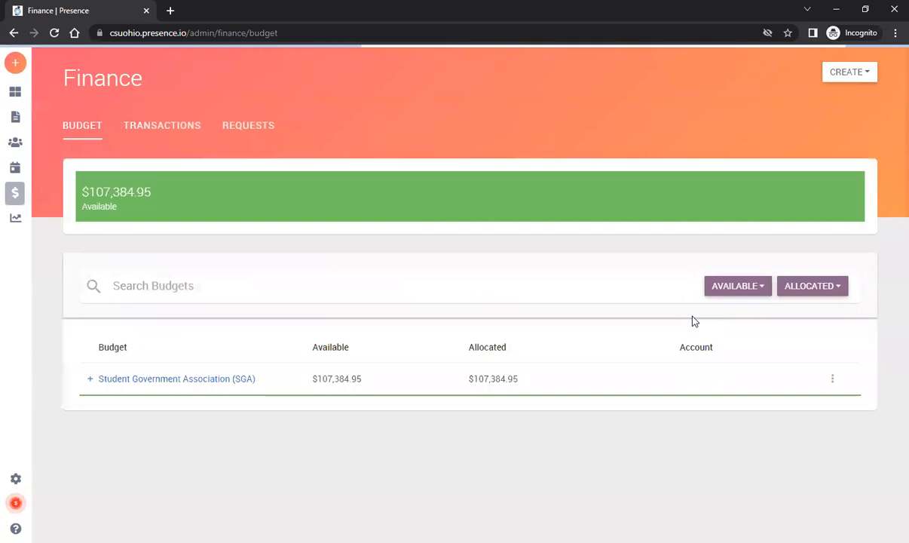
mouse_move(666, 336)
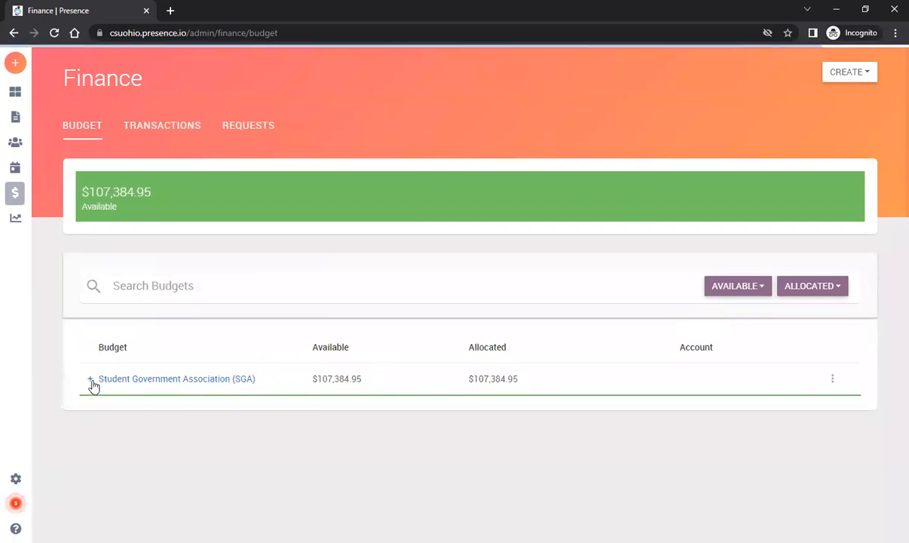
Step: Expand the SGA budget to reveal The Fake Organization sub-budget with $1,650.00
left_click(90, 379)
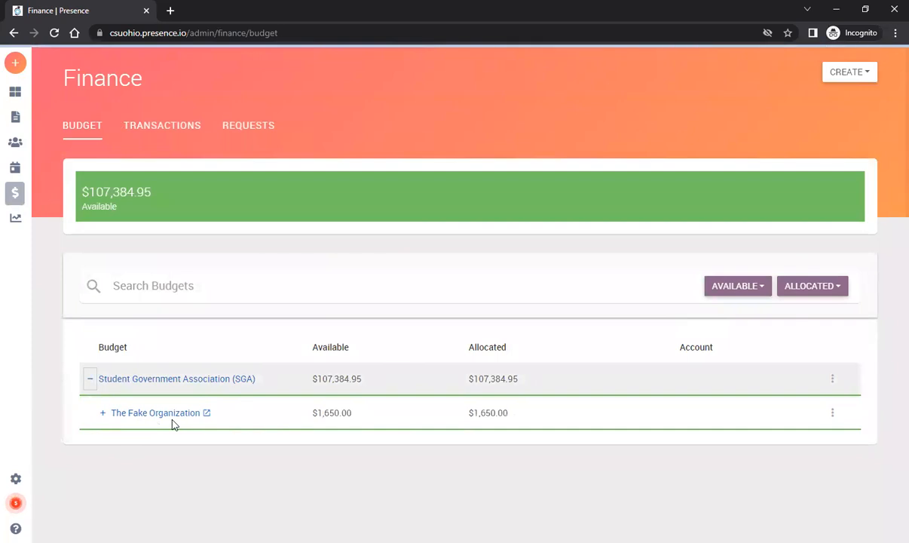
mouse_move(488, 494)
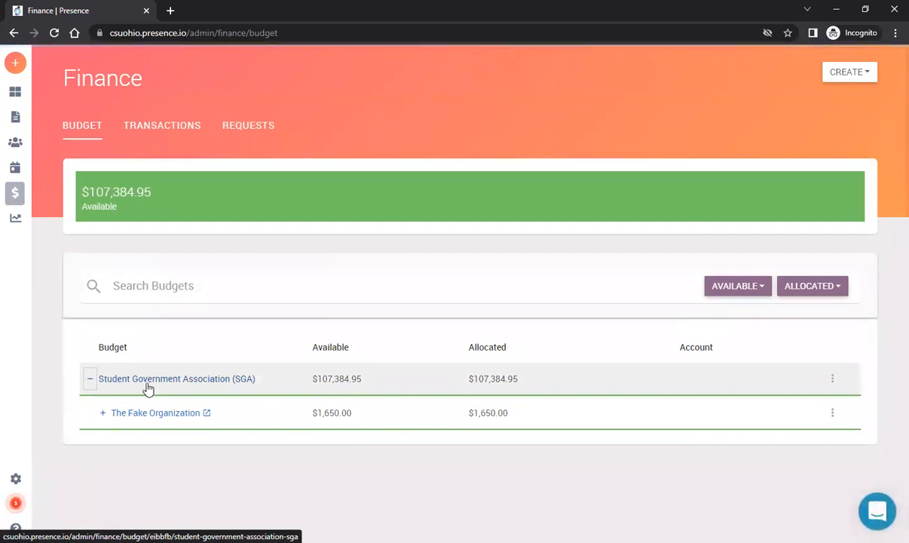
mouse_move(197, 393)
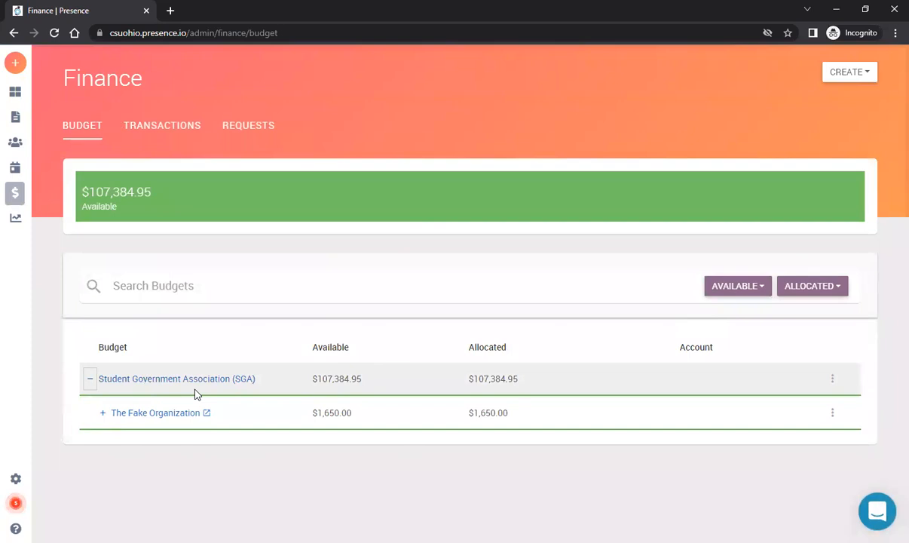
mouse_move(196, 393)
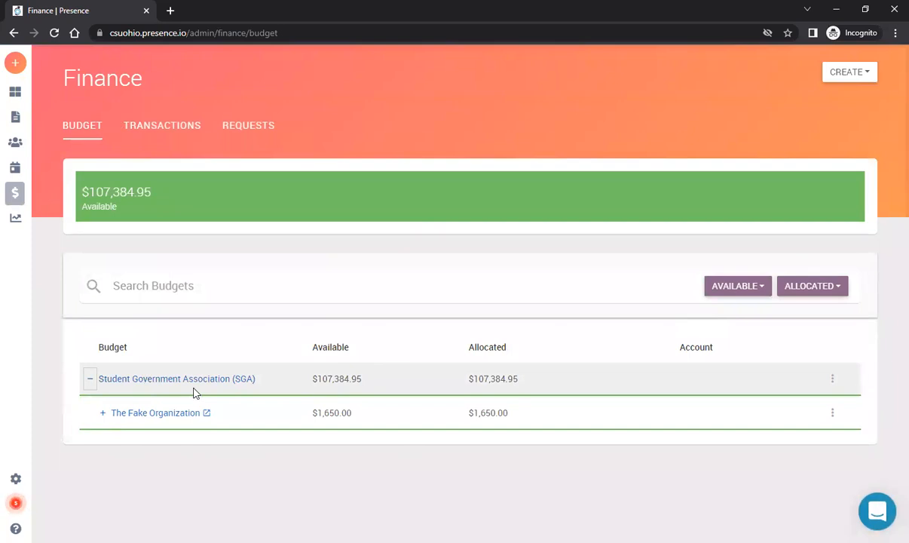
mouse_move(149, 397)
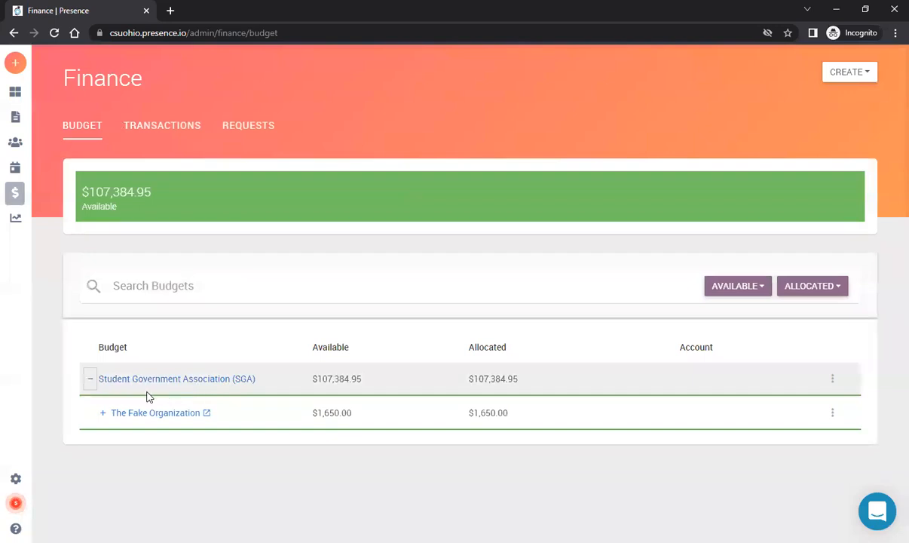
mouse_move(102, 394)
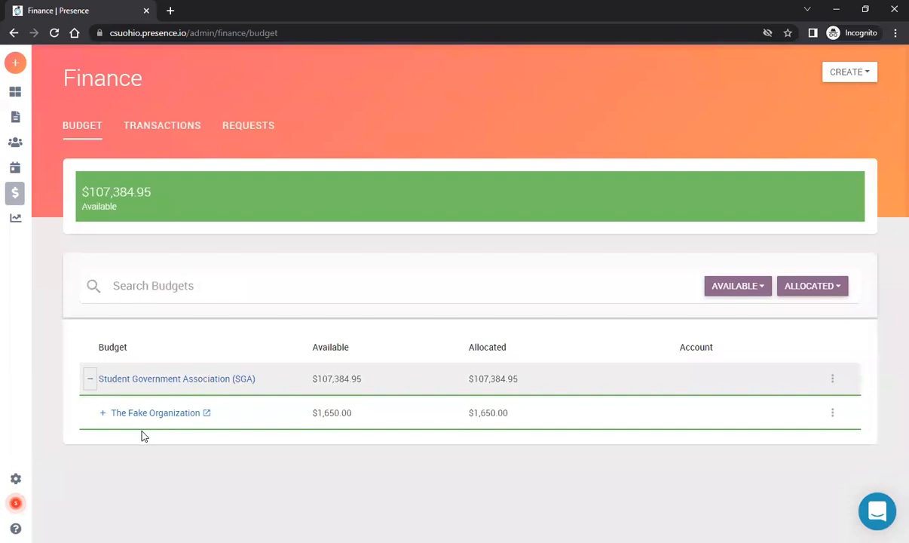
mouse_move(145, 454)
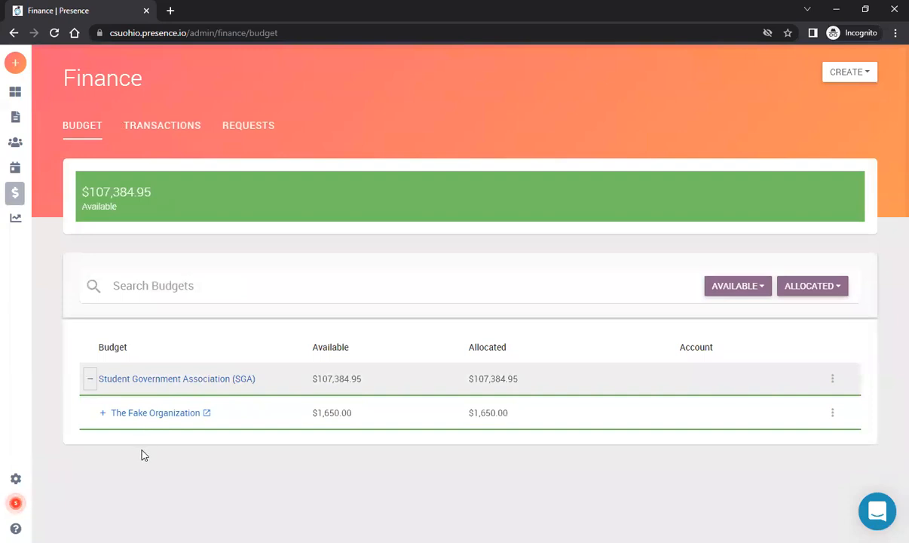
mouse_move(197, 410)
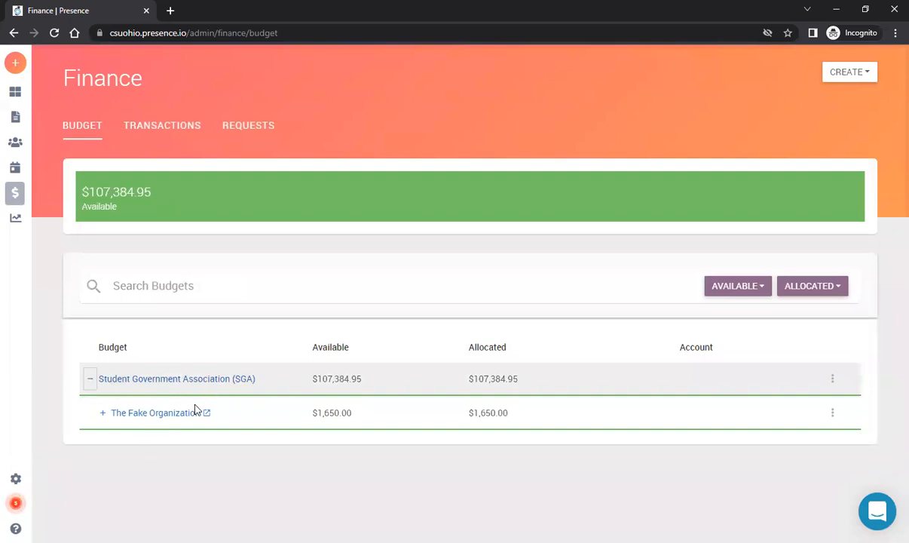
mouse_move(176, 388)
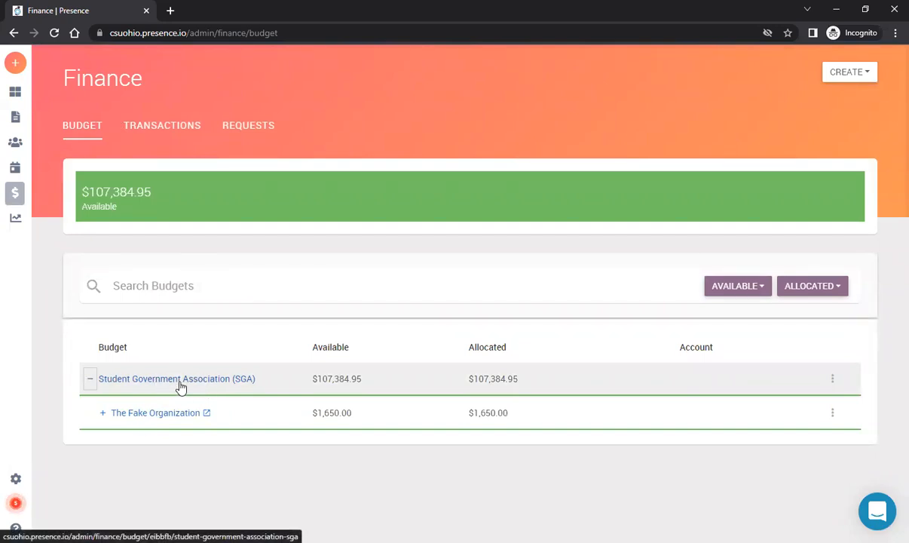
mouse_move(104, 423)
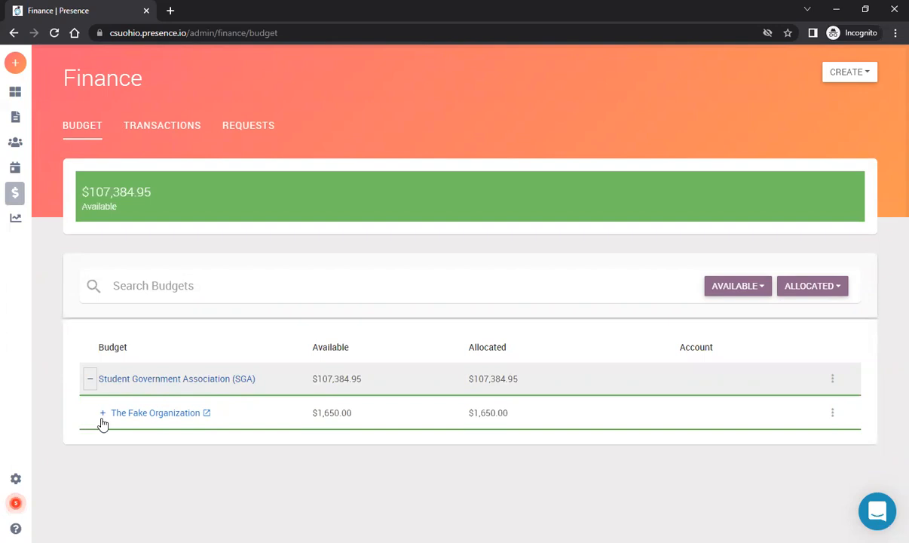
mouse_move(96, 423)
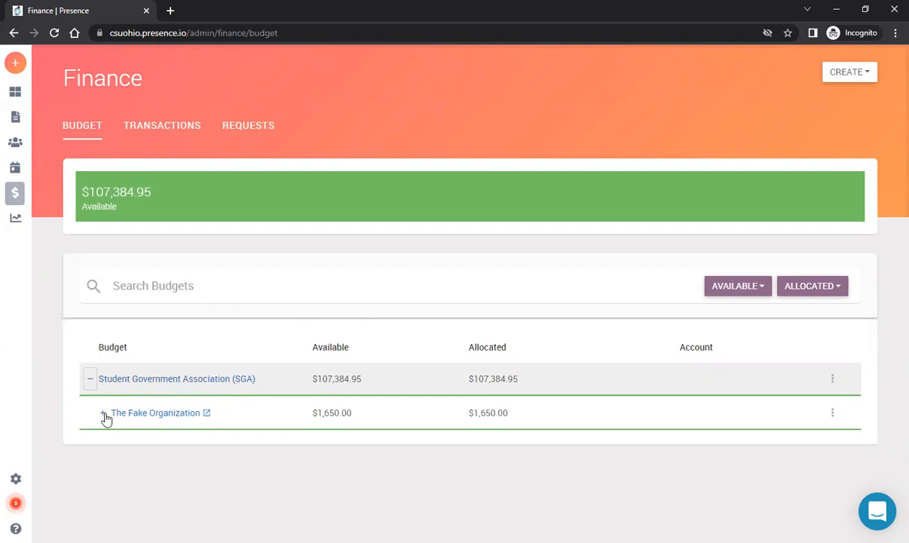
Step: Expand The Fake Organization to show its Agency Account 12345 and SGA Funding of $1,650.00
left_click(103, 413)
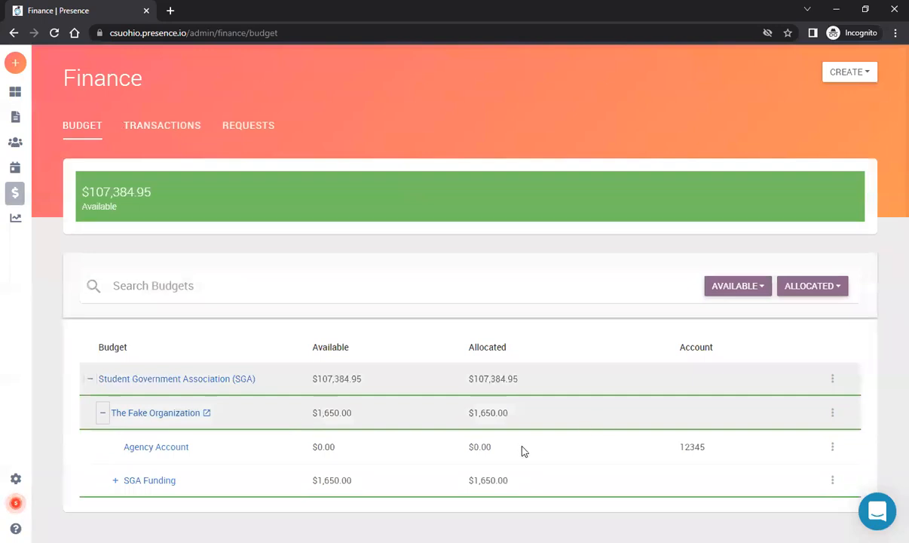
mouse_move(185, 447)
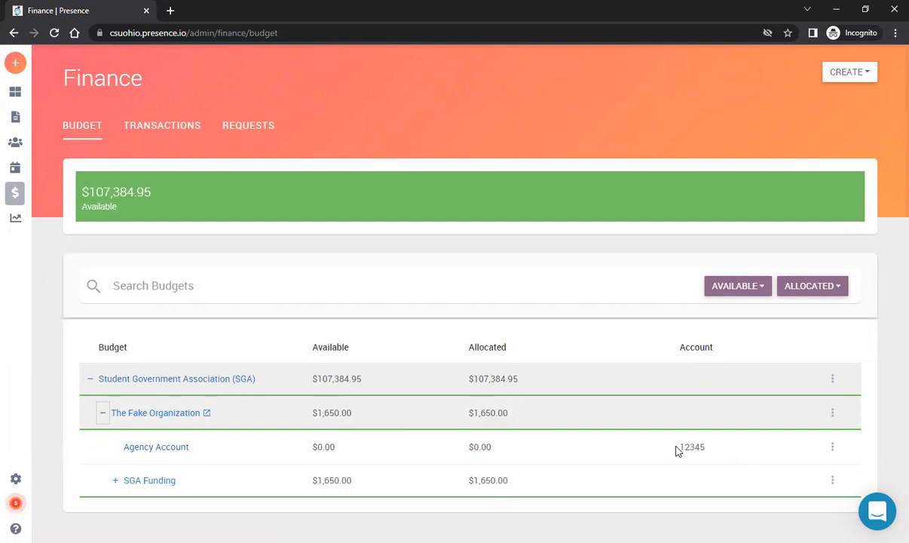
double_click(692, 446)
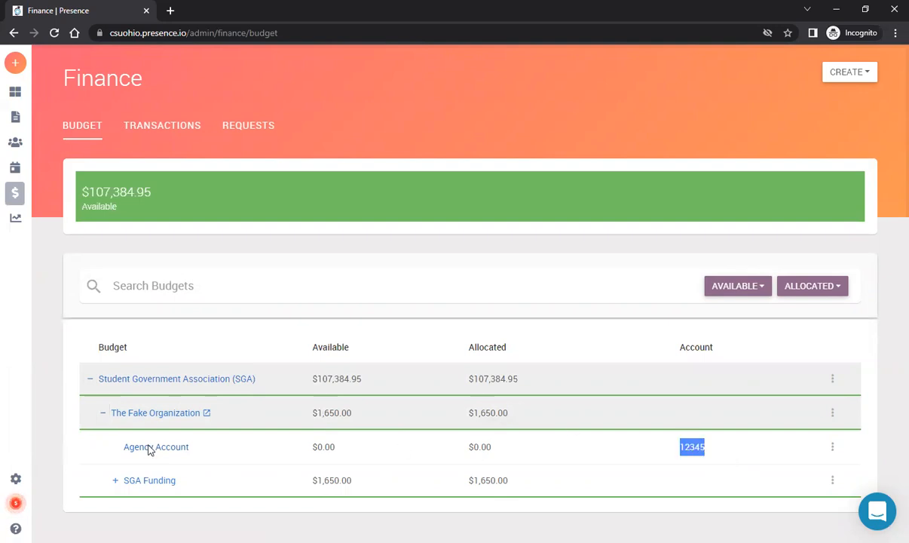
mouse_move(116, 484)
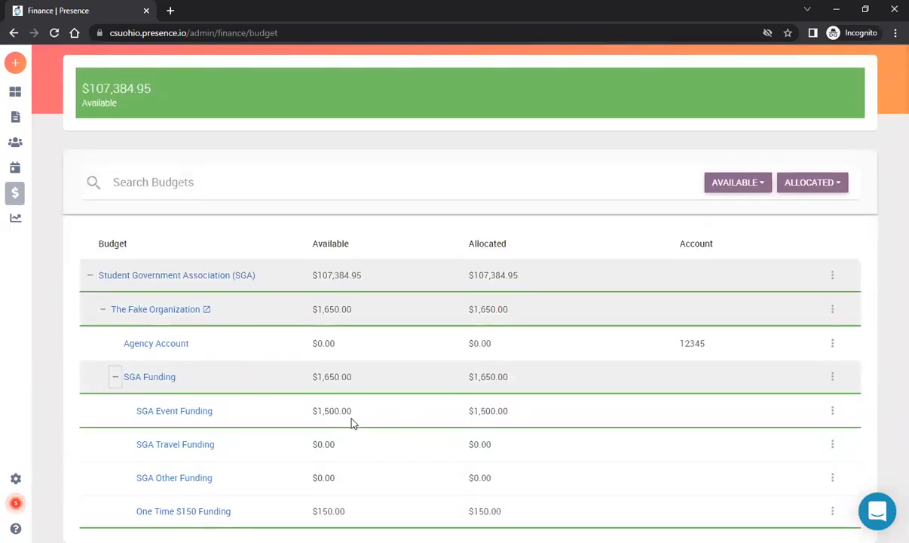
mouse_move(350, 415)
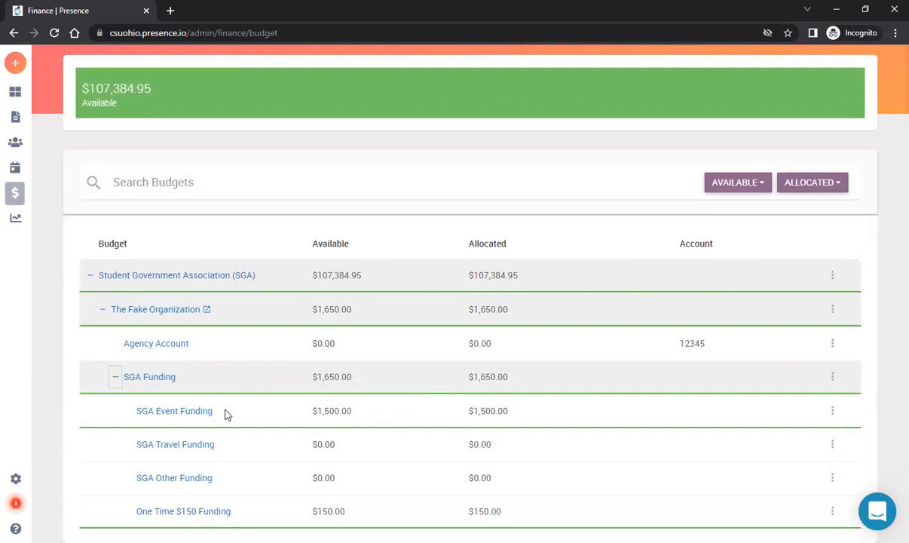
mouse_move(252, 515)
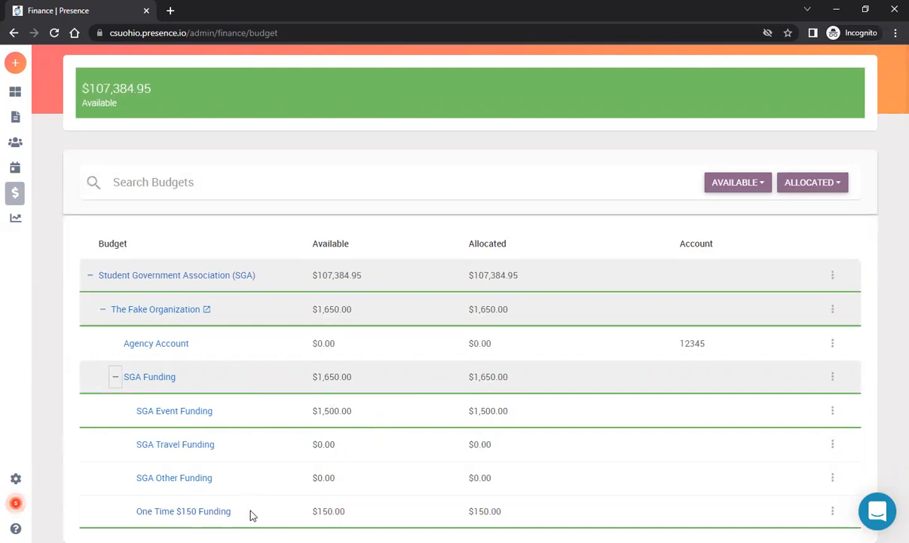
mouse_move(202, 430)
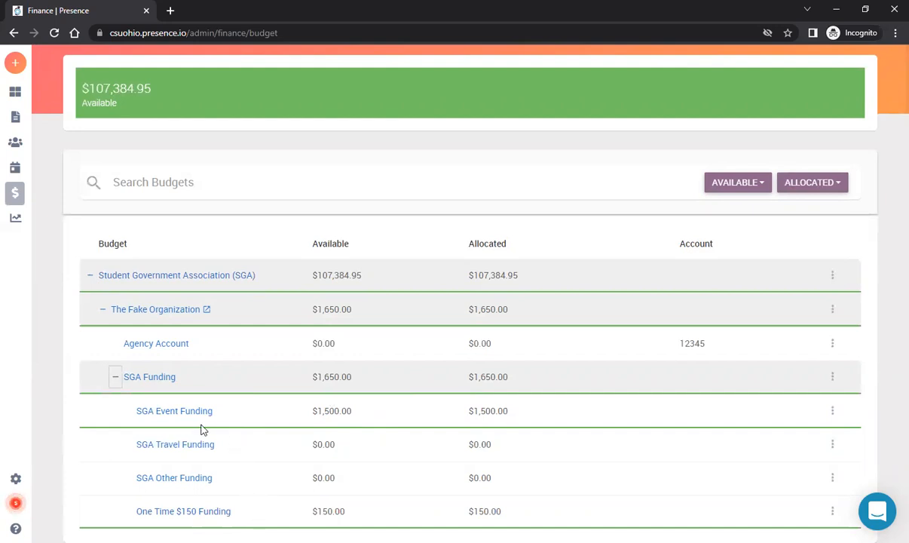
mouse_move(143, 422)
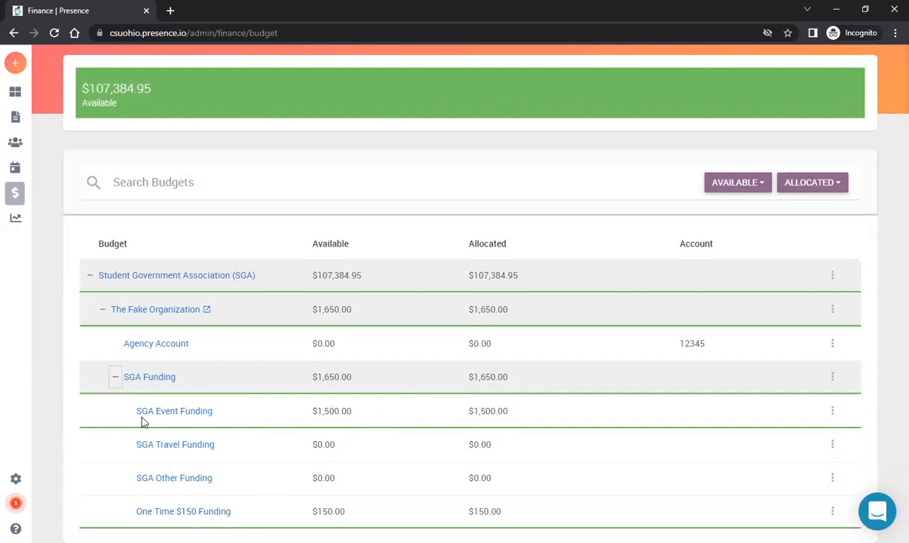
mouse_move(190, 421)
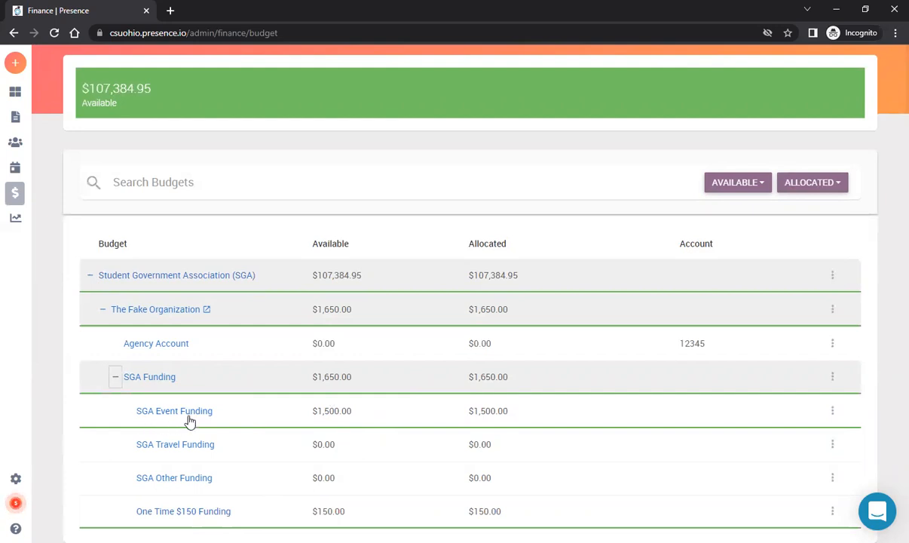
mouse_move(337, 393)
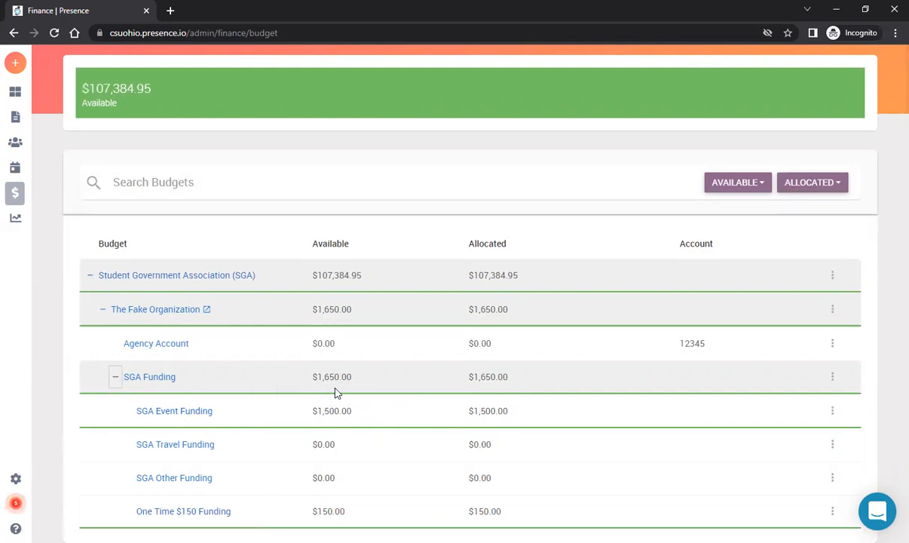
mouse_move(299, 414)
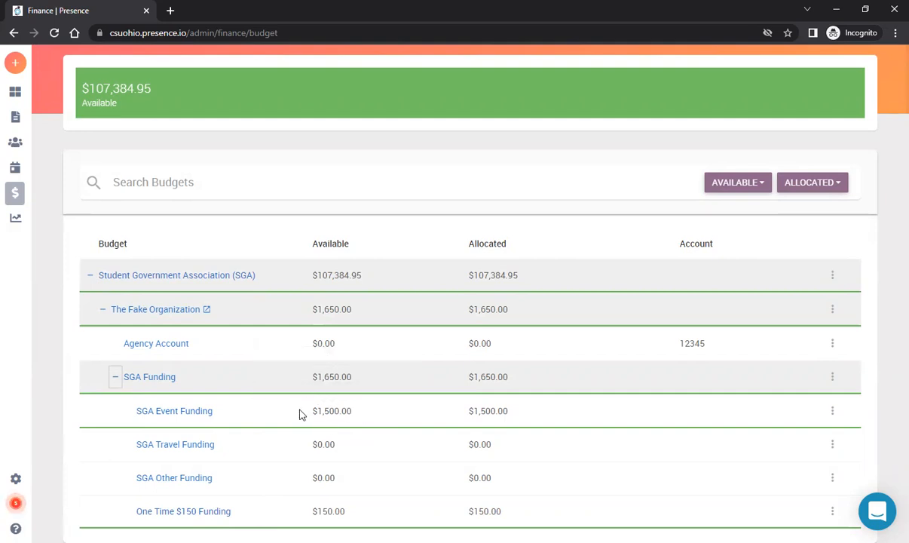
mouse_move(324, 444)
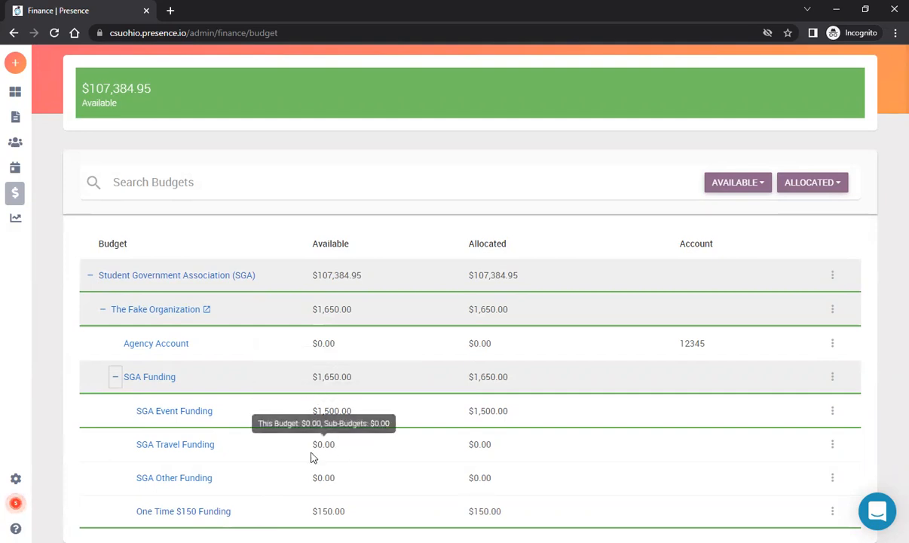
mouse_move(322, 437)
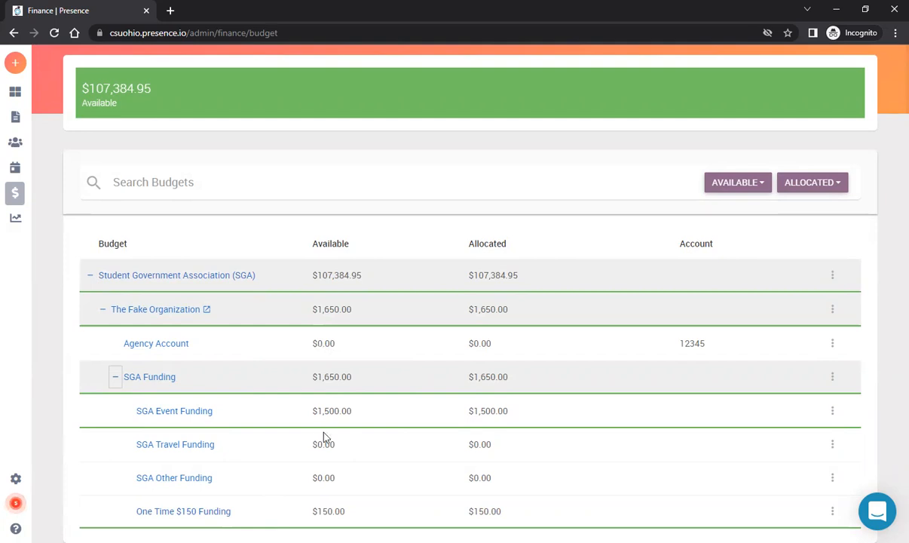
mouse_move(324, 477)
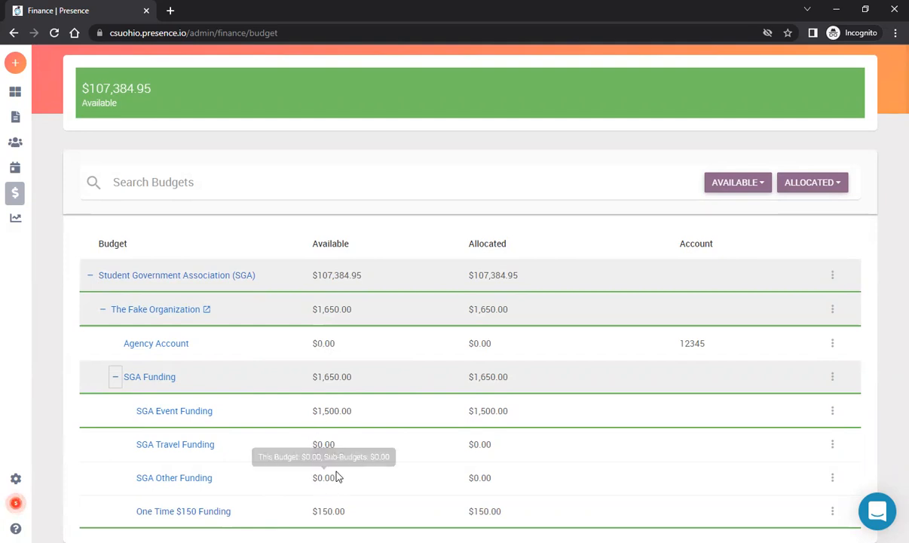
mouse_move(336, 502)
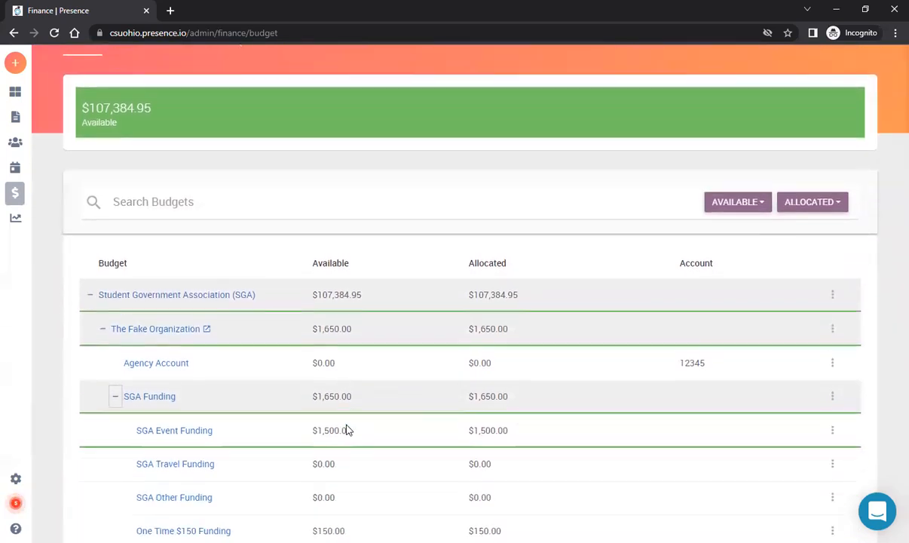
scroll("down", 3)
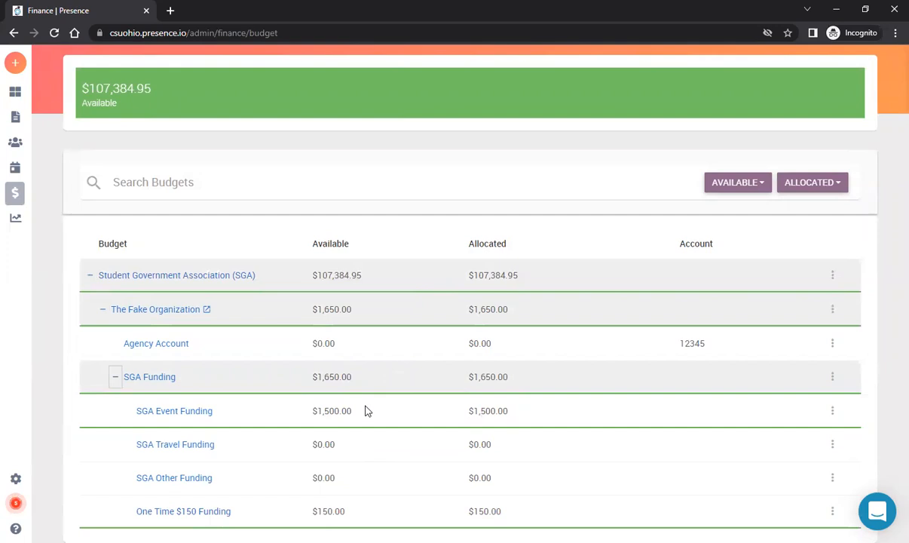
mouse_move(356, 368)
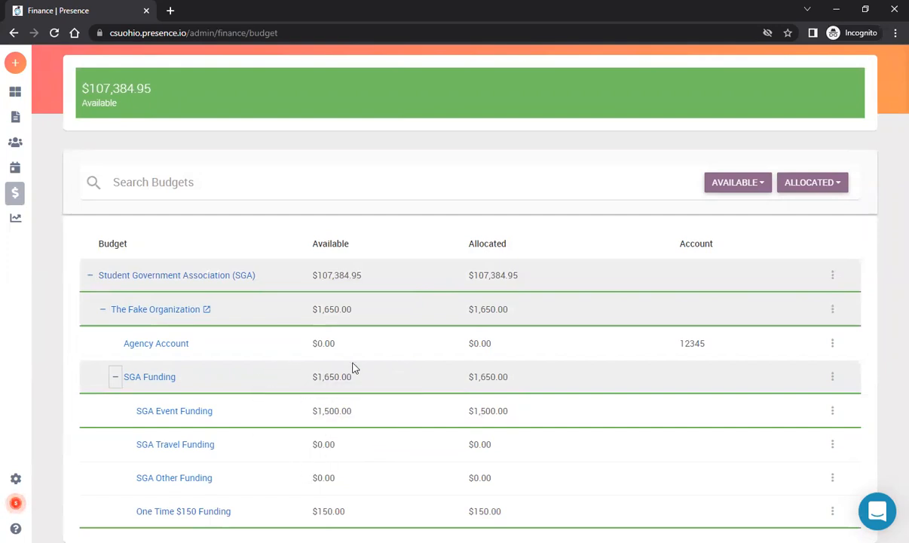
mouse_move(497, 370)
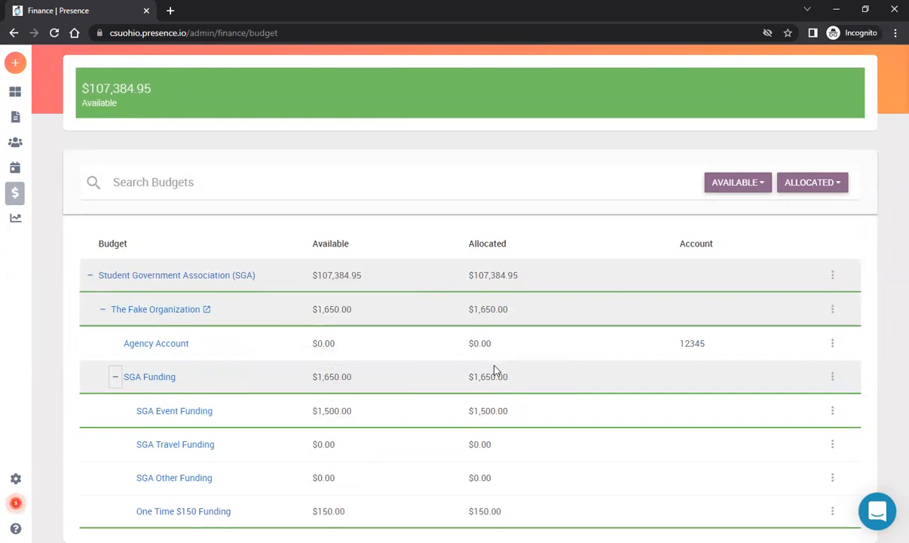
mouse_move(488, 376)
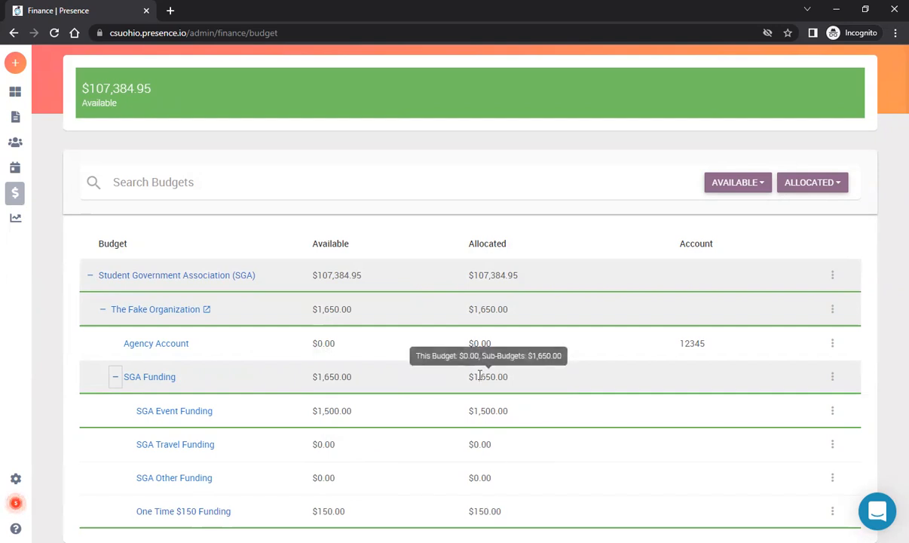
mouse_move(507, 377)
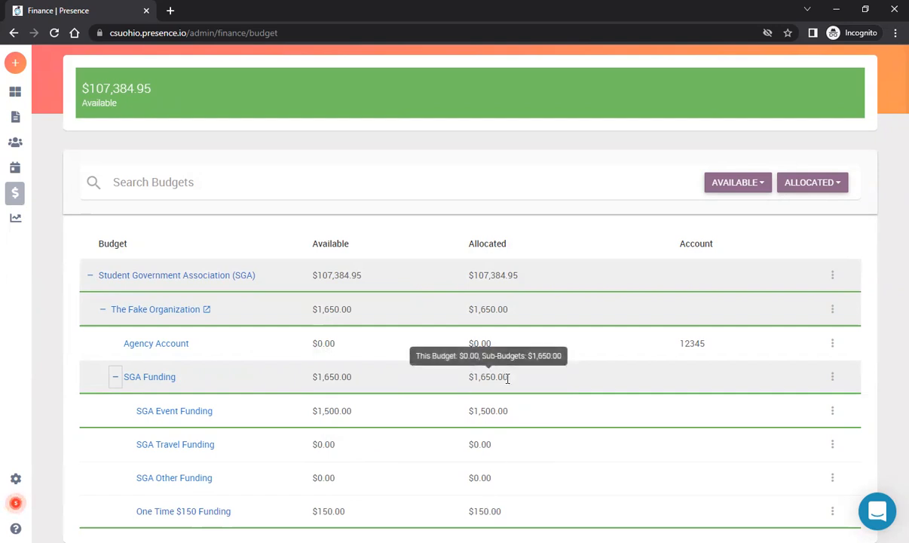
mouse_move(467, 344)
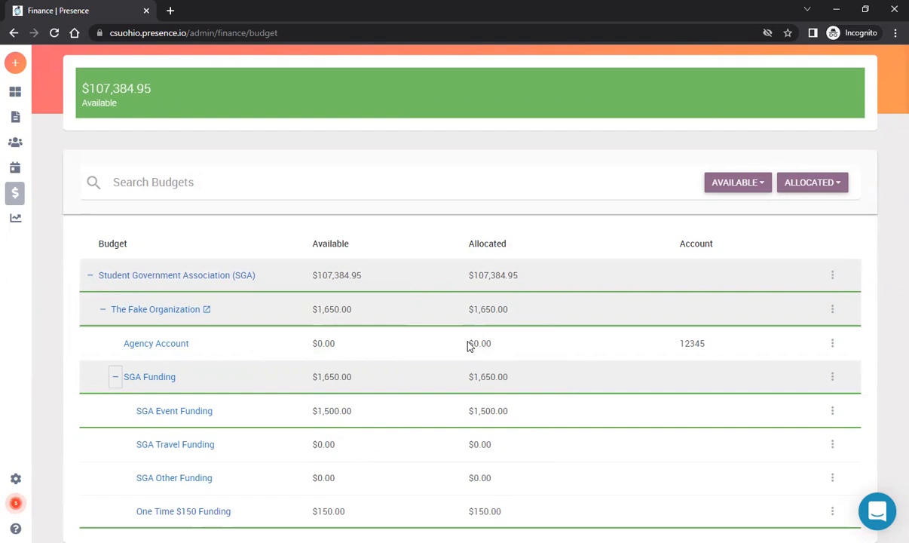
double_click(480, 343)
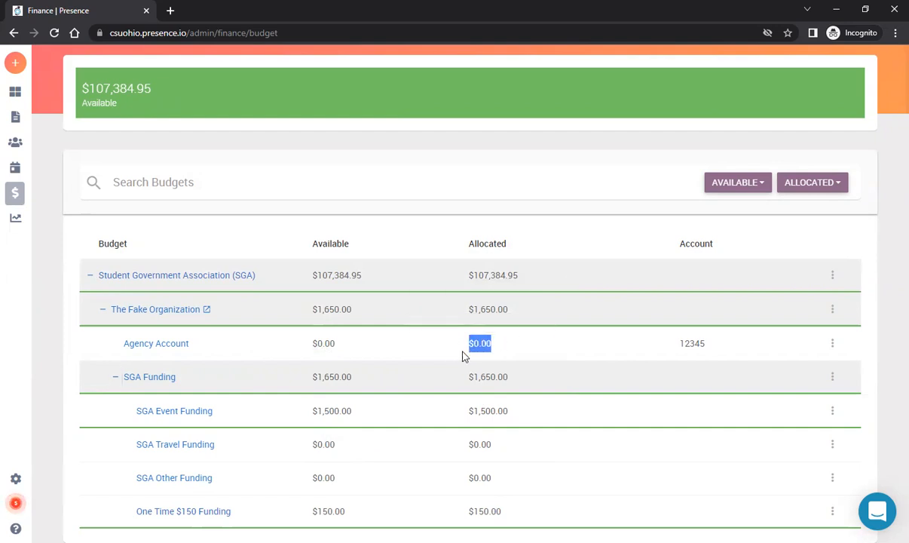
mouse_move(323, 343)
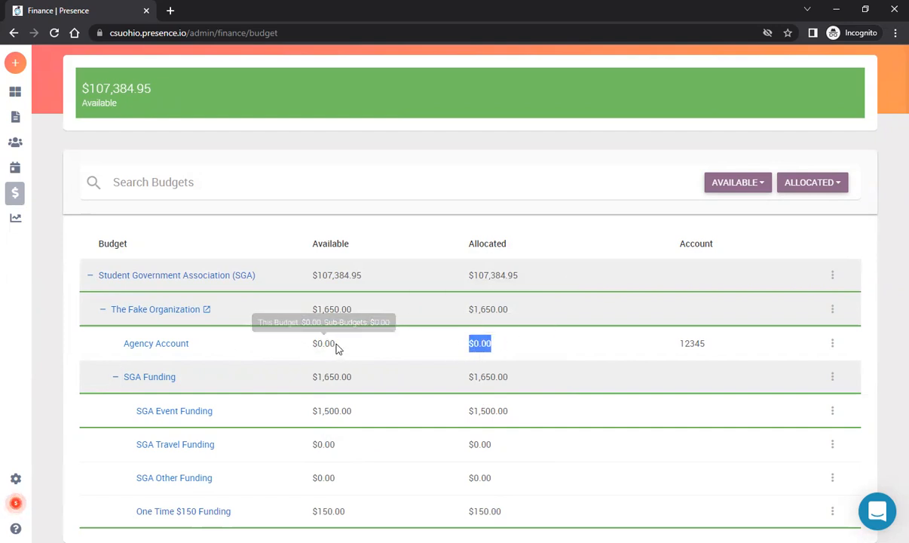
mouse_move(346, 344)
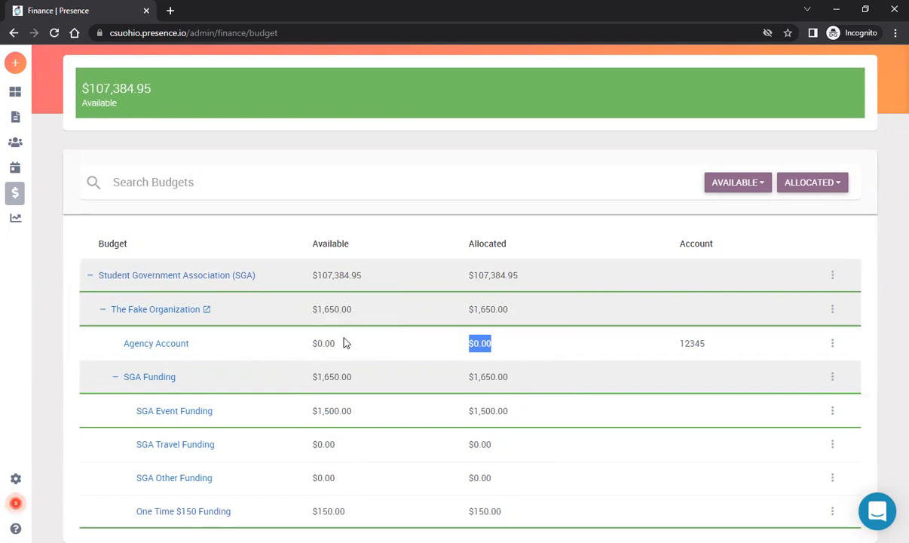
mouse_move(319, 355)
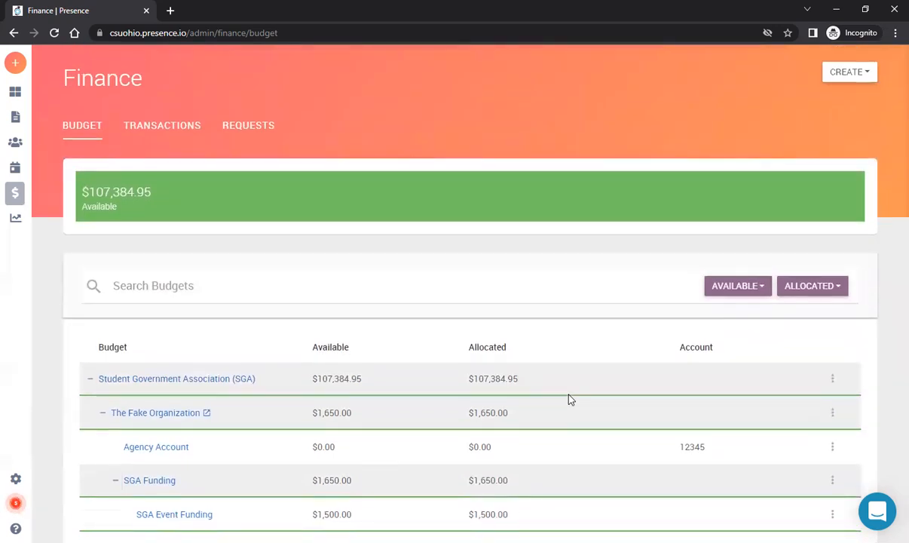
mouse_move(453, 141)
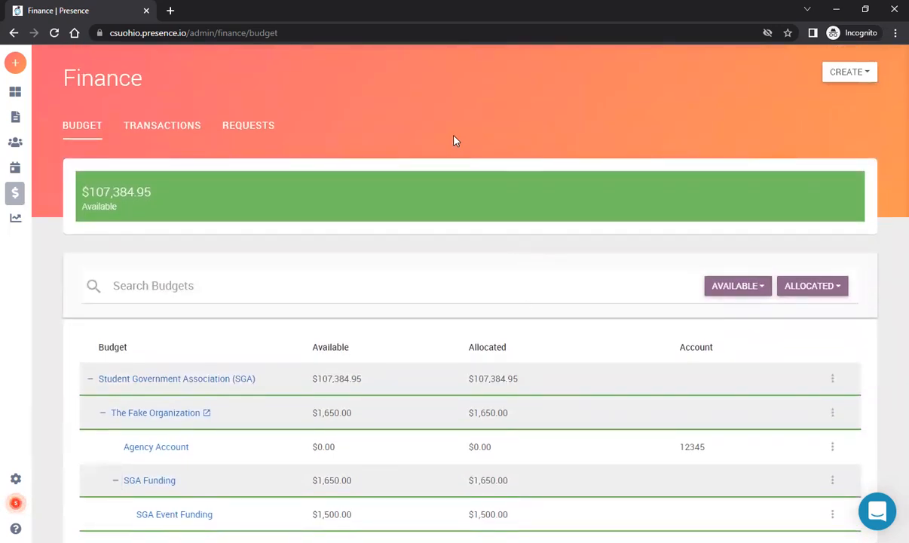
mouse_move(825, 92)
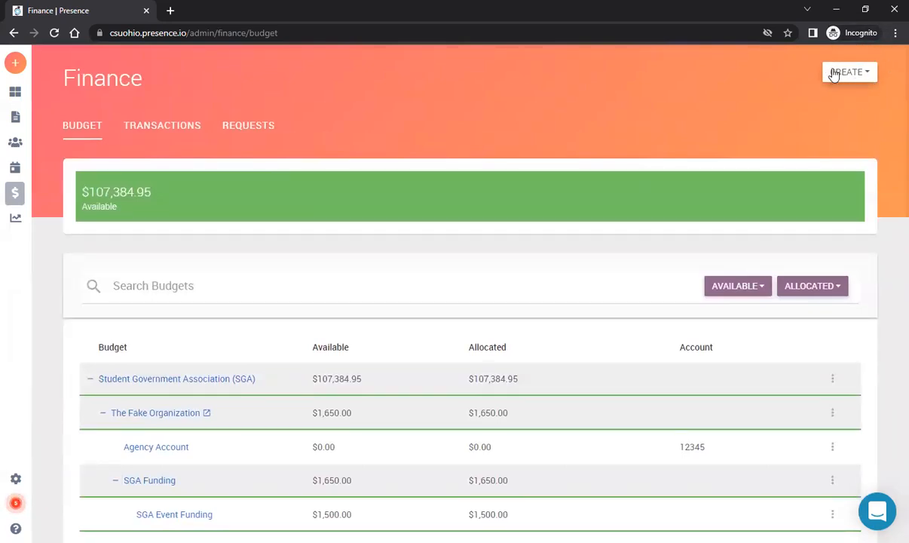
Step: Start a new Expenditure record from the Finance CREATE menu
left_click(850, 71)
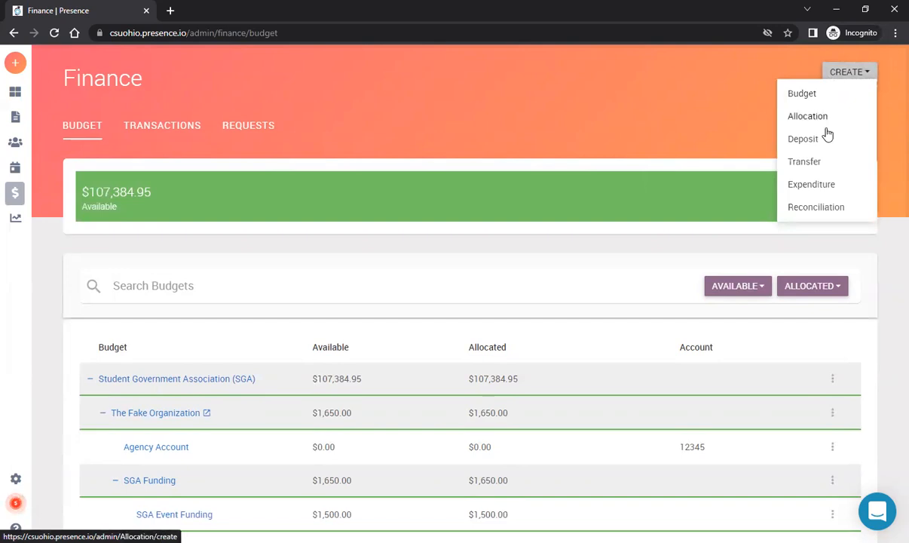
mouse_move(804, 119)
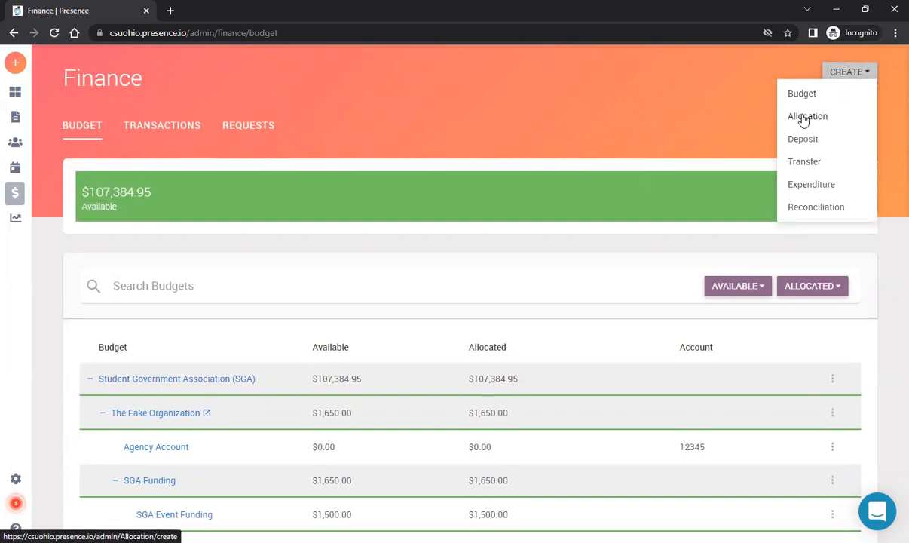
mouse_move(803, 139)
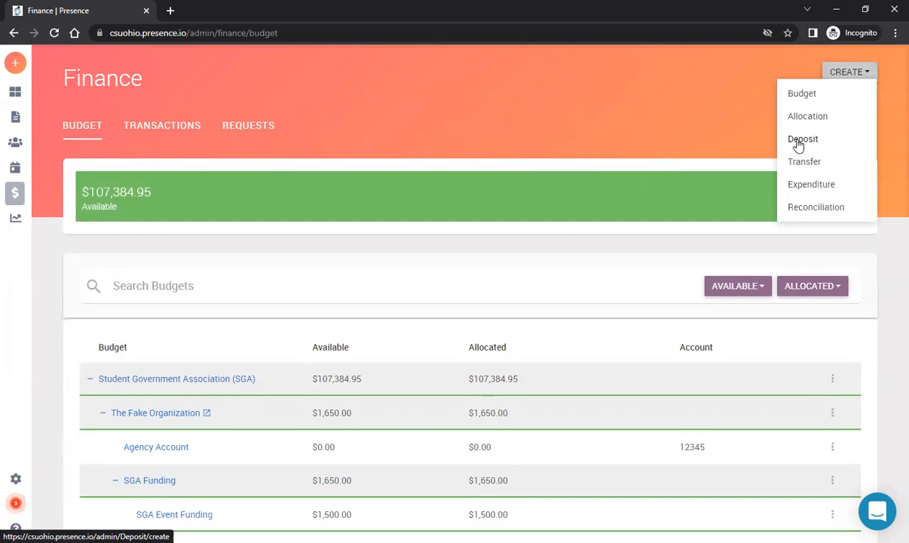
mouse_move(802, 142)
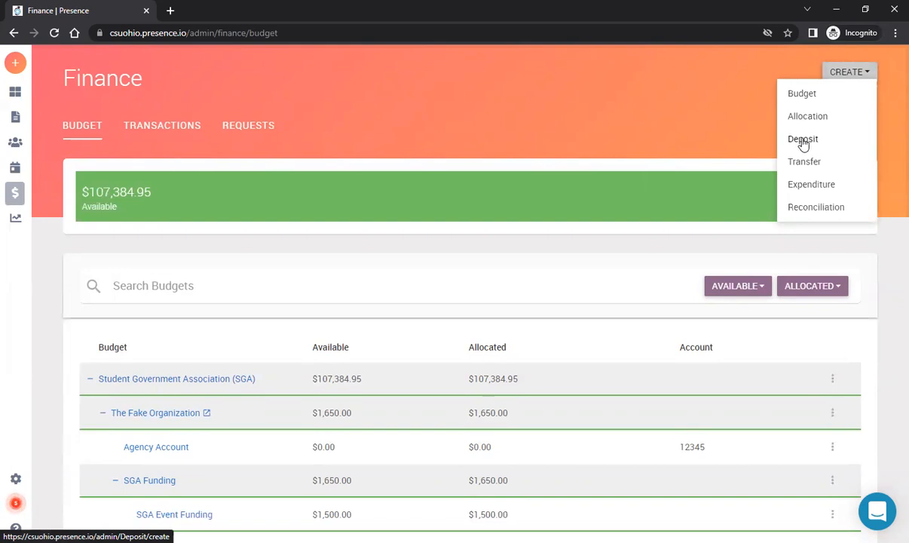
mouse_move(805, 140)
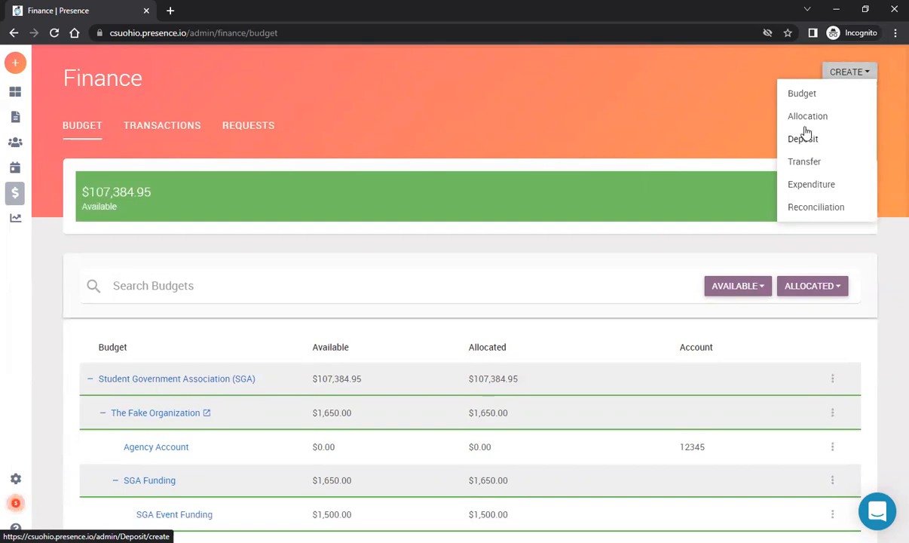
mouse_move(821, 164)
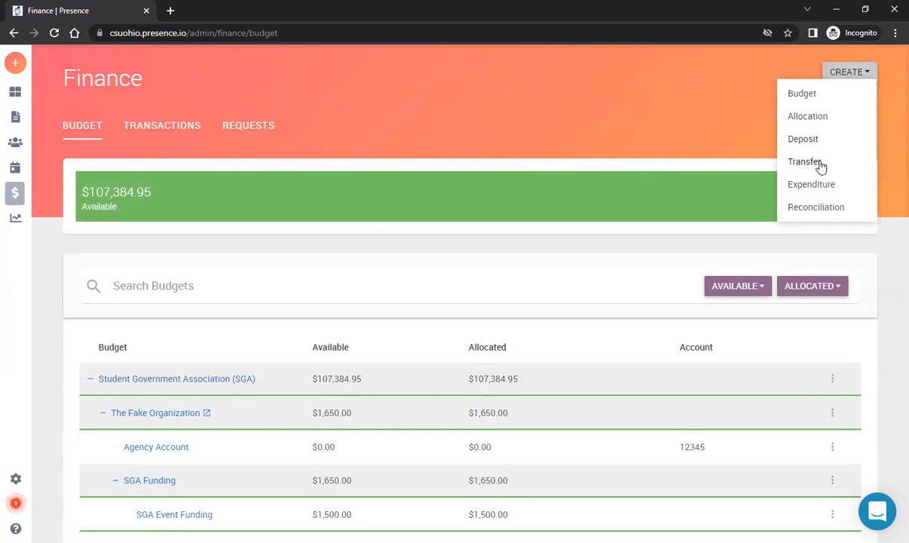
mouse_move(812, 184)
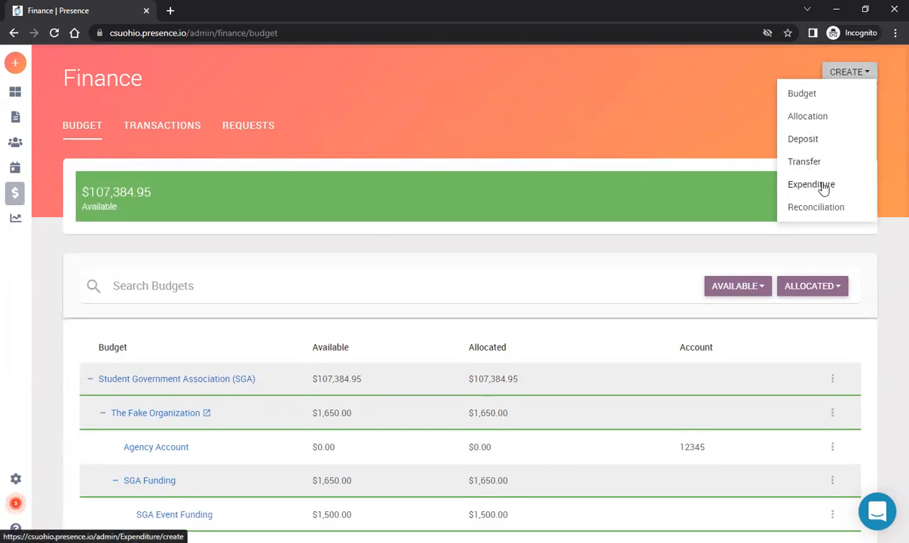
mouse_move(787, 199)
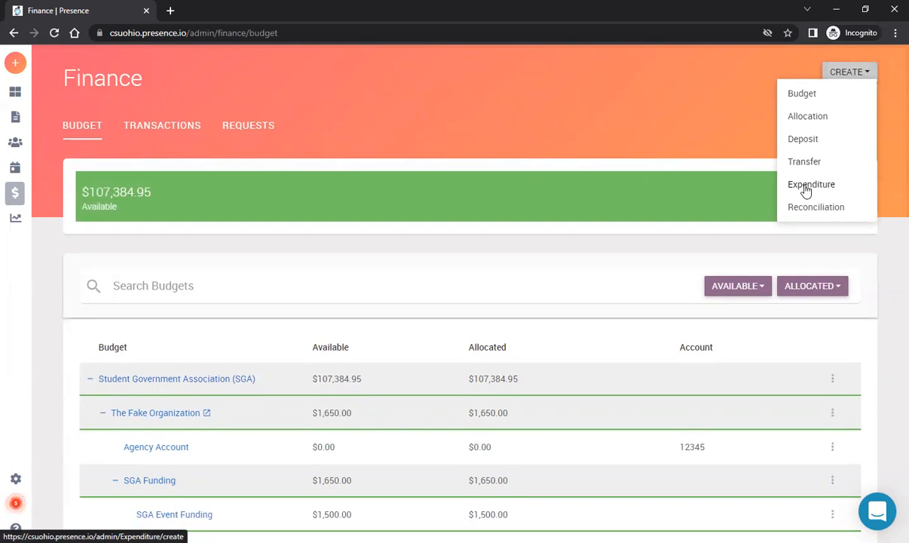
left_click(812, 184)
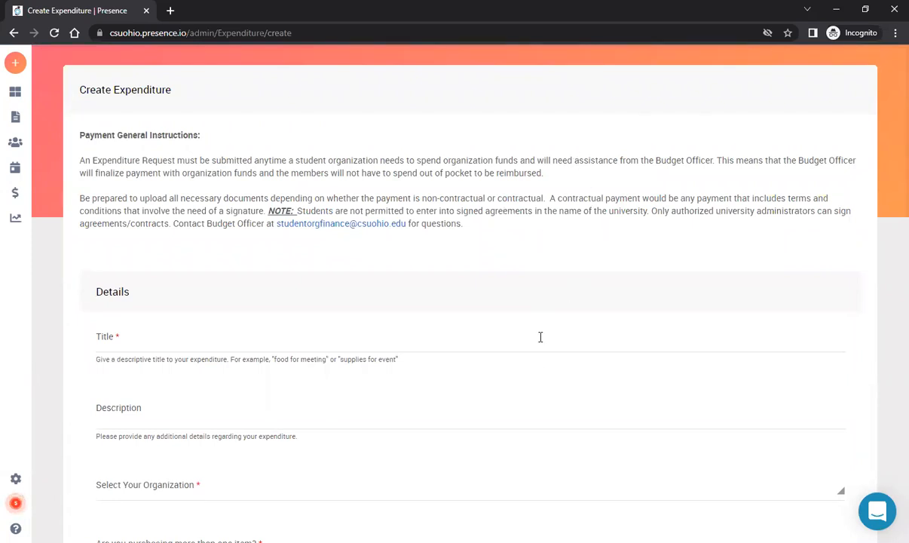
mouse_move(507, 308)
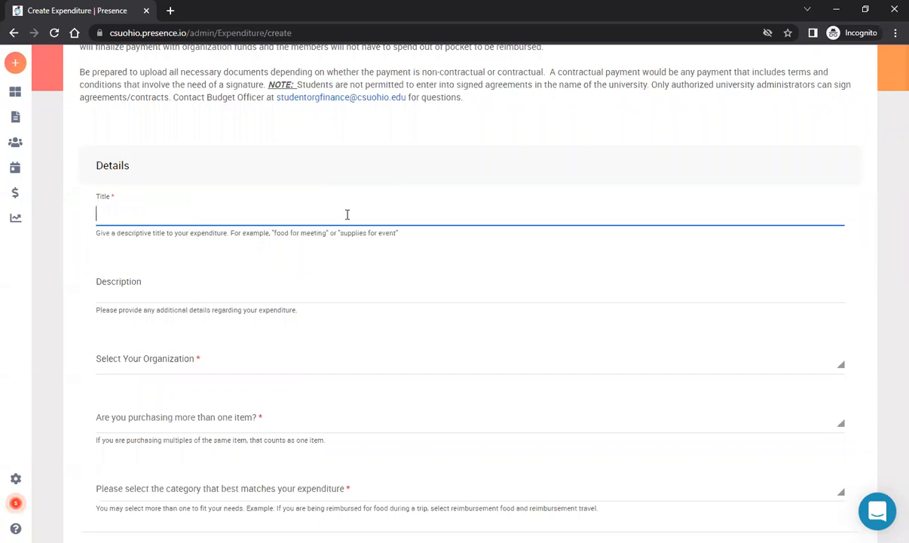
mouse_move(299, 238)
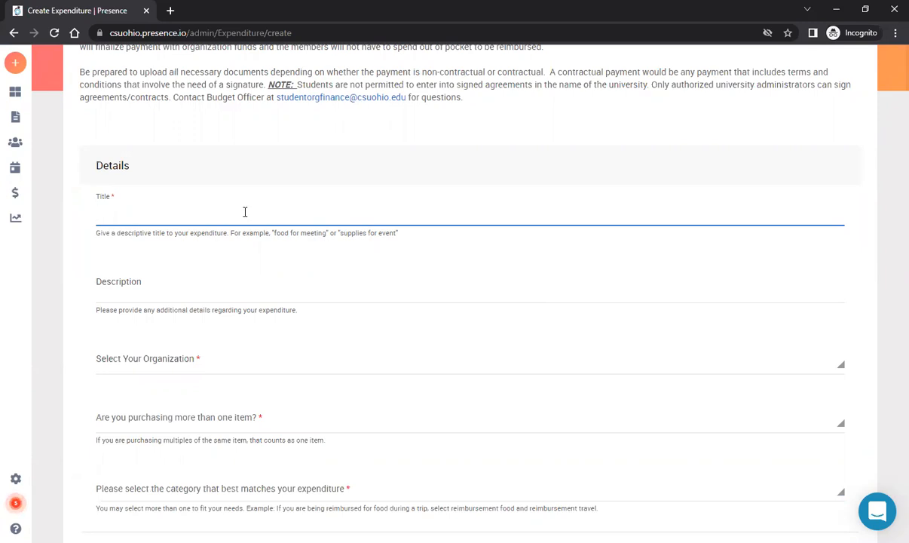
Step: Title the expenditure 'Supplies for event'
type("Supplies")
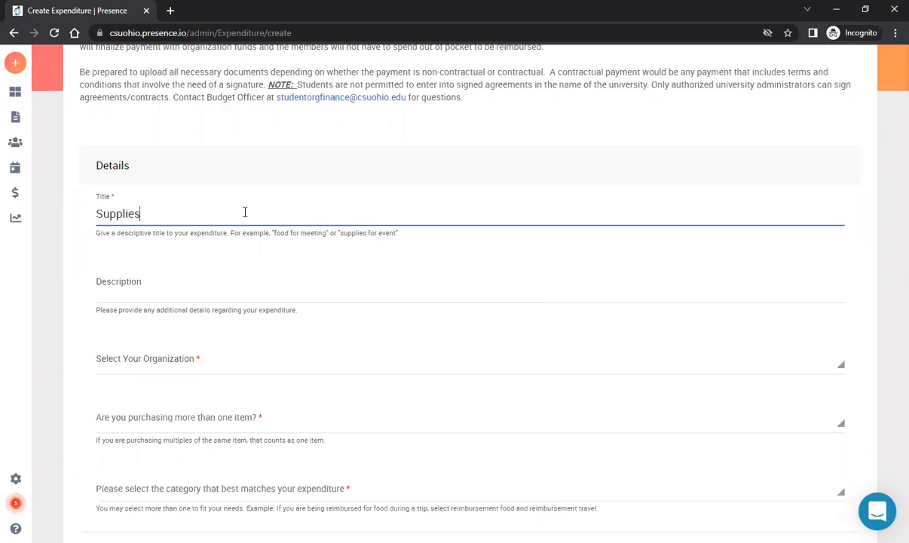
type("for event")
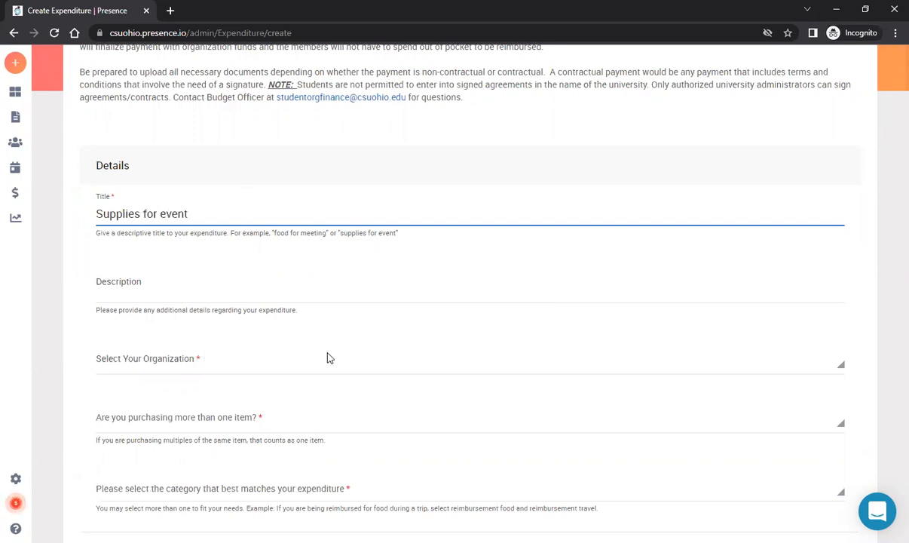
mouse_move(577, 428)
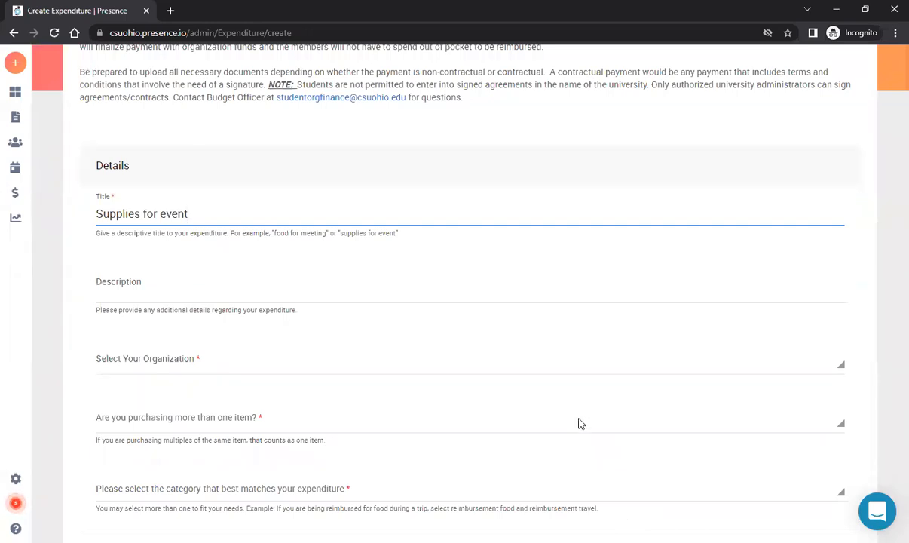
scroll("down", 3)
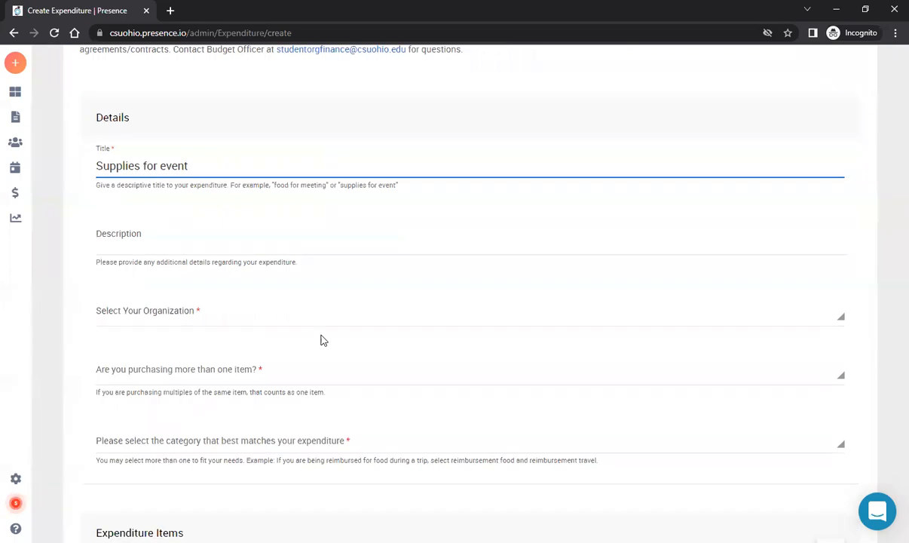
Step: Set the organization to The Fake Organization by searching 'fake'
left_click(470, 310)
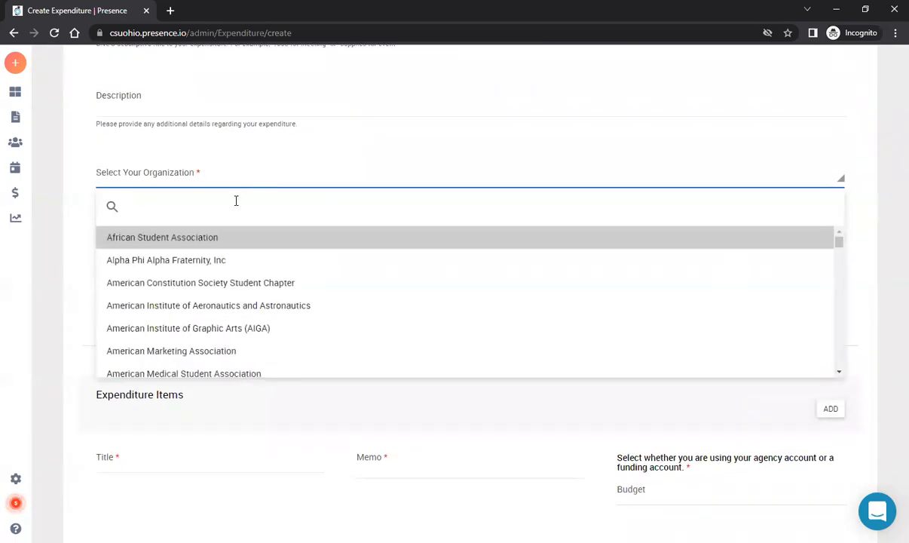
type("fake")
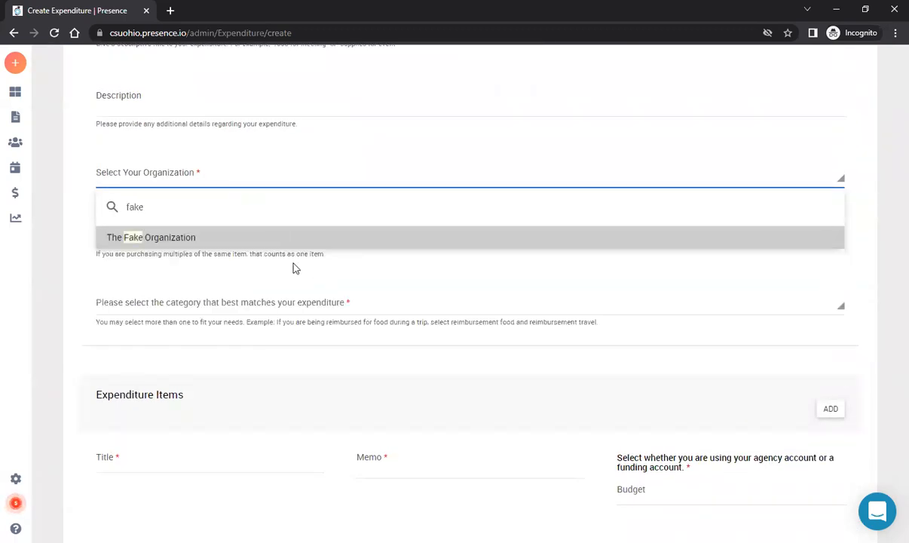
left_click(151, 237)
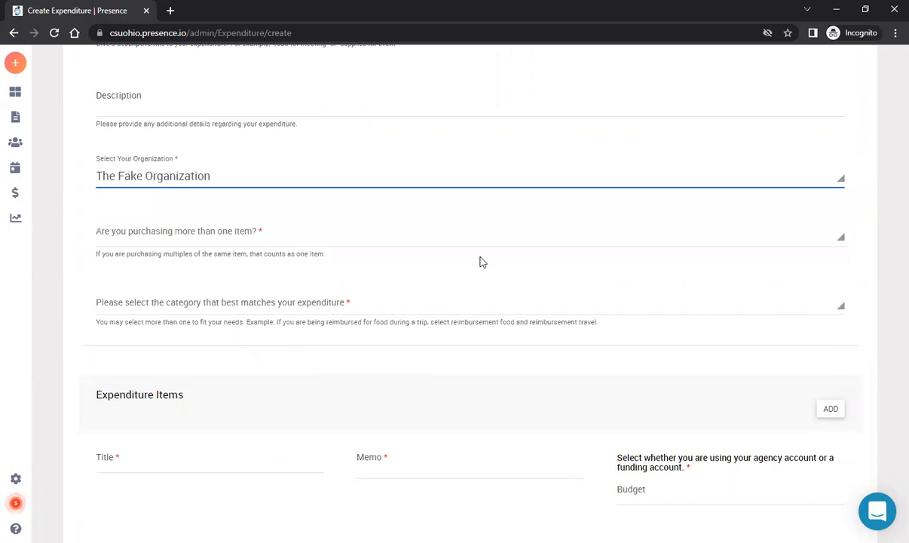
Step: Answer No to purchasing more than one item, after briefly trying Yes
left_click(467, 236)
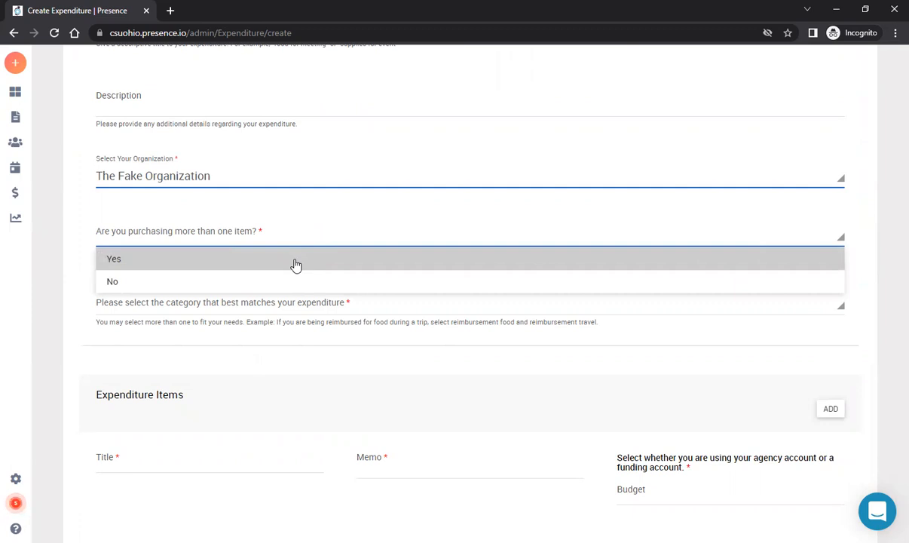
left_click(112, 281)
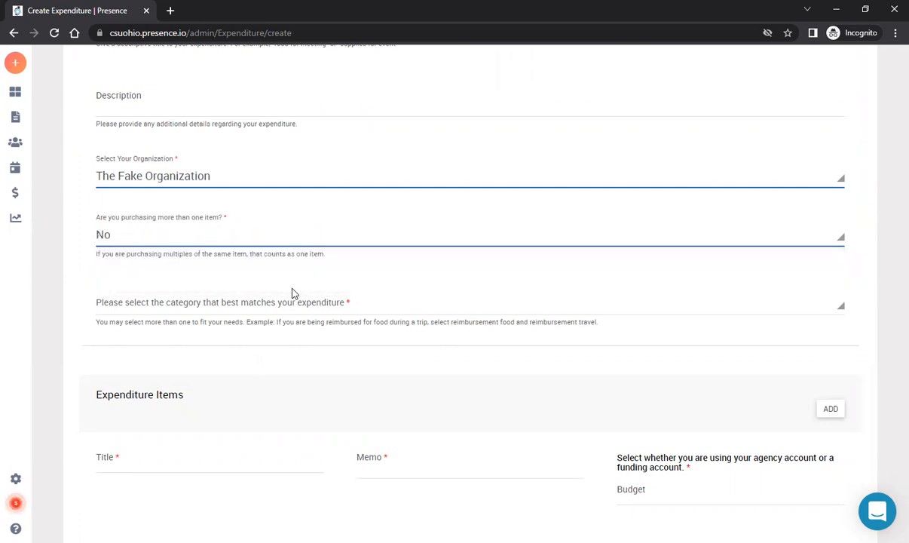
left_click(470, 234)
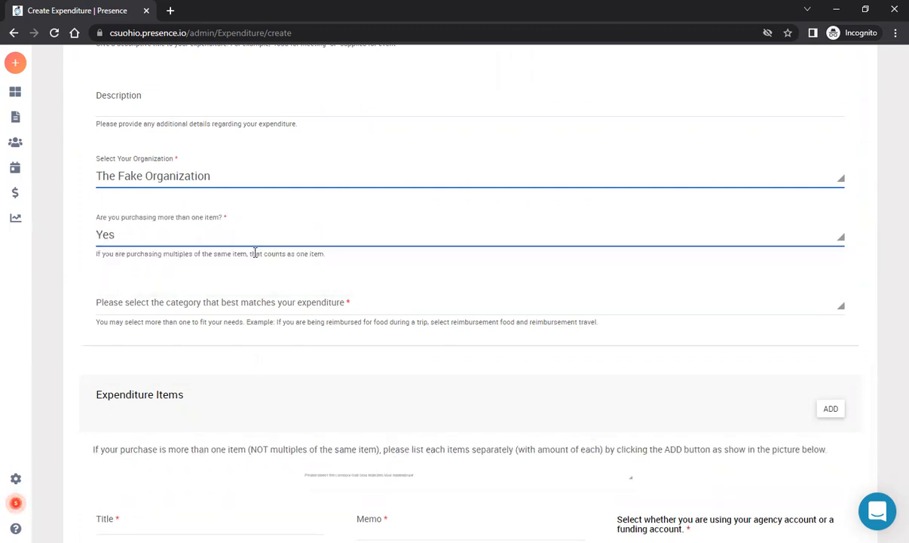
scroll("down", 3)
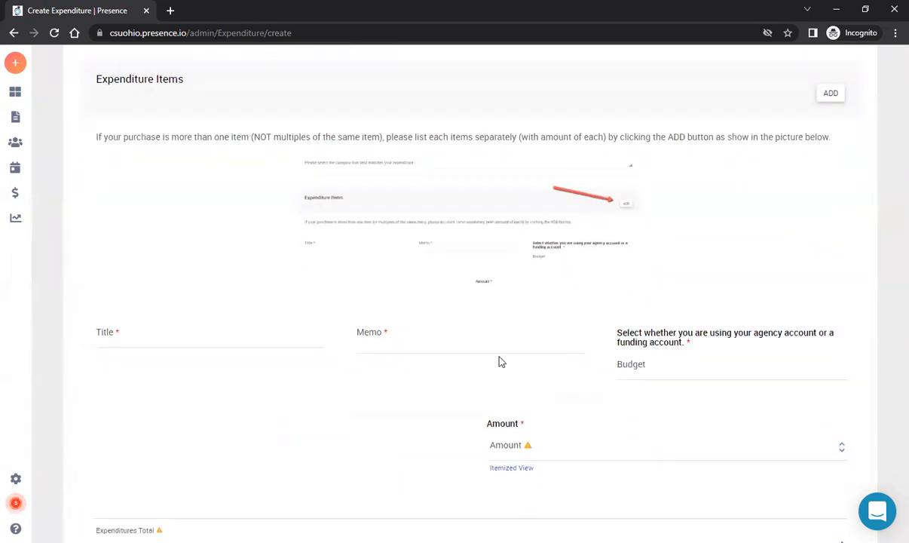
mouse_move(320, 262)
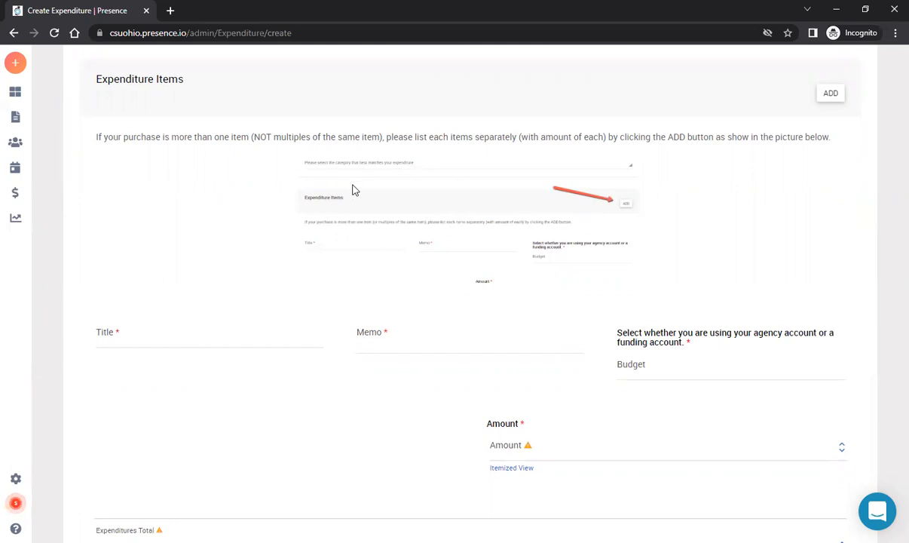
mouse_move(390, 241)
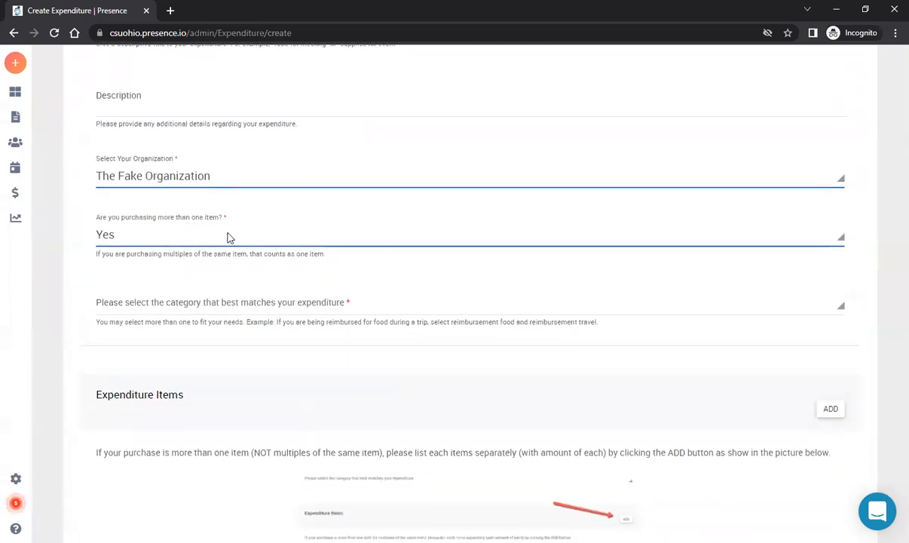
left_click(471, 235)
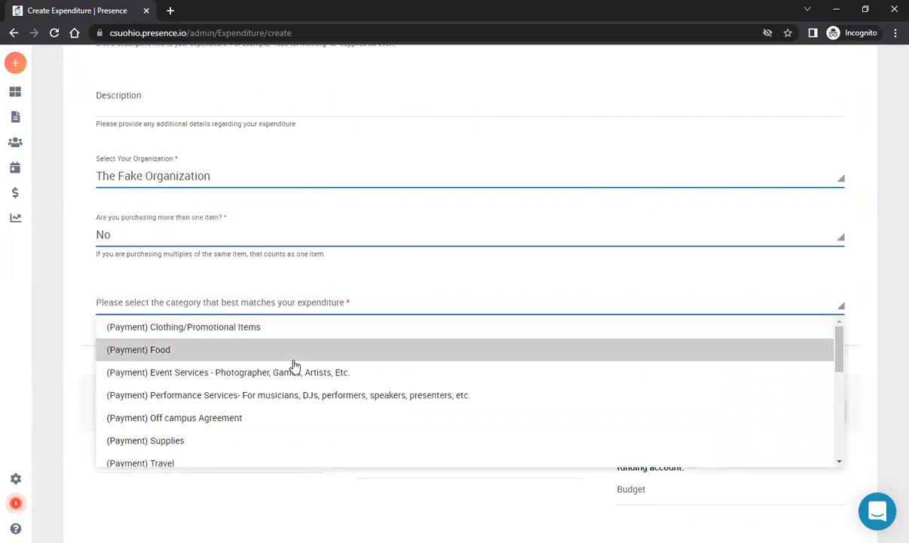
Step: Choose Supplies and Clothing/Promotional Items categories, revealing the Promotional & Clothing Items section
left_click(145, 440)
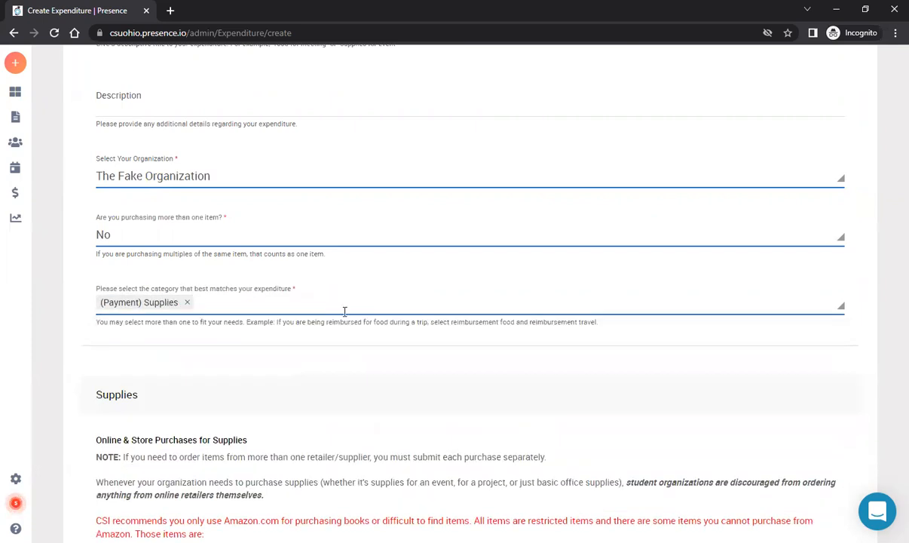
left_click(468, 302)
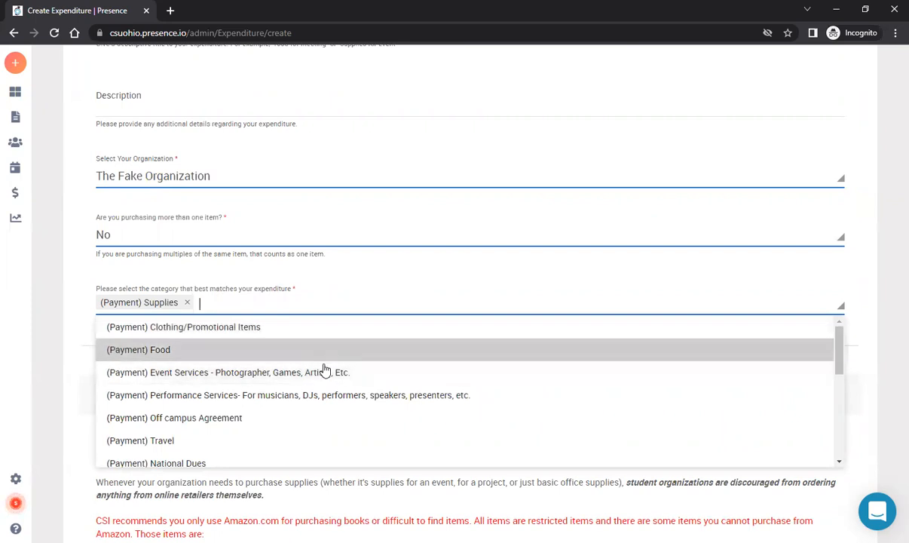
mouse_move(328, 334)
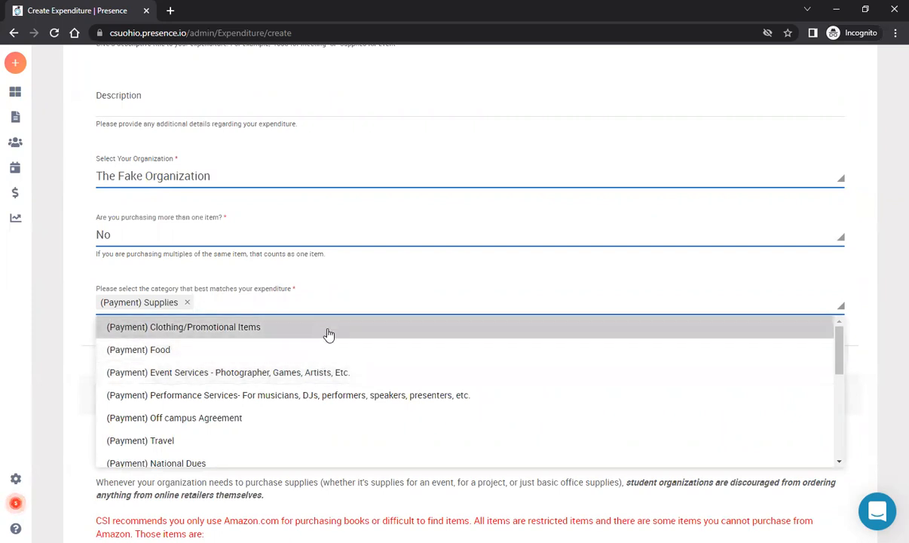
left_click(183, 326)
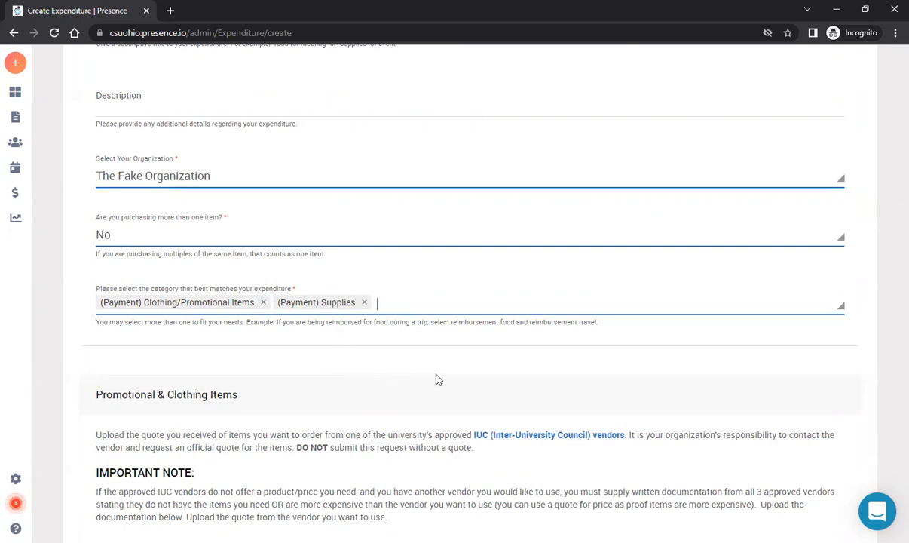
scroll("down", 3)
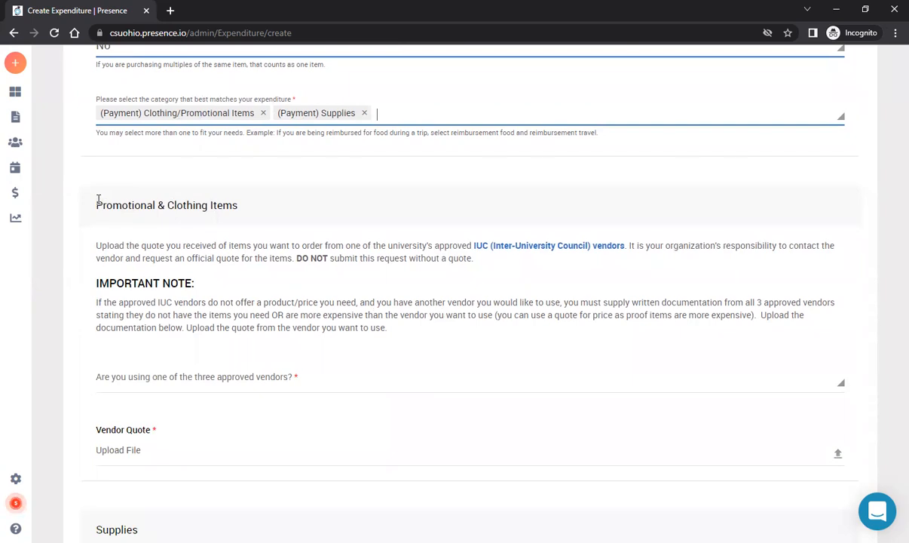
double_click(166, 205)
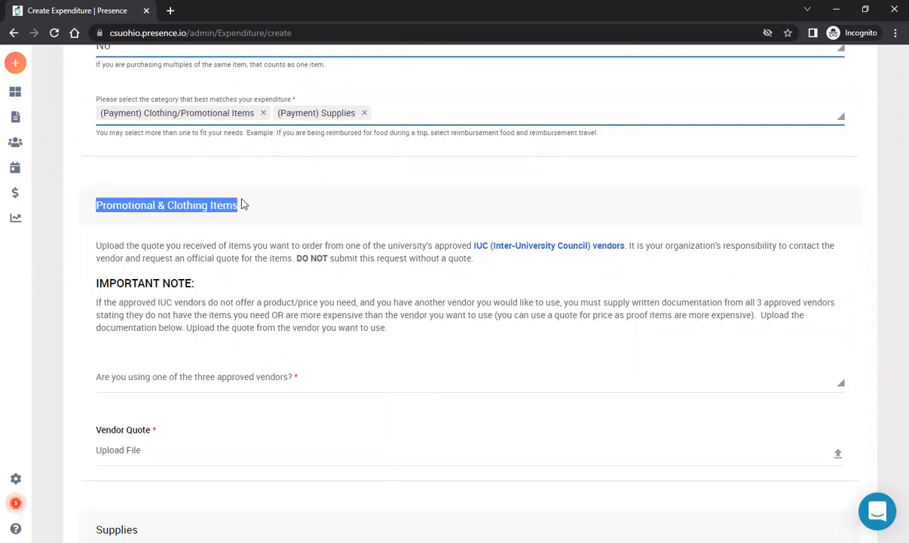
scroll("down", 3)
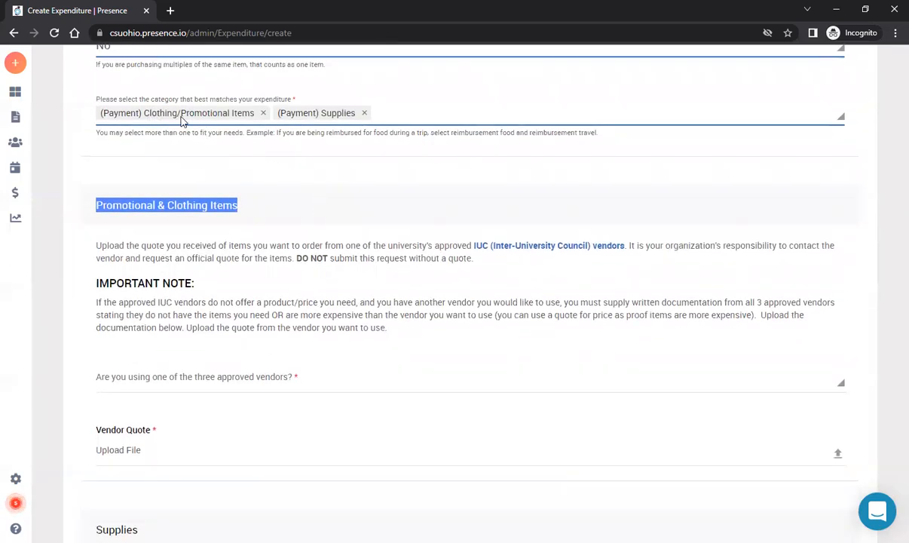
mouse_move(325, 252)
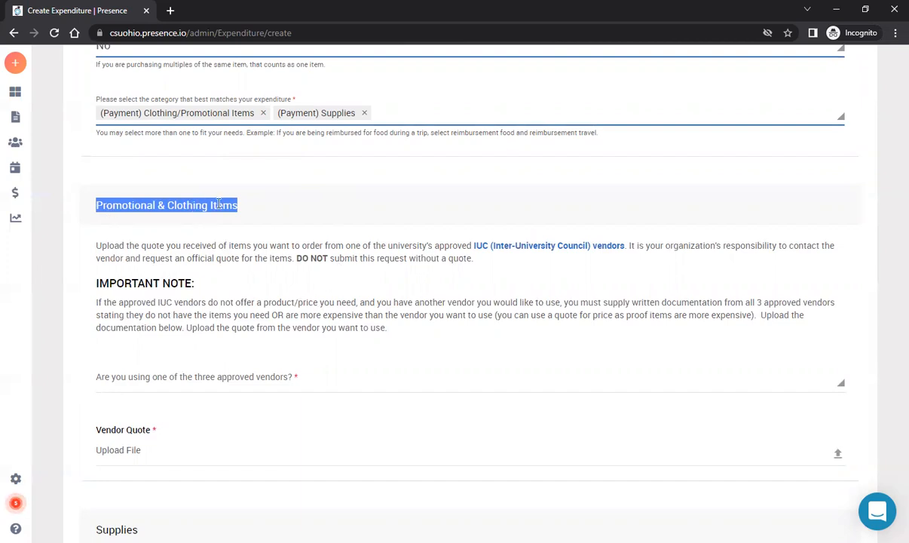
scroll("down", 3)
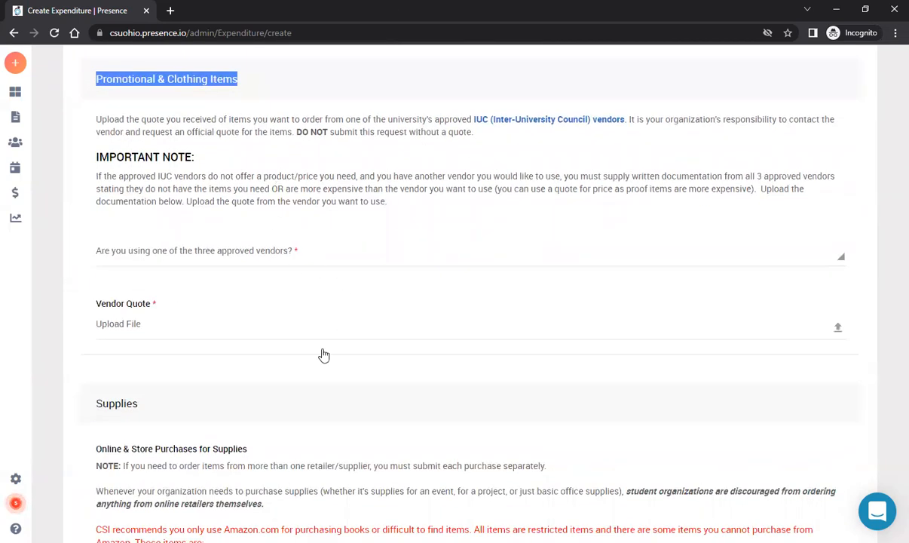
mouse_move(481, 277)
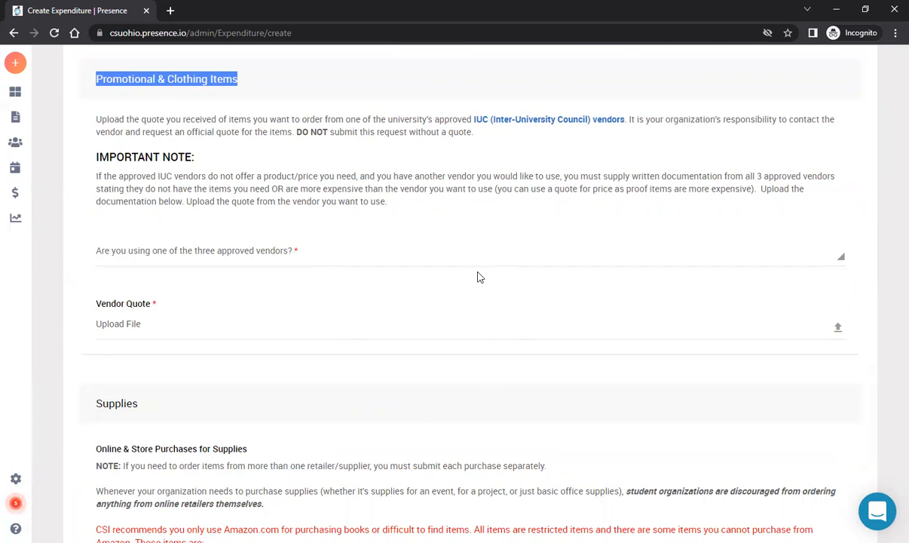
mouse_move(156, 409)
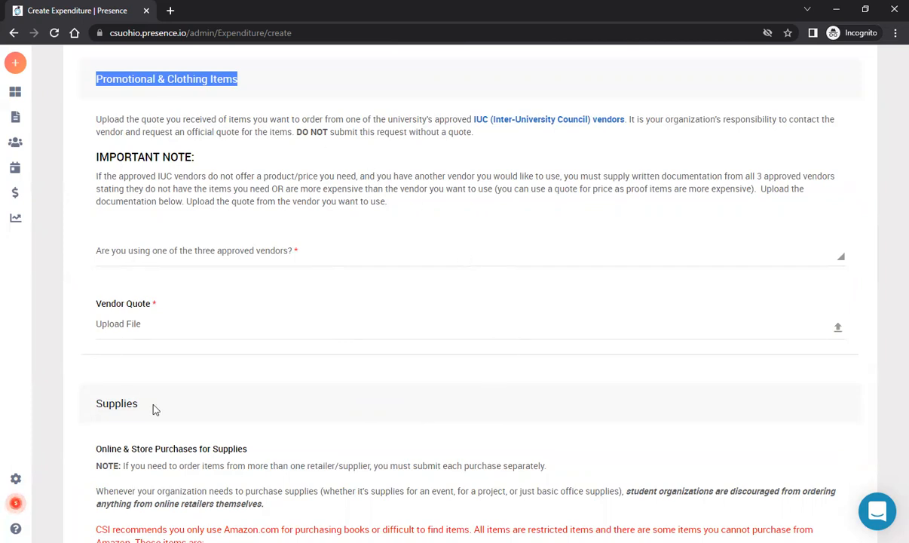
mouse_move(590, 198)
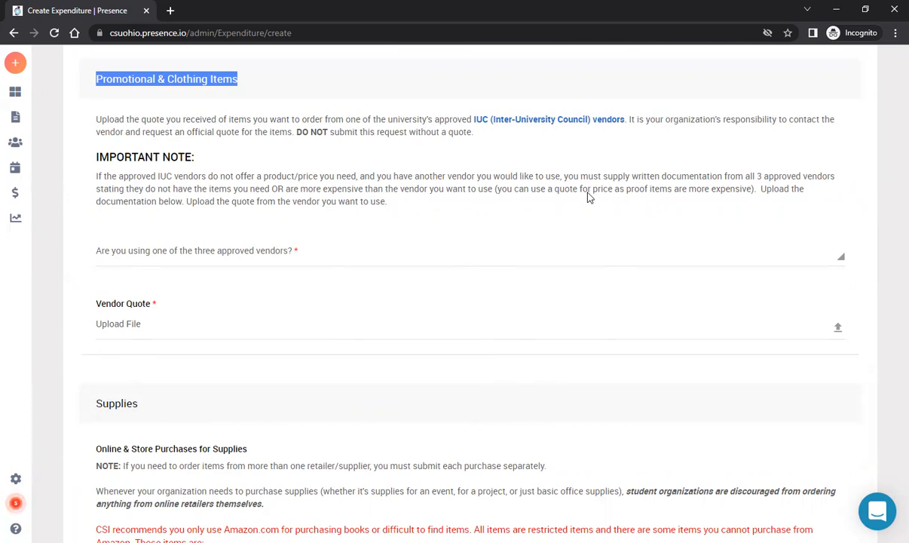
mouse_move(508, 131)
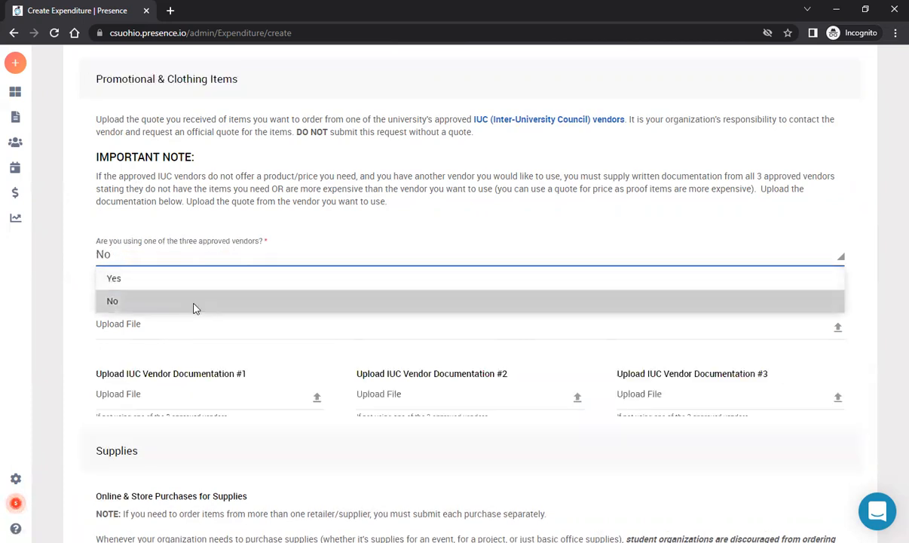
Step: Answer No to using an approved vendor and review the added vendor documentation uploads
left_click(113, 300)
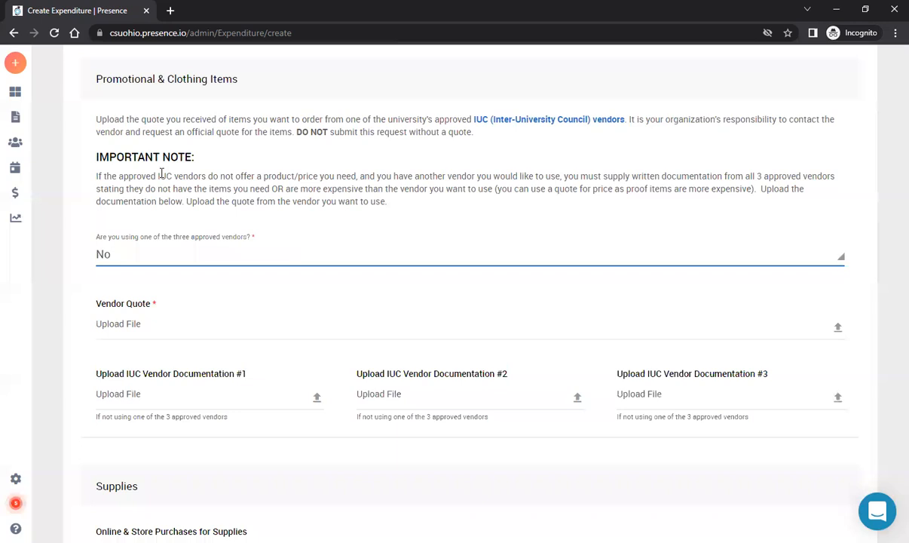
mouse_move(99, 117)
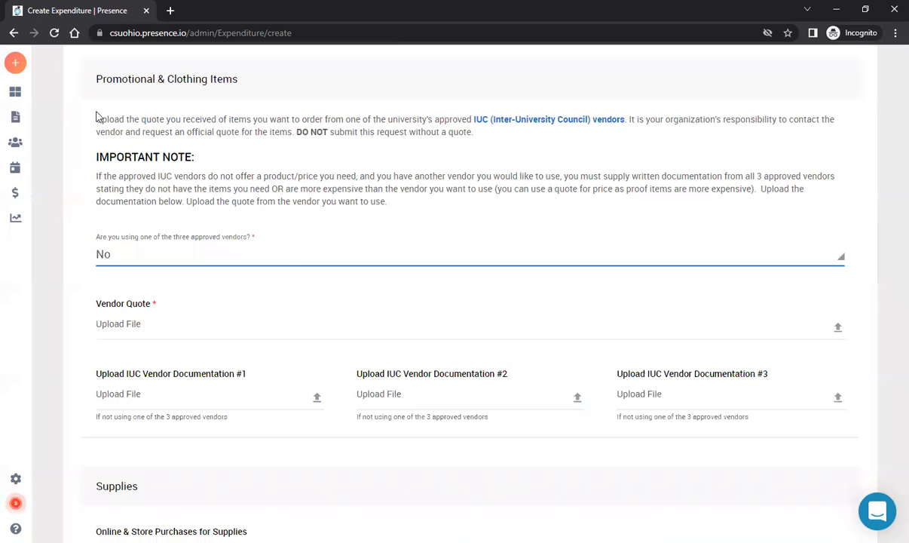
scroll("down", 3)
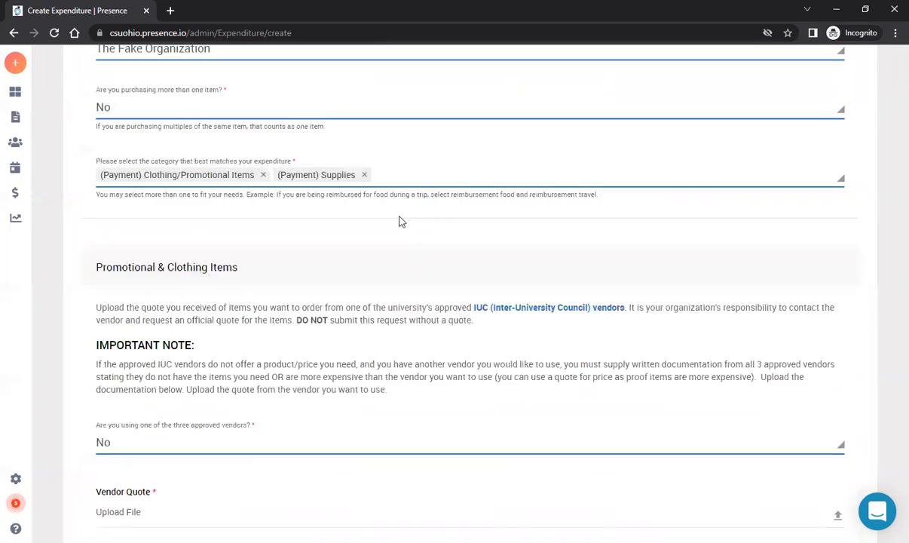
scroll("down", 3)
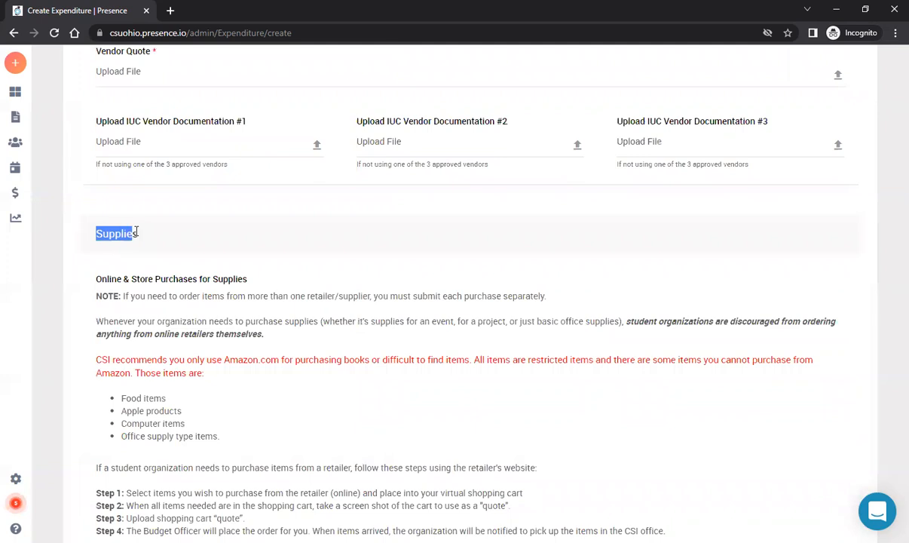
scroll("down", 3)
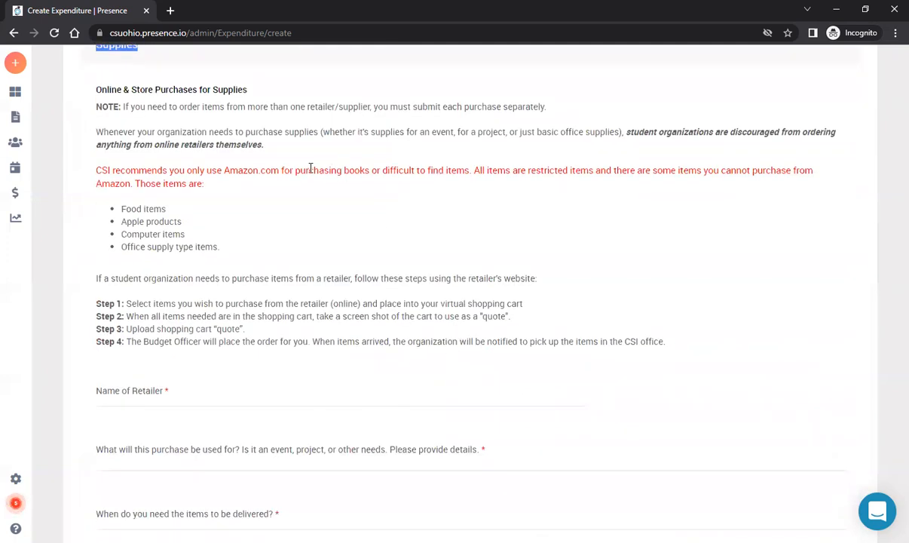
scroll("down", 3)
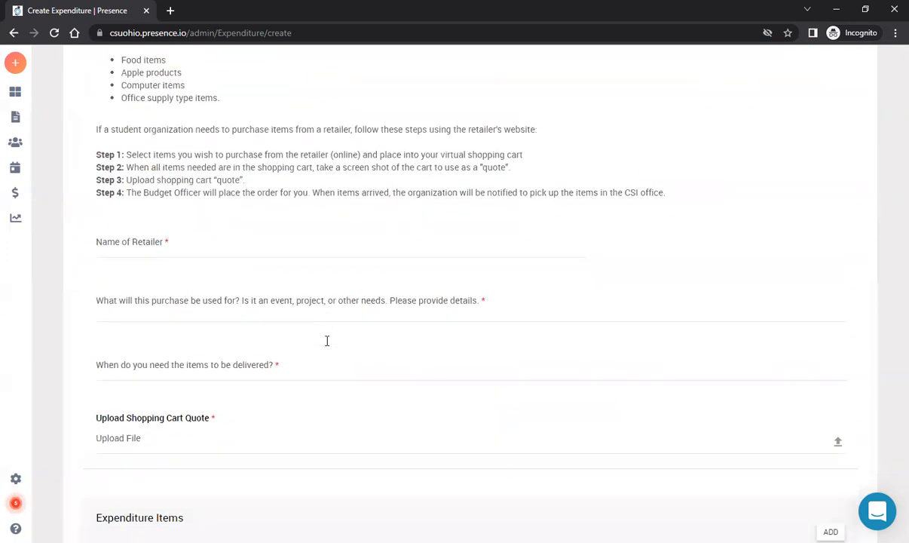
scroll("down", 3)
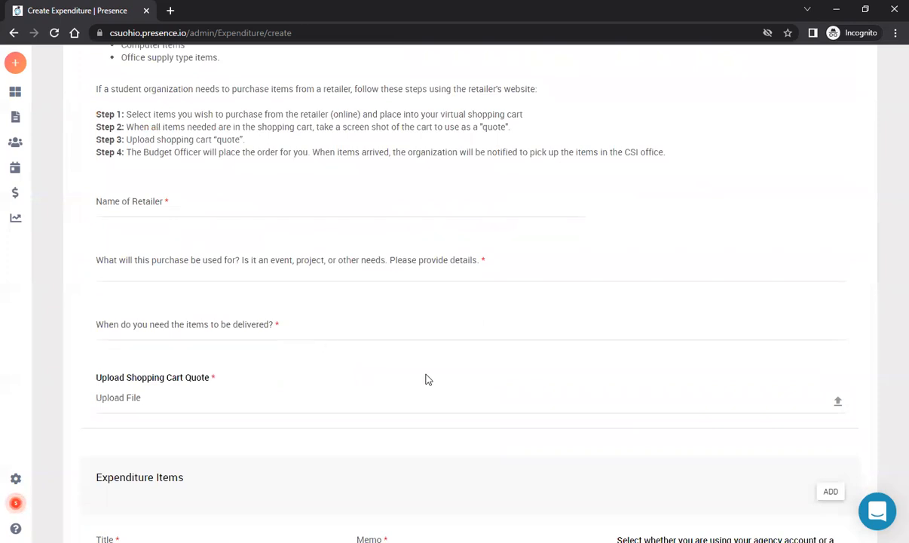
scroll("up", 3)
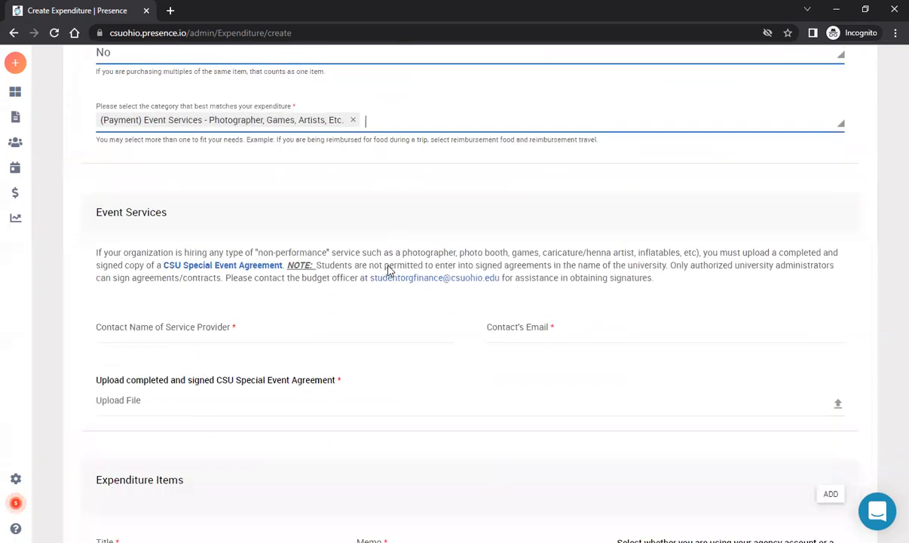
scroll("down", 3)
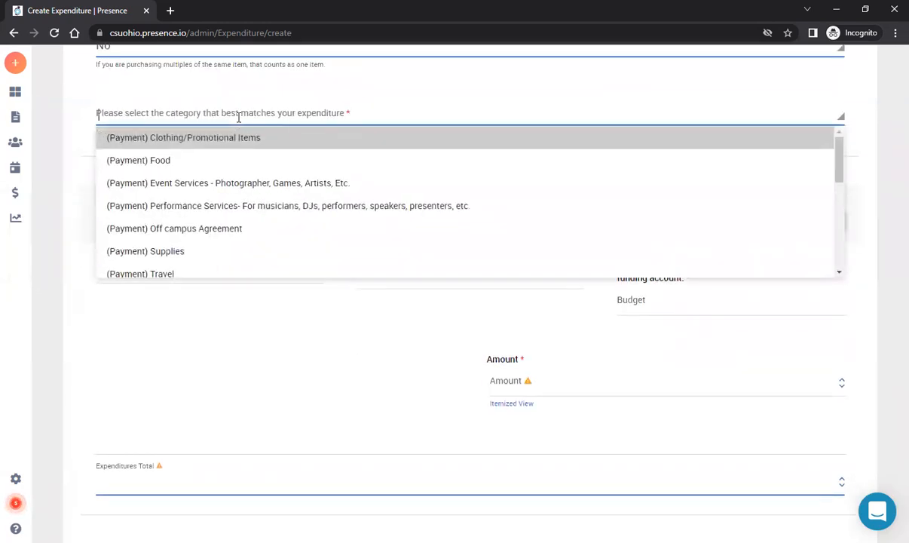
scroll("down", 3)
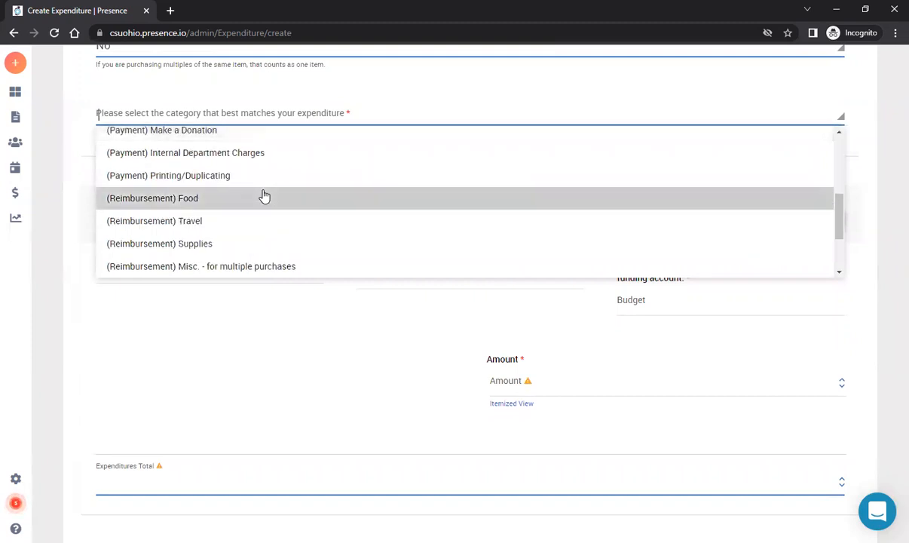
mouse_move(260, 209)
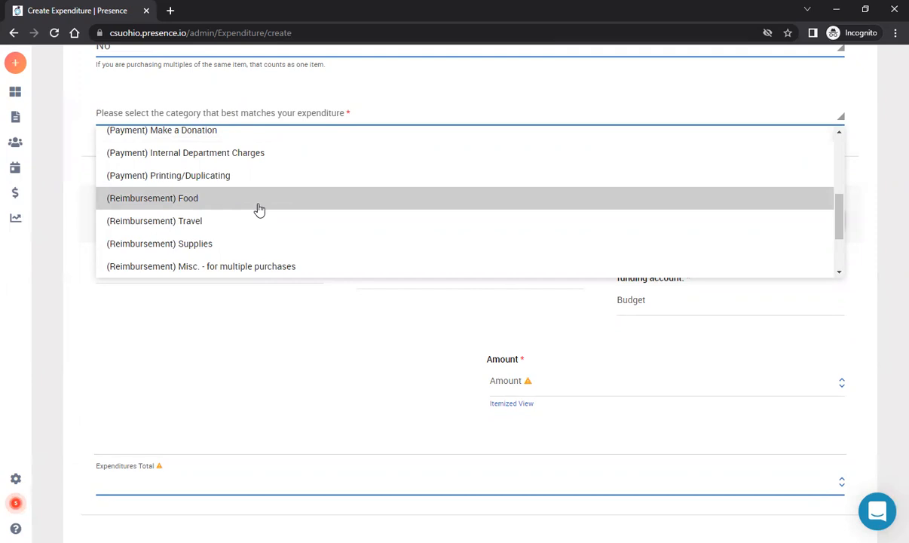
left_click(152, 198)
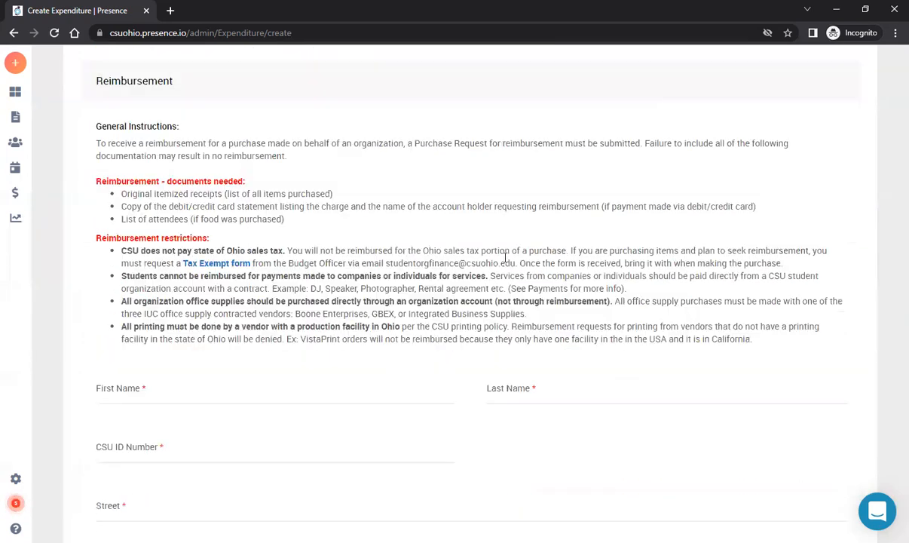
scroll("down", 3)
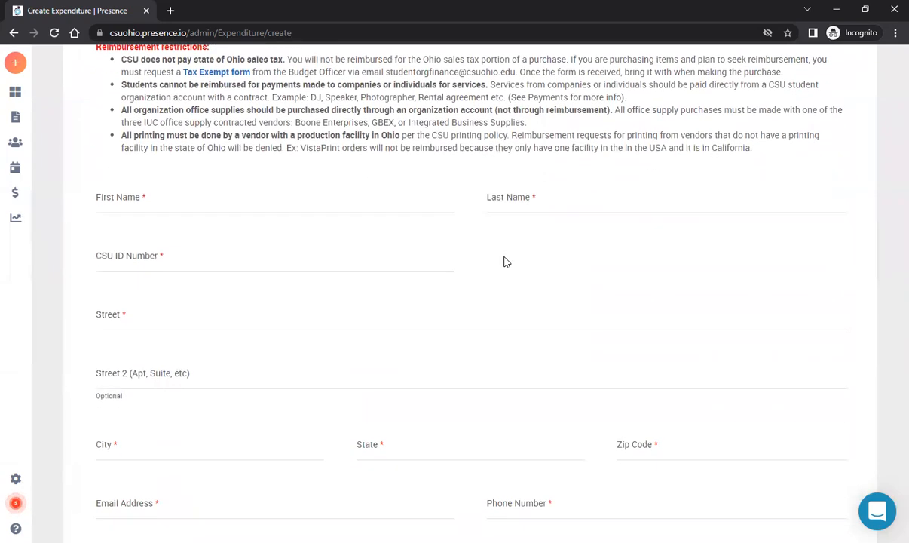
scroll("down", 3)
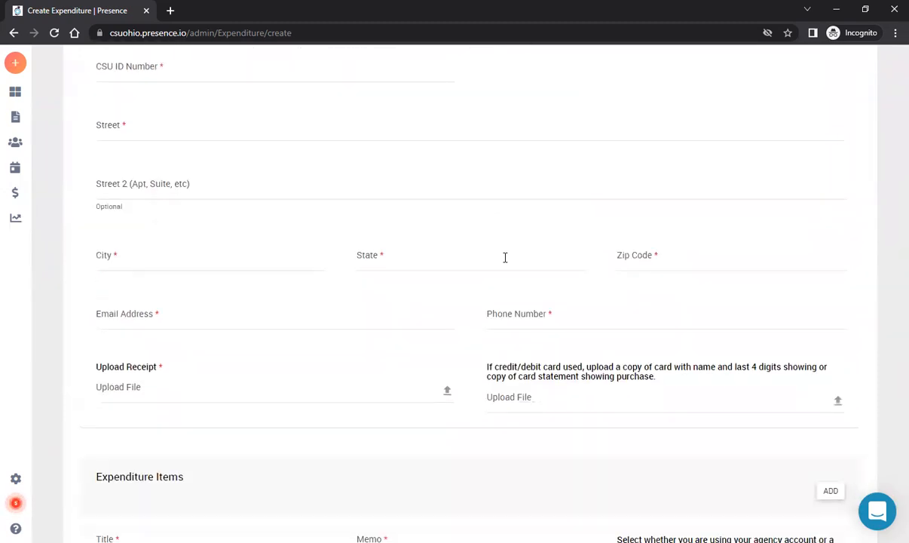
scroll("up", 3)
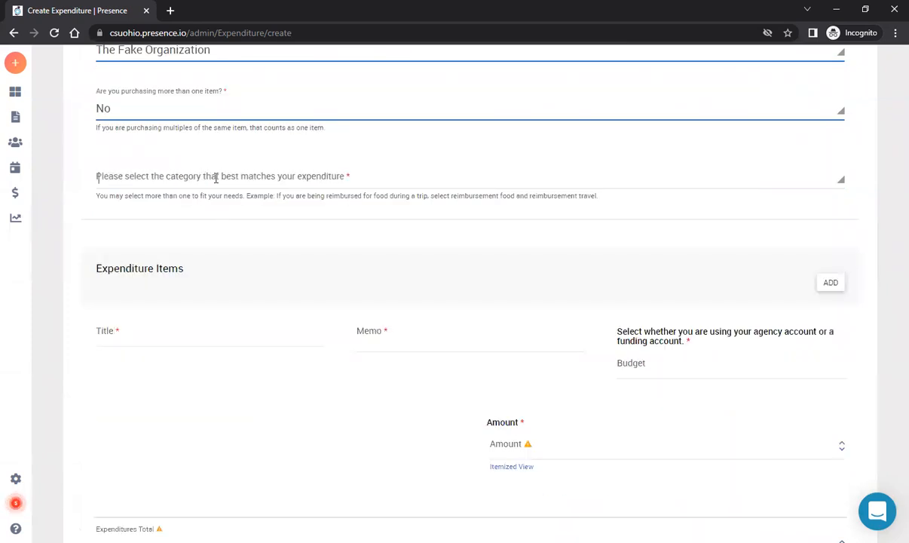
Step: Choose (Payment) Supplies with retailer Amazon, purpose supplies and delivery date 09/30/2022
left_click(467, 176)
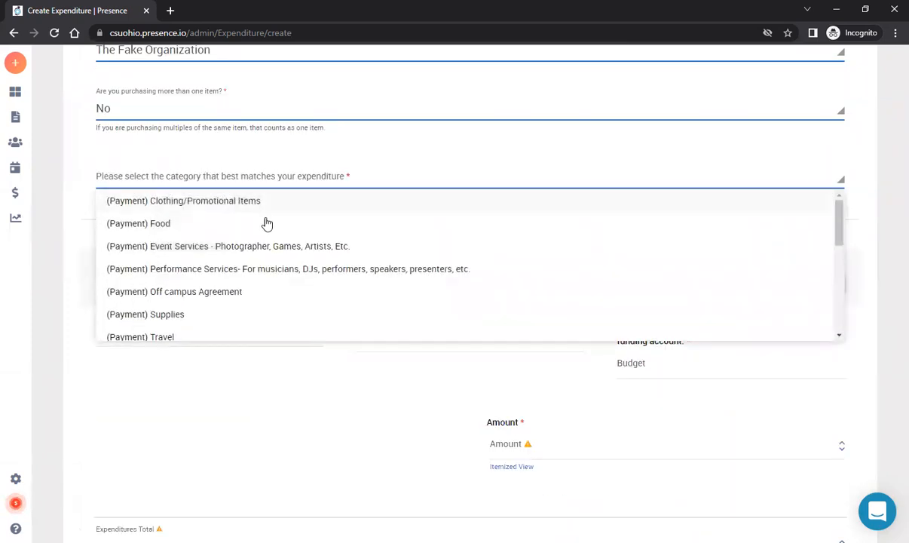
left_click(145, 314)
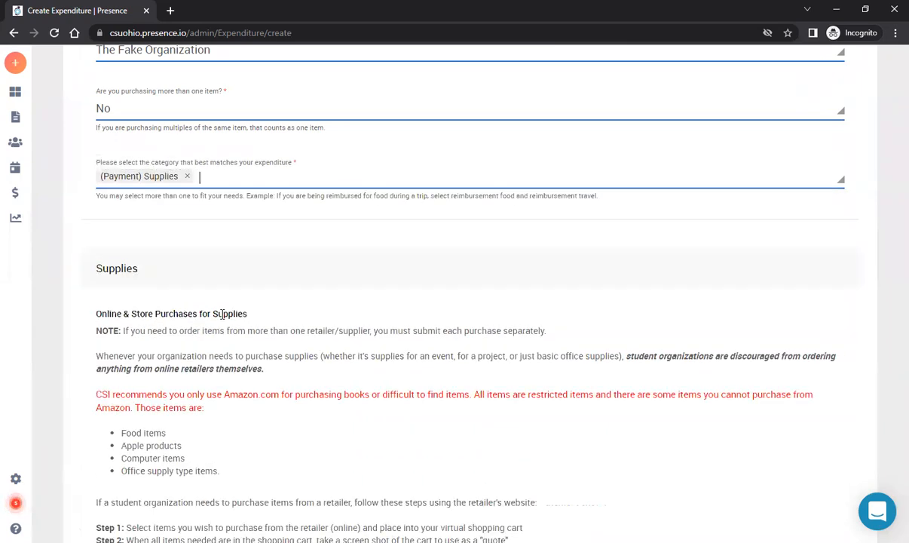
scroll("down", 3)
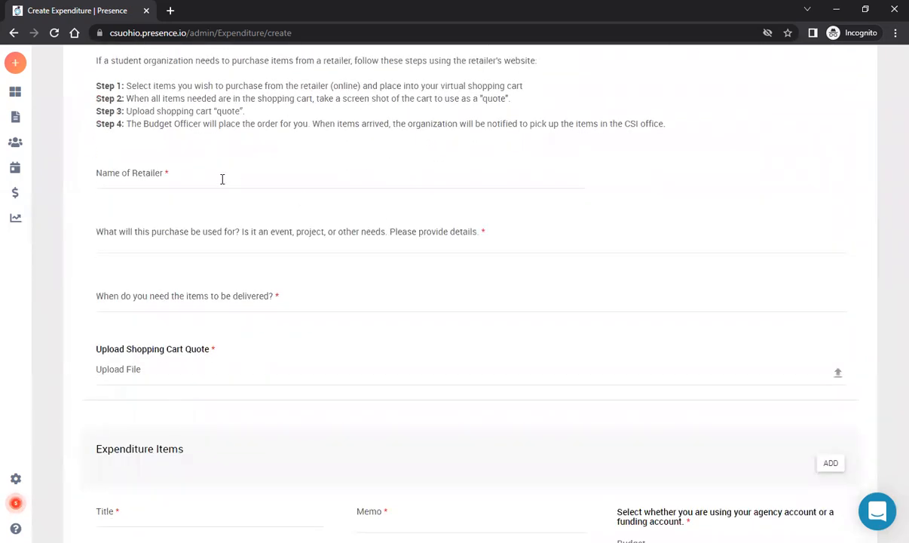
left_click(339, 180)
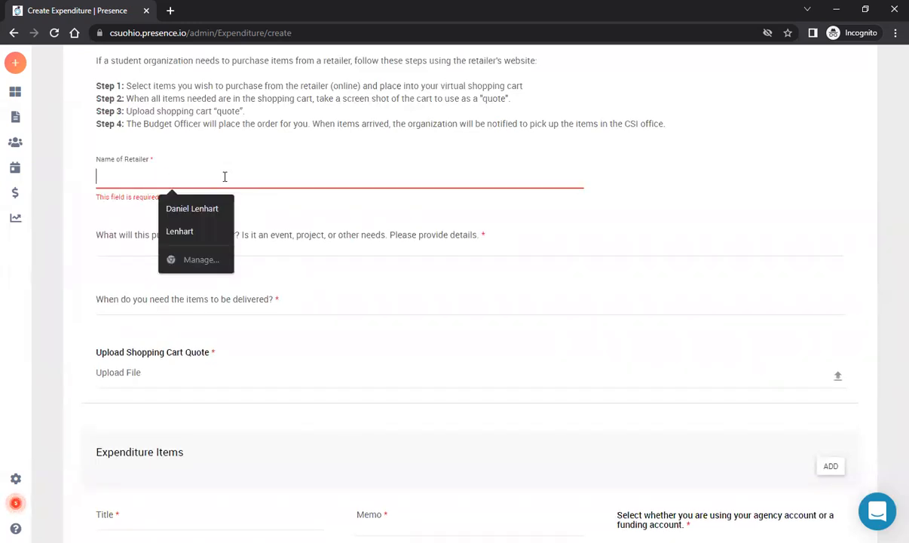
type("Amazon")
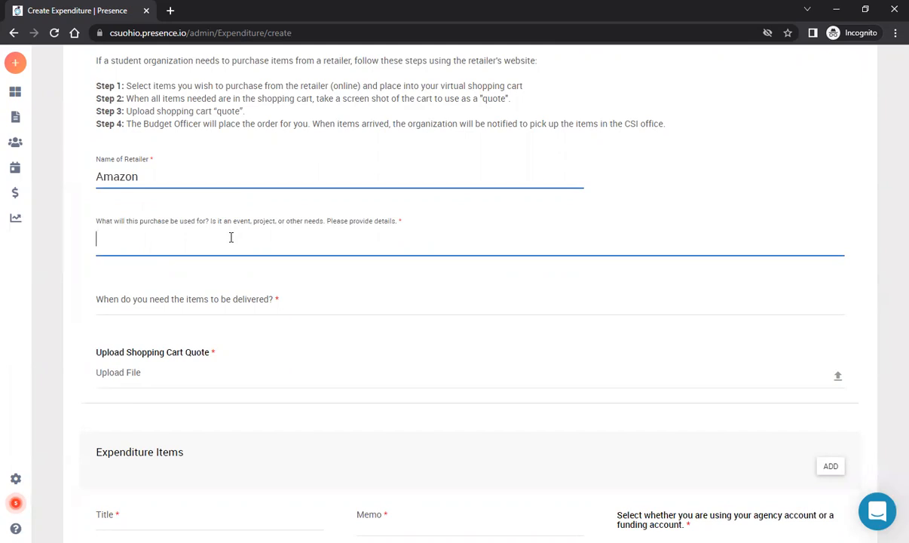
type("supplies")
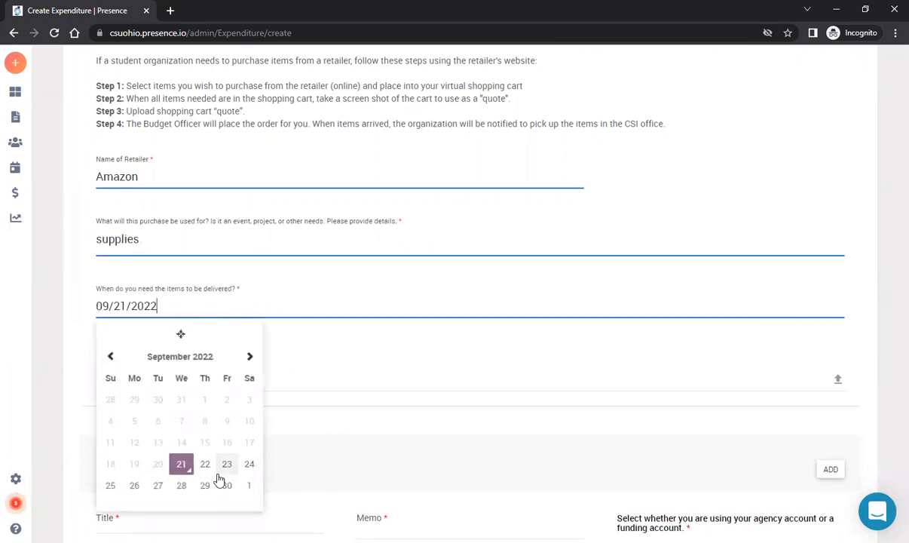
left_click(227, 484)
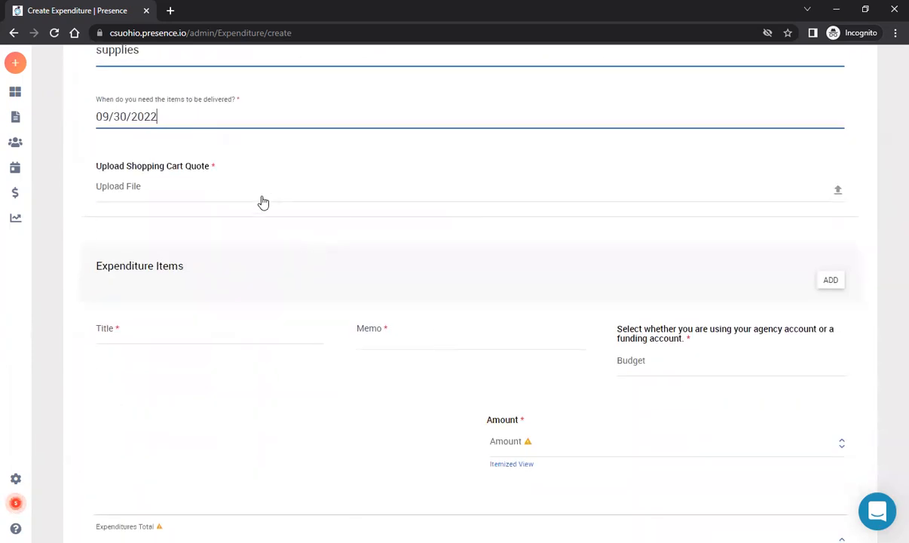
Step: Upload example3.png as the shopping cart quote
left_click(118, 186)
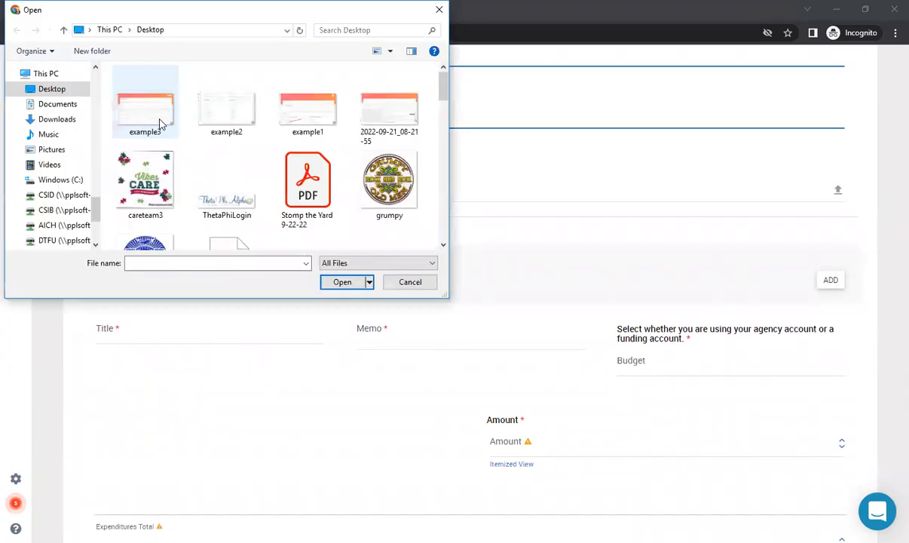
double_click(144, 105)
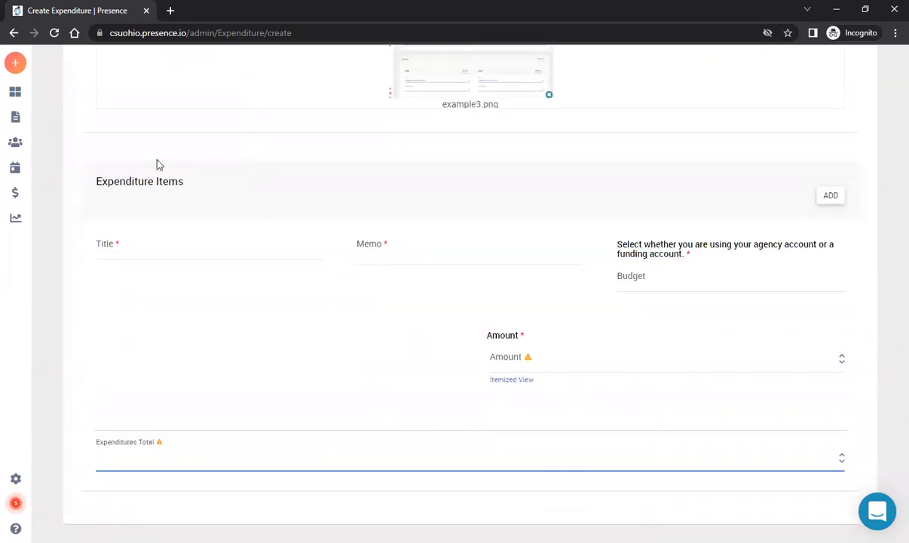
mouse_move(82, 187)
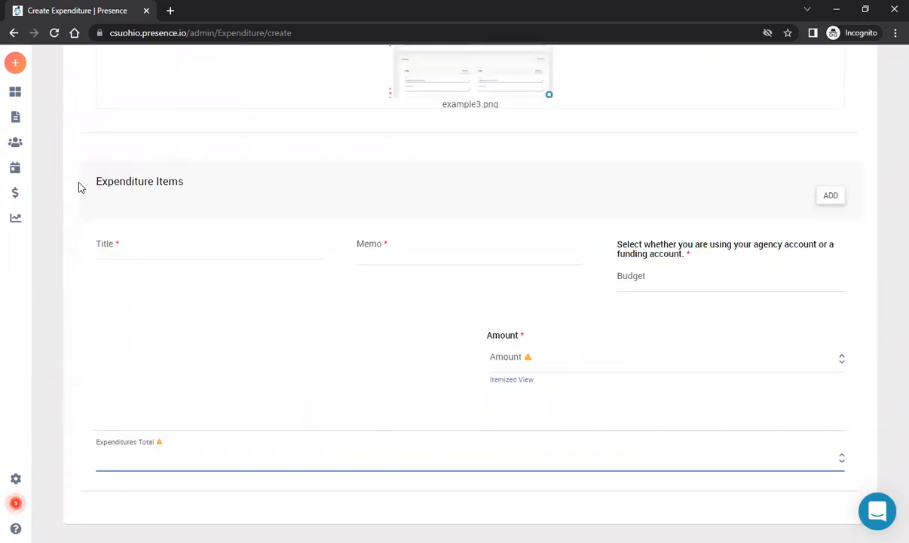
mouse_move(241, 218)
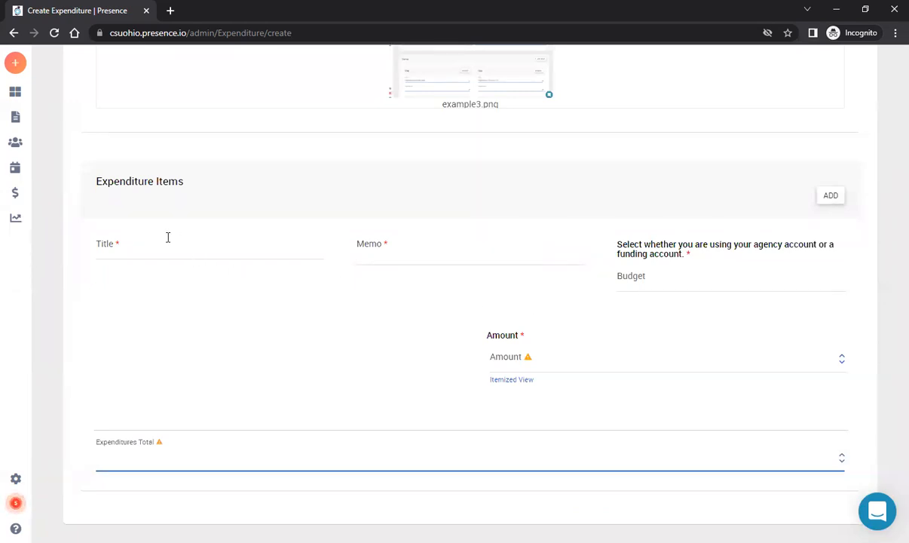
Step: Title the first item Supplies with memo 'supplies for event'
left_click(210, 248)
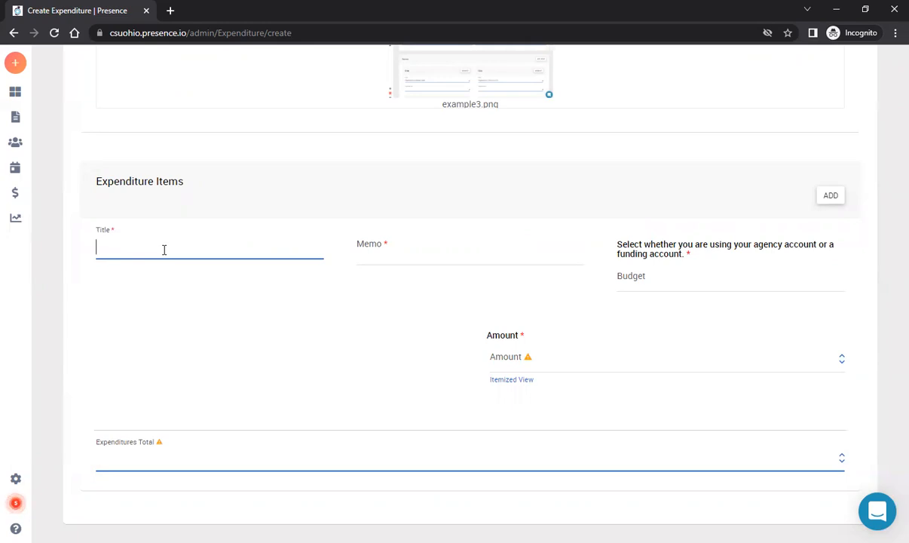
type("Supplies")
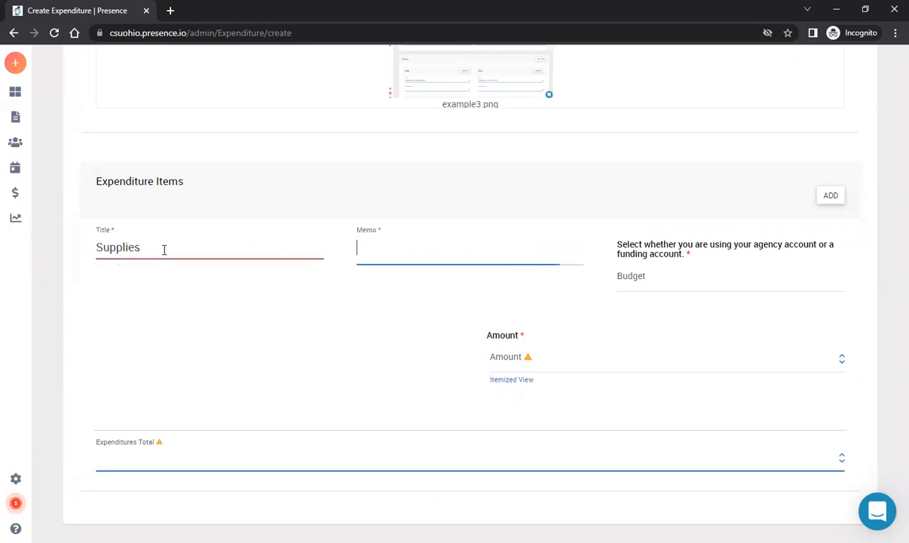
type("supplies f")
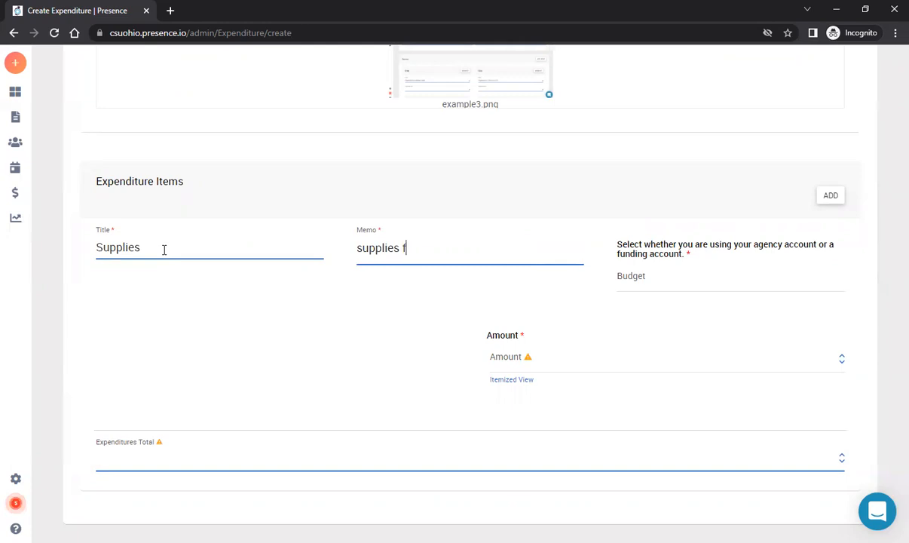
type("or event")
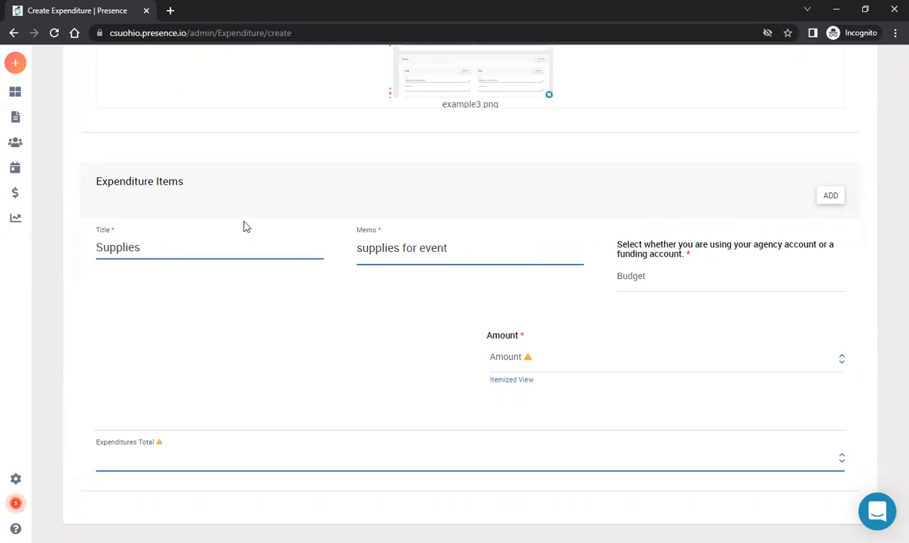
Step: Charge the Supplies item to SGA Event Funding under The Fake Organization with amount $500.00
left_click(729, 276)
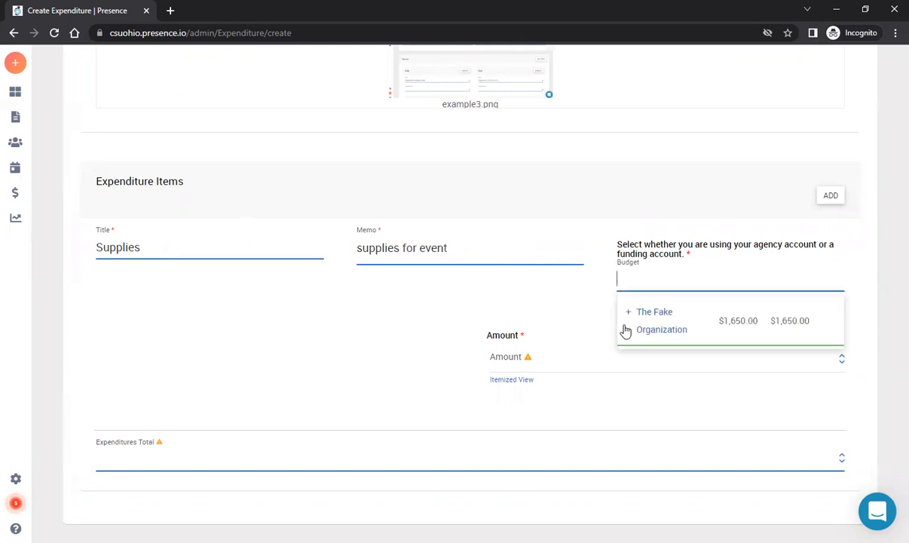
left_click(628, 312)
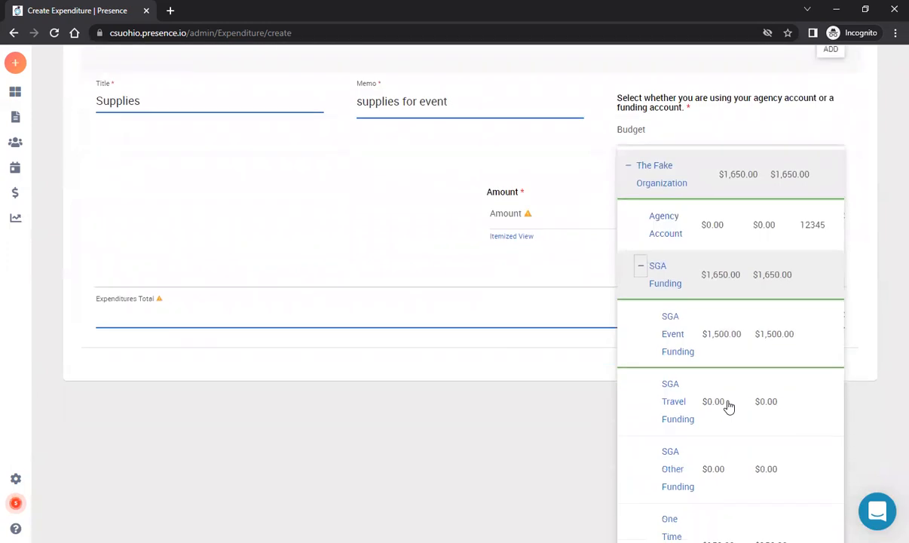
scroll("down", 3)
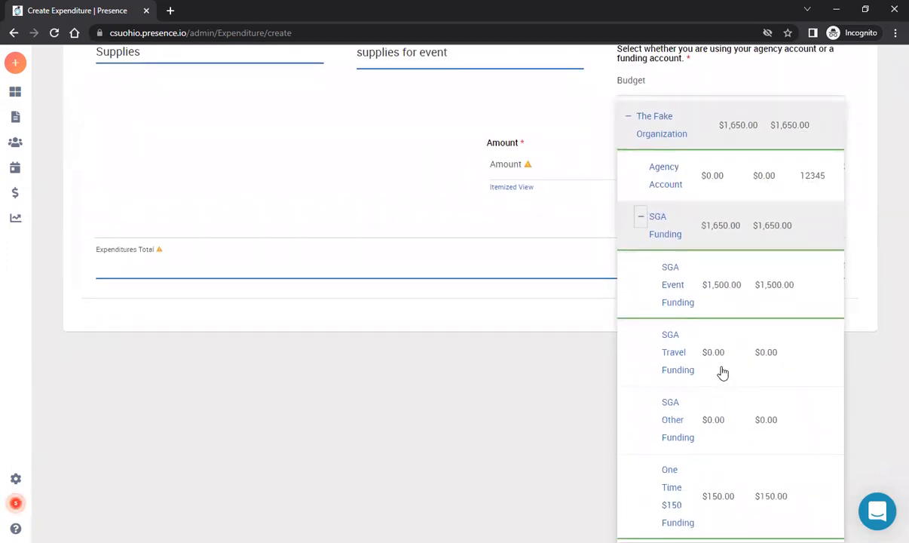
left_click(672, 285)
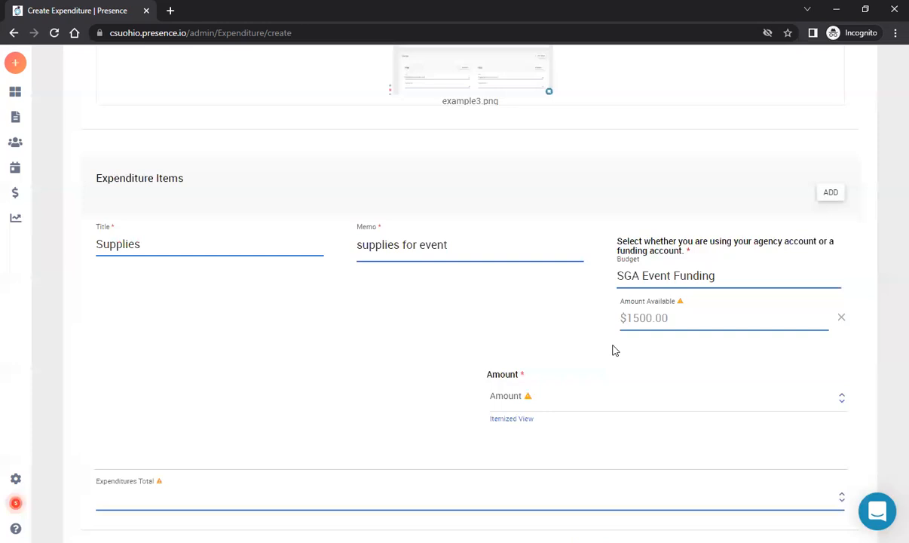
left_click(663, 395)
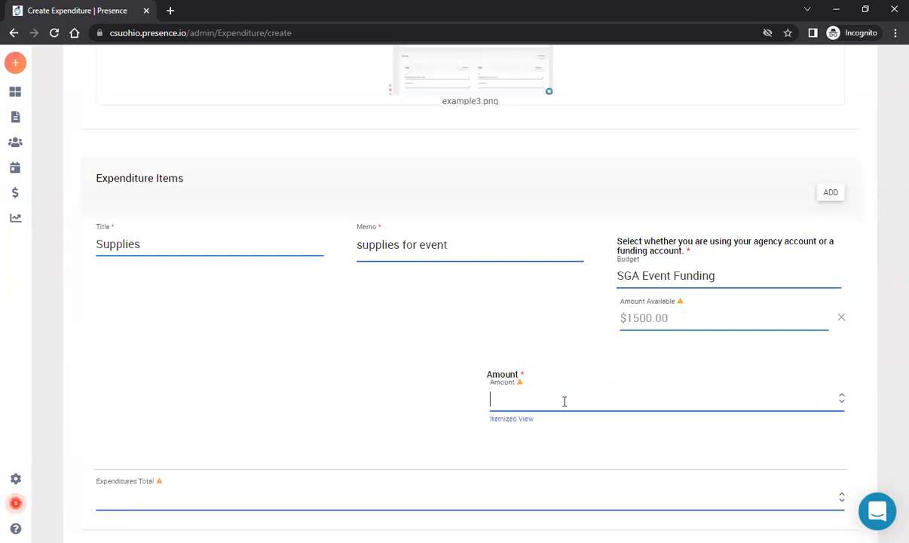
type("500.00")
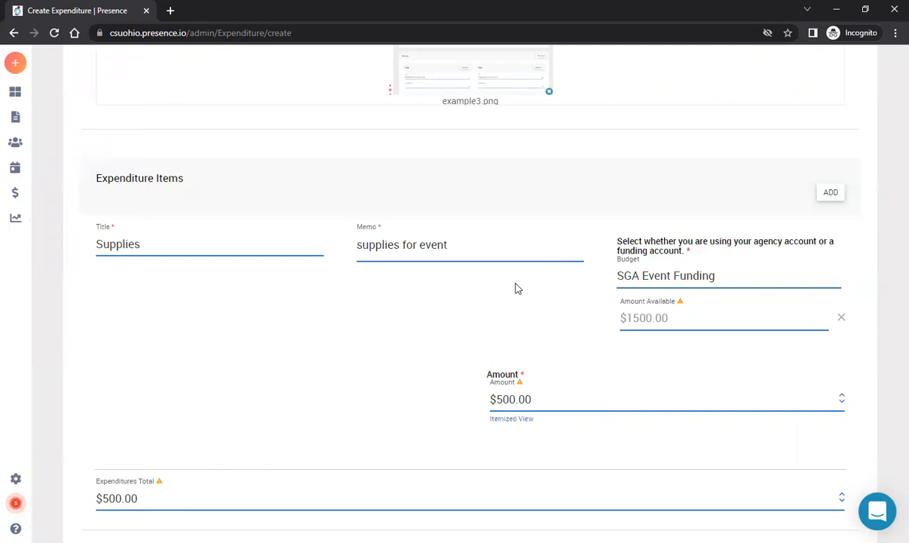
mouse_move(506, 293)
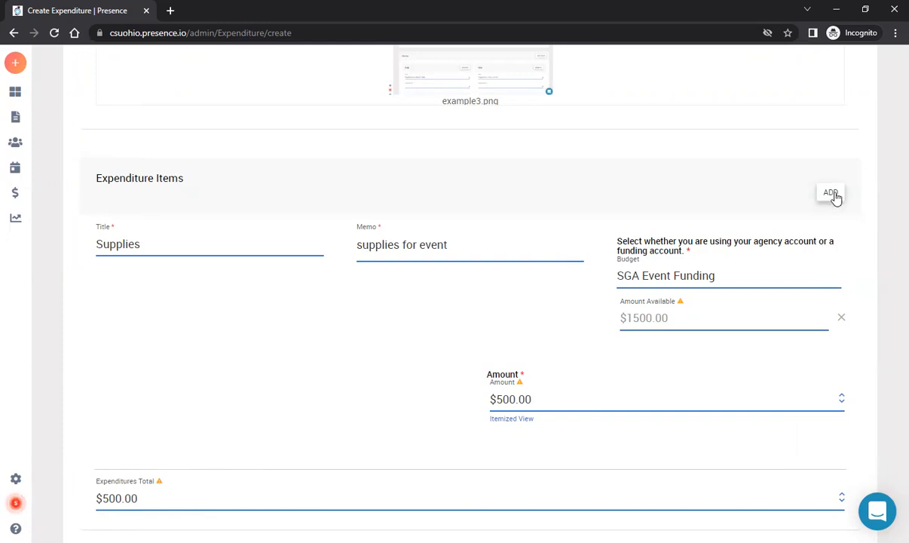
Step: Add a second item titled Food with memo 'food for event'
left_click(830, 192)
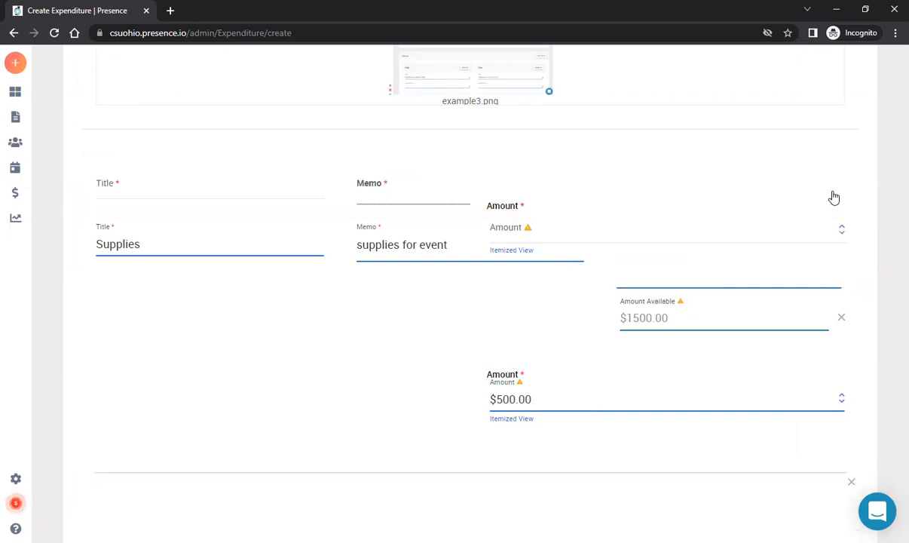
scroll("down", 3)
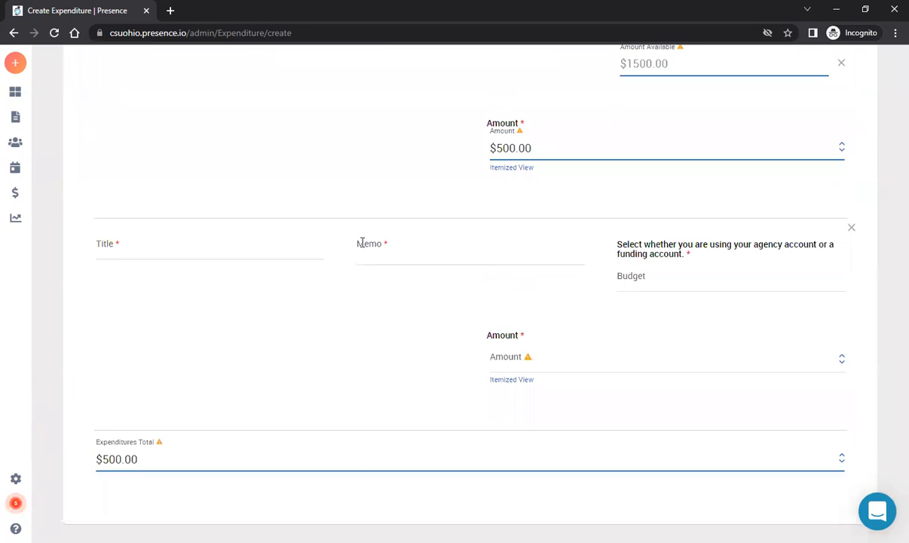
left_click(209, 249)
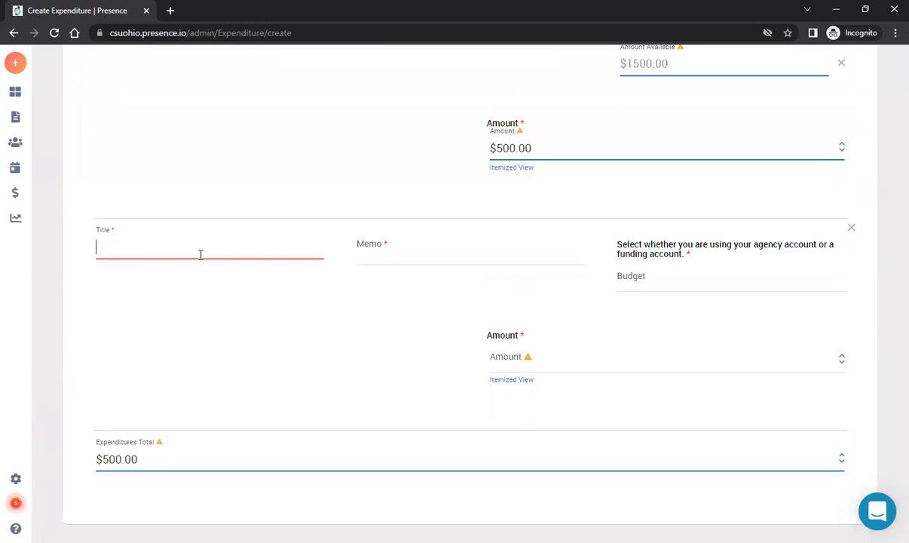
type("Food")
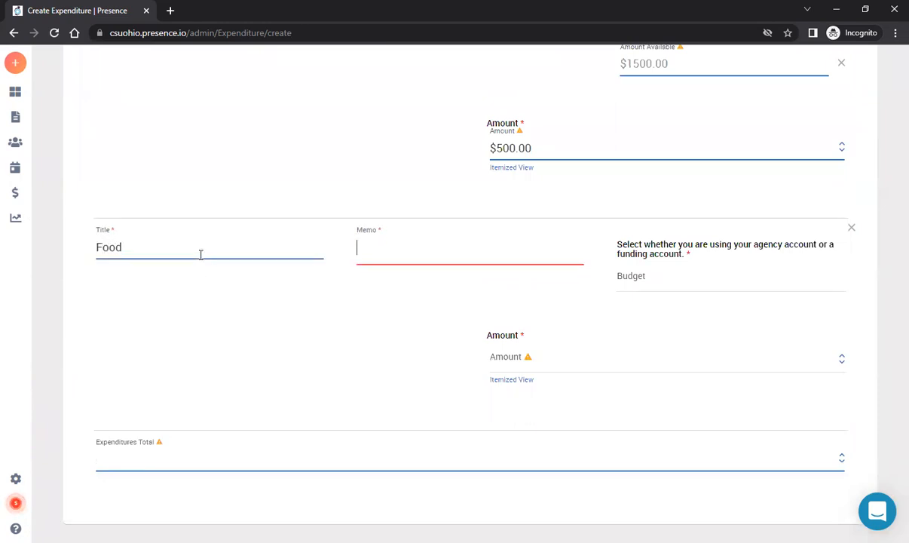
type("food for e")
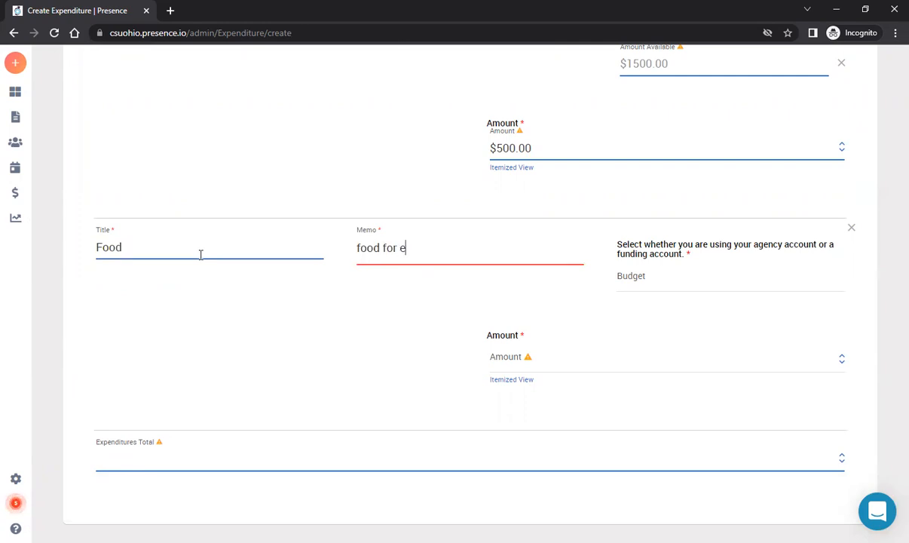
Step: Fund the Food item from SGA Event Funding with amount $600.00
left_click(669, 275)
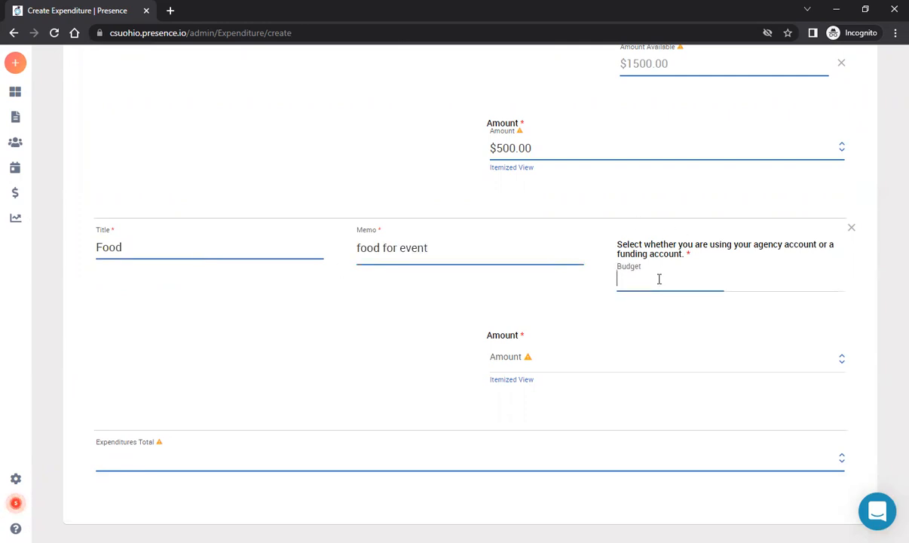
left_click(670, 279)
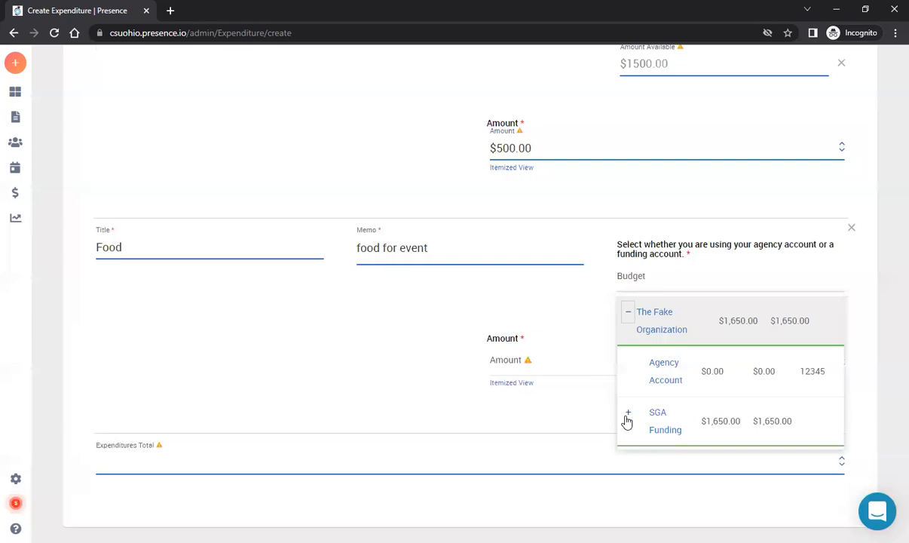
left_click(665, 420)
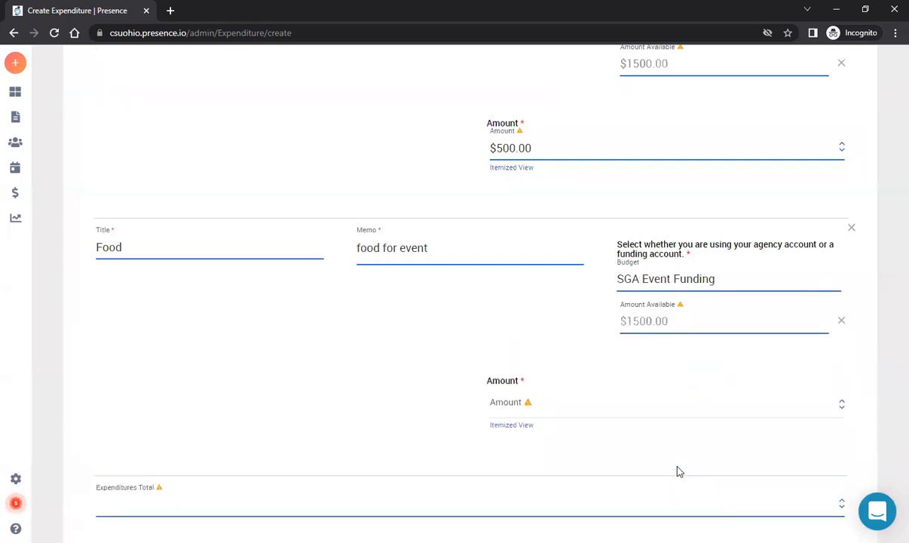
left_click(664, 401)
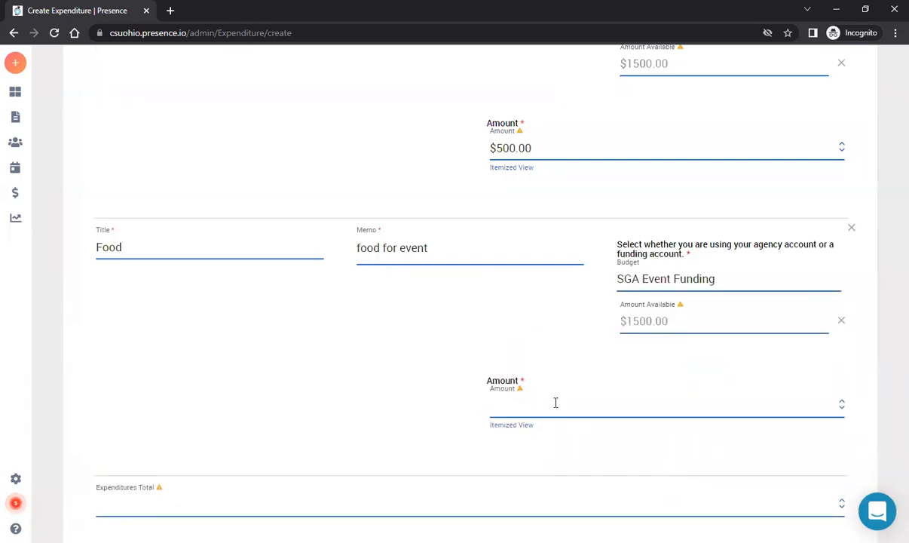
type("600.00")
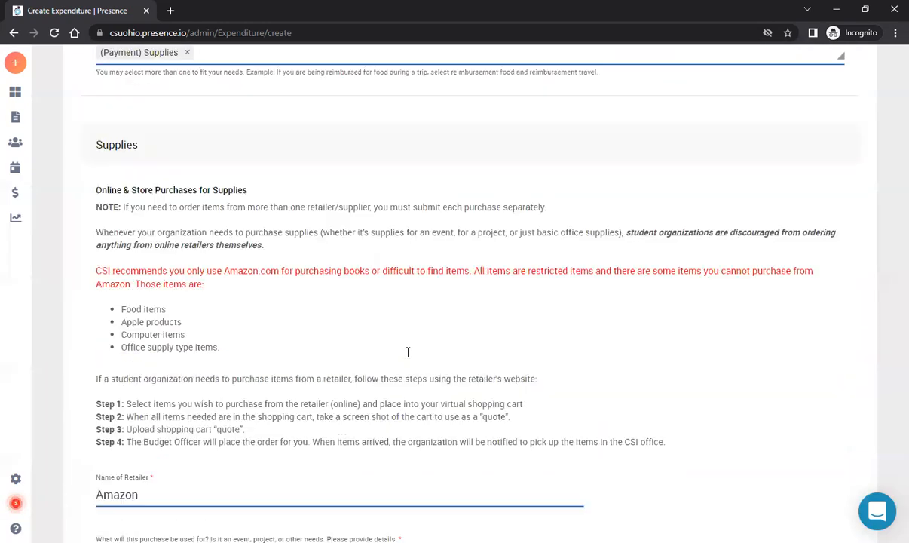
Step: Scroll back to the expenditure category question with Supplies still chosen
scroll("up", 3)
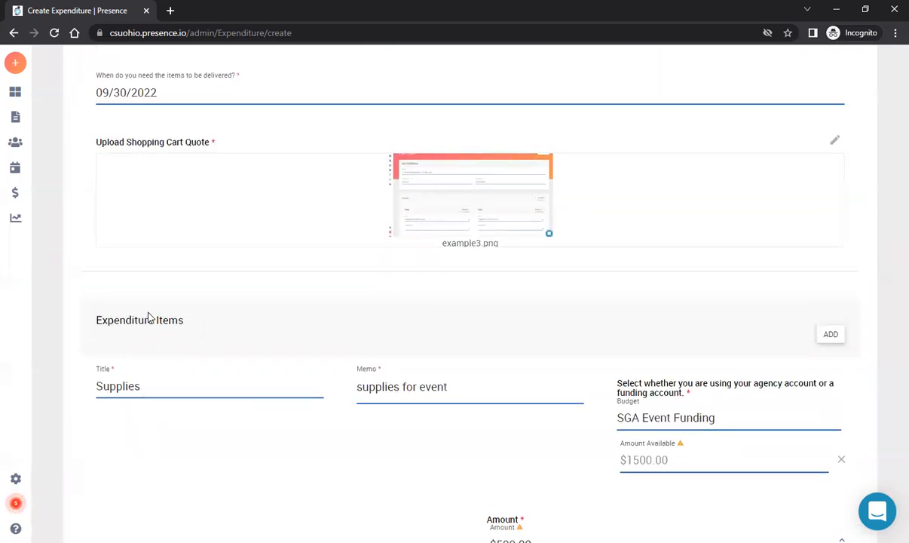
scroll("down", 3)
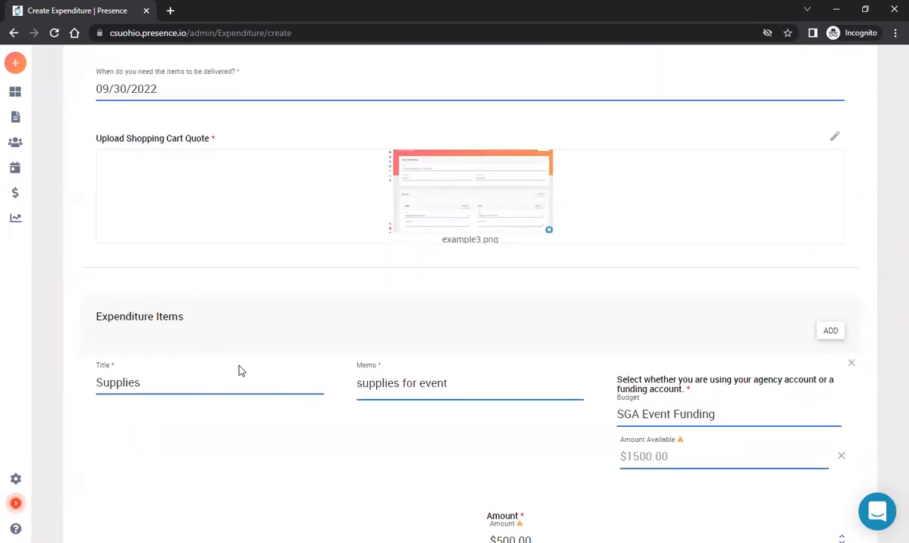
scroll("down", 3)
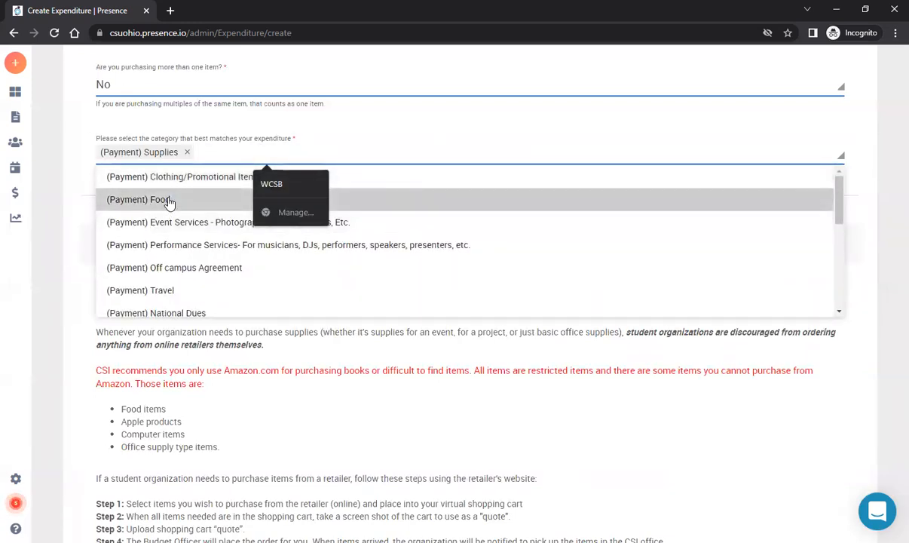
Step: Add (Payment) Food as a category and set food spending to Over $300
left_click(138, 200)
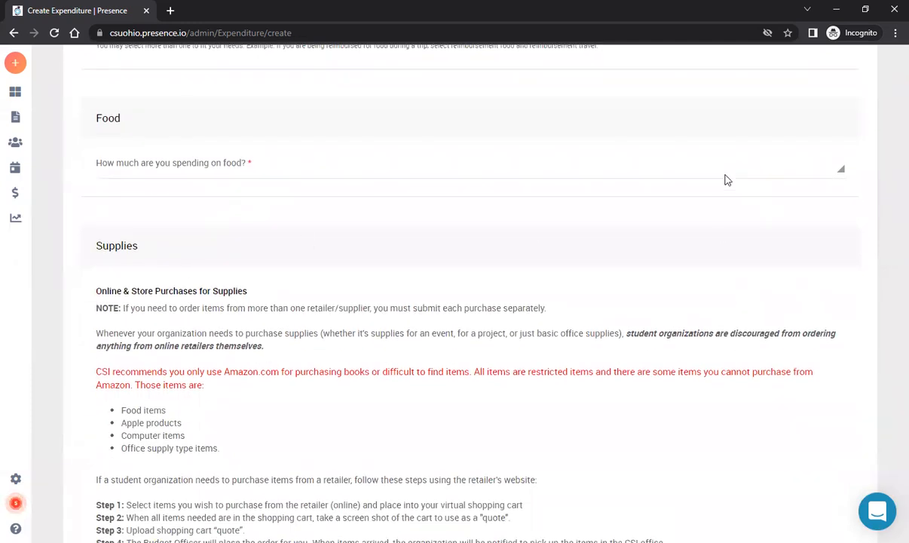
left_click(470, 163)
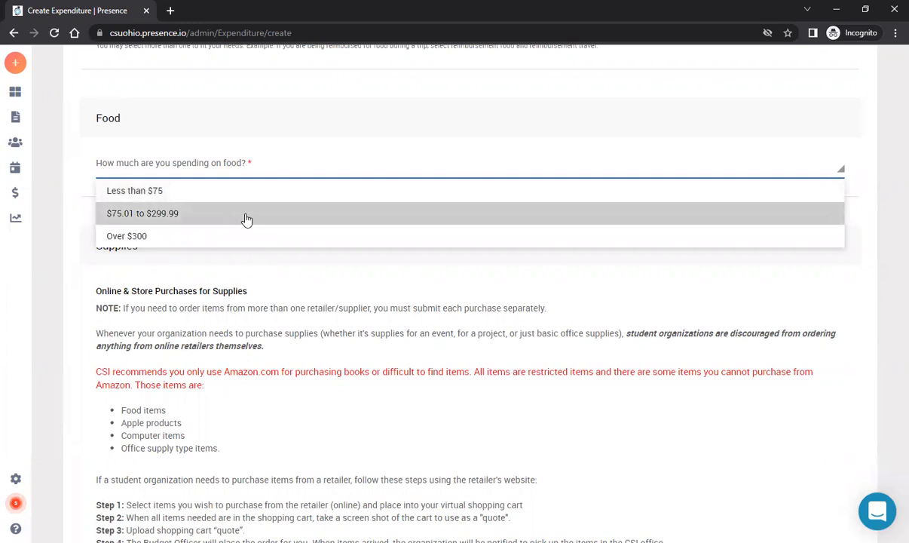
left_click(127, 235)
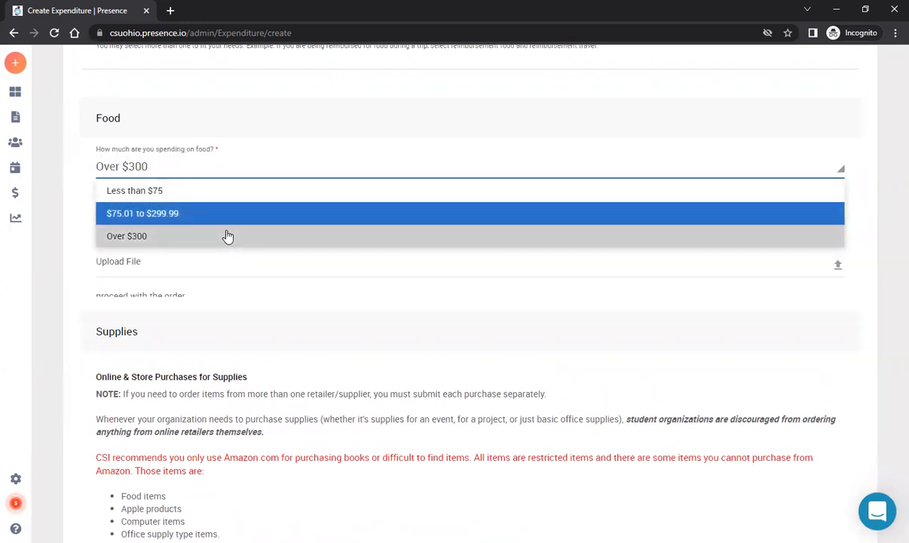
left_click(127, 236)
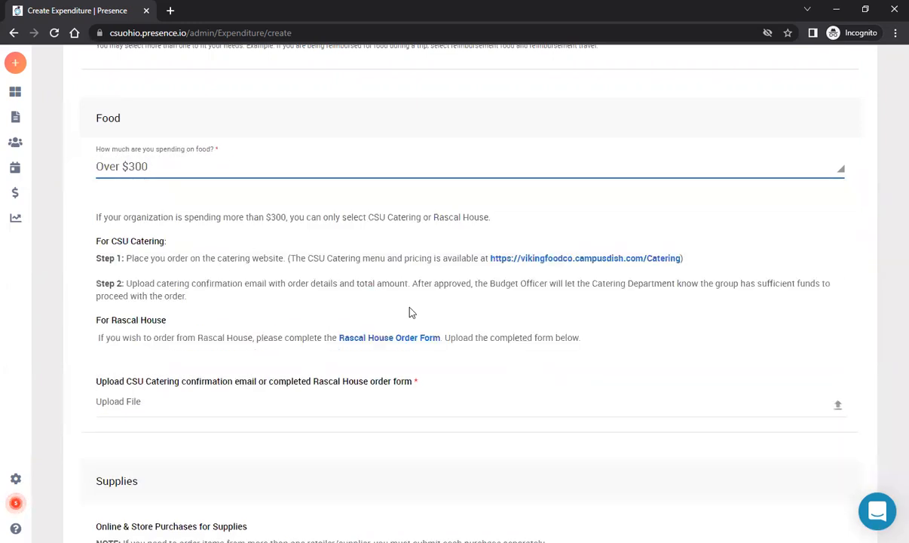
scroll("down", 3)
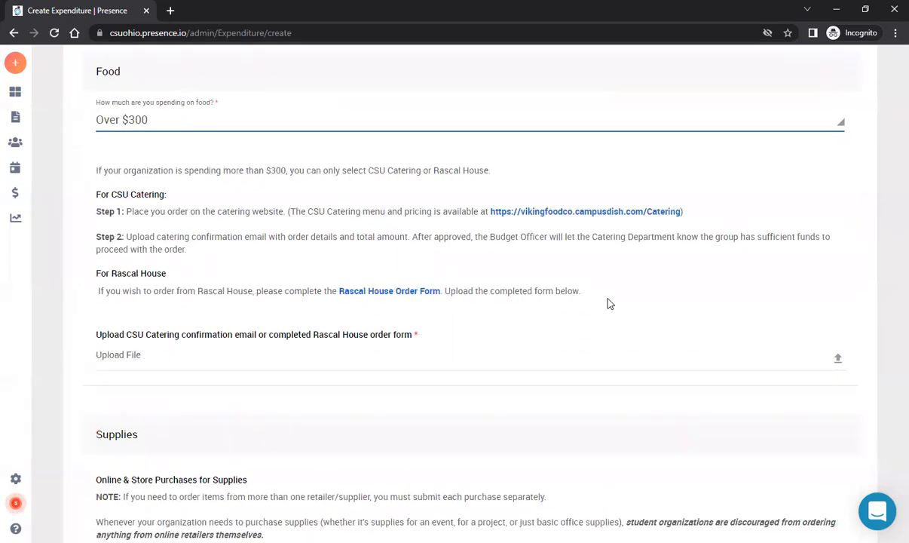
scroll("down", 3)
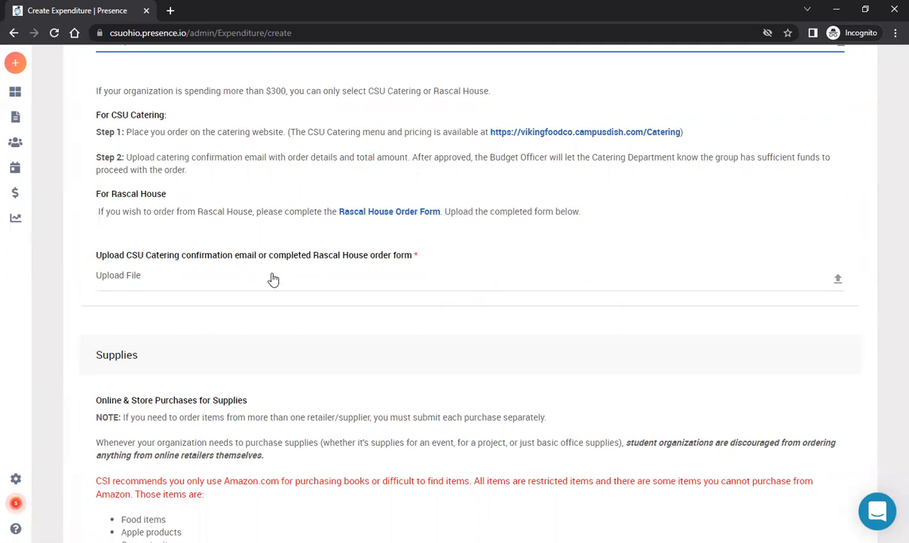
mouse_move(270, 285)
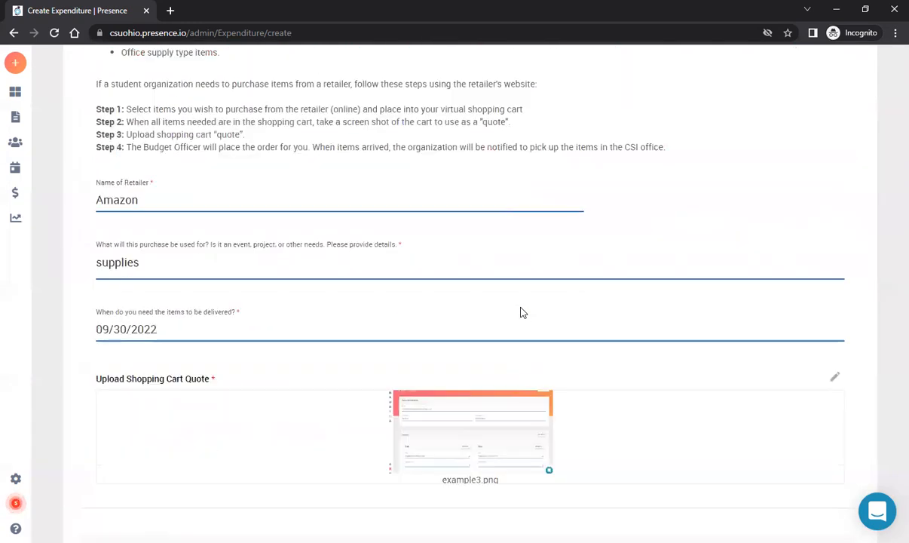
scroll("down", 3)
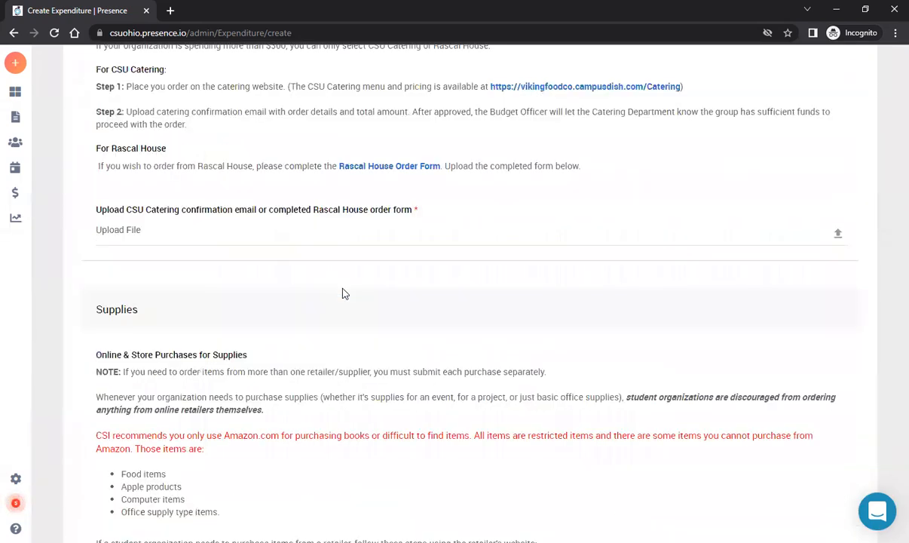
scroll("up", 3)
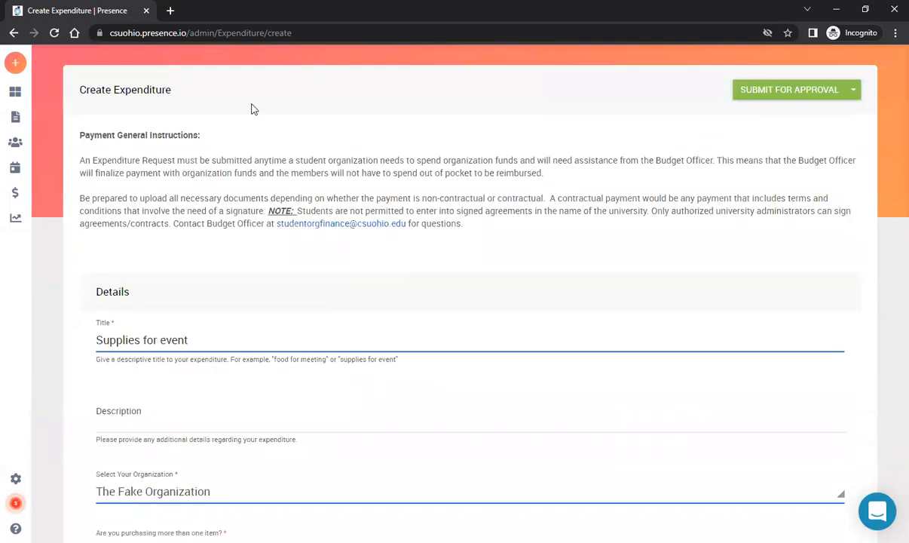
mouse_move(785, 93)
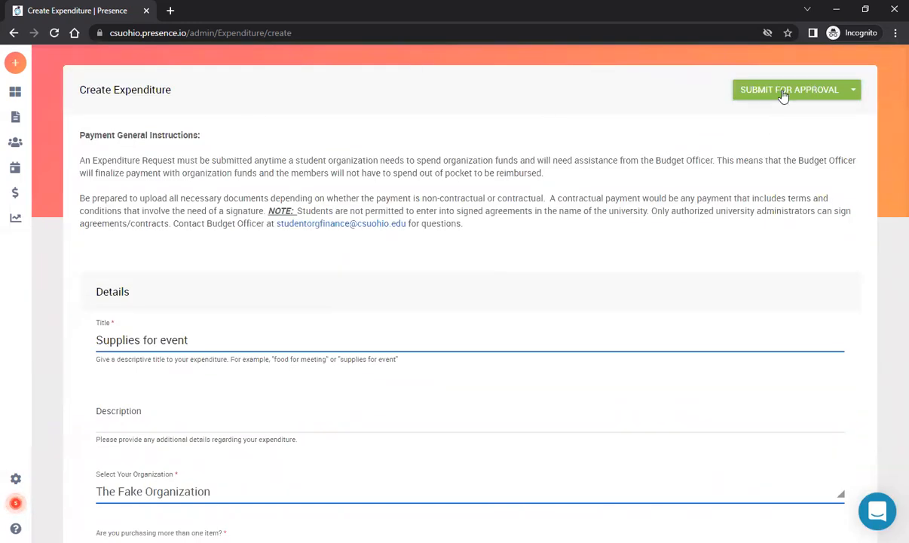
mouse_move(609, 183)
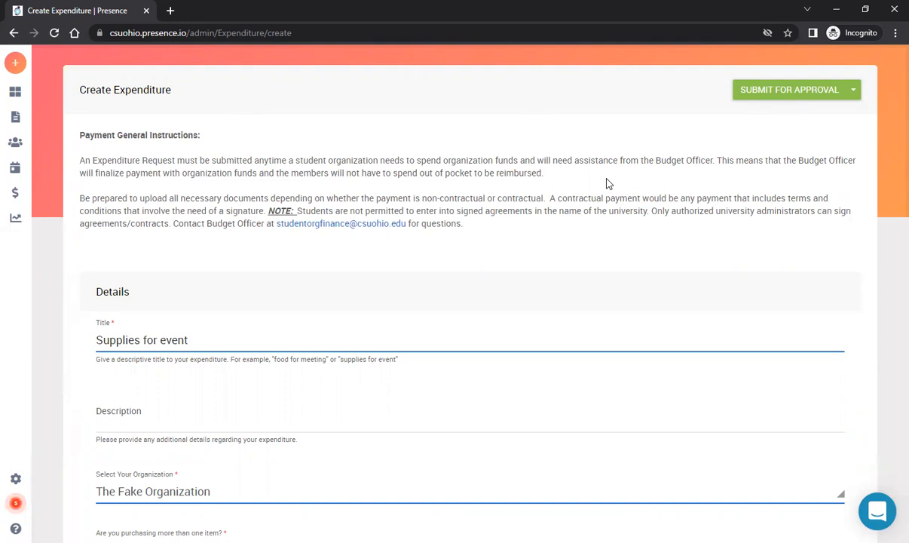
mouse_move(577, 207)
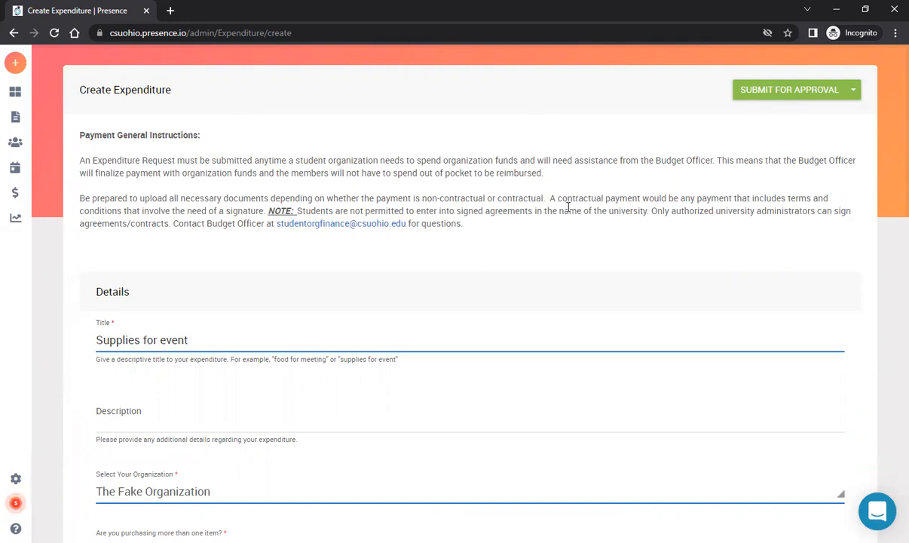
mouse_move(452, 200)
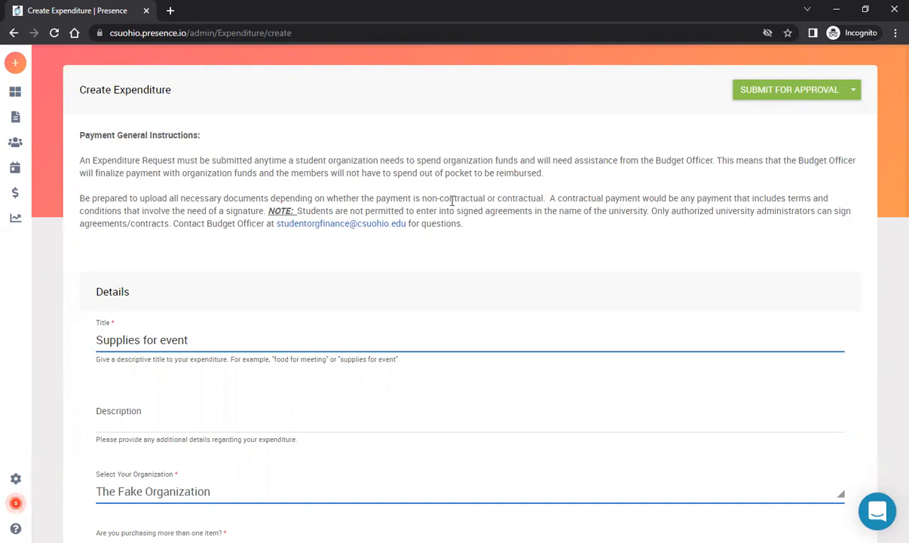
mouse_move(450, 199)
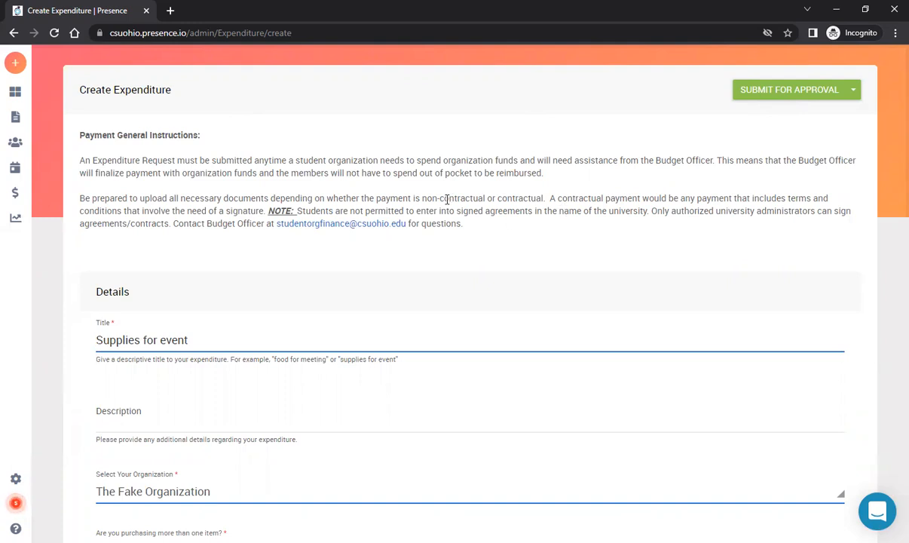
mouse_move(307, 241)
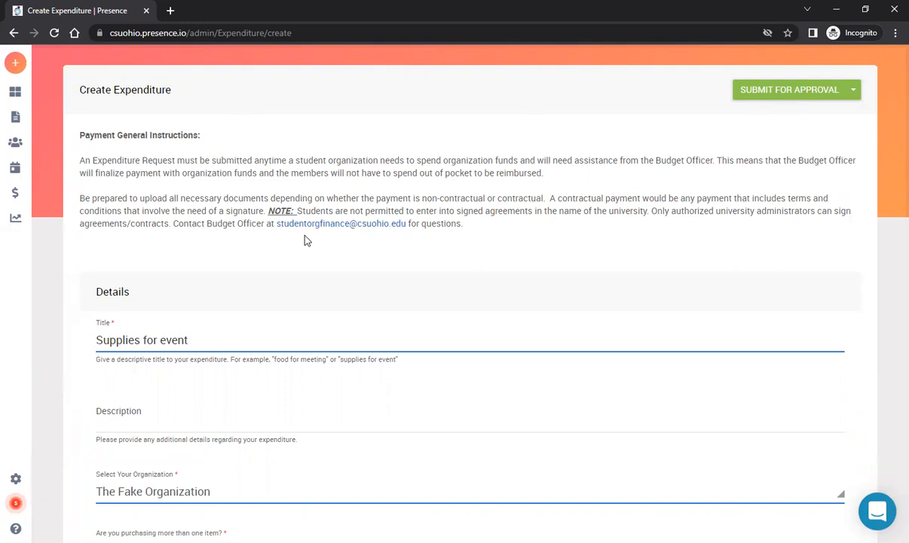
mouse_move(286, 238)
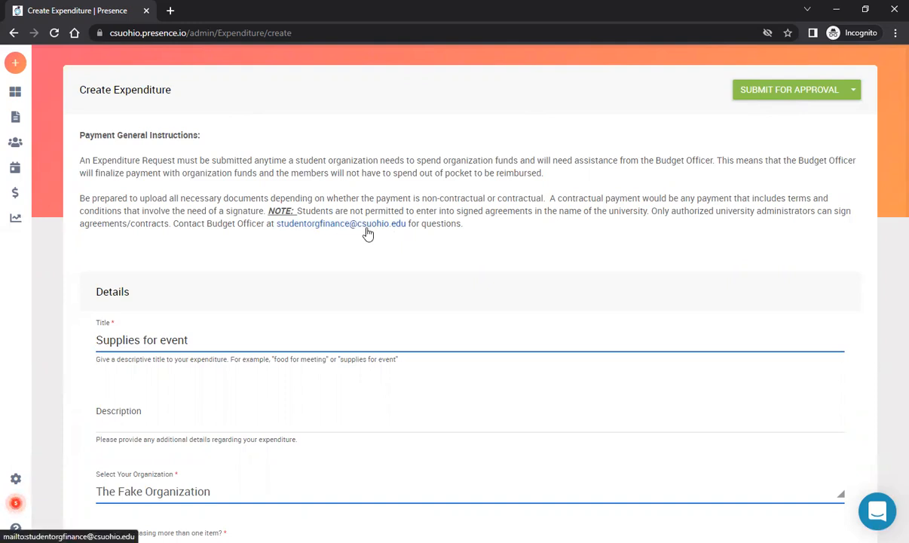
mouse_move(487, 312)
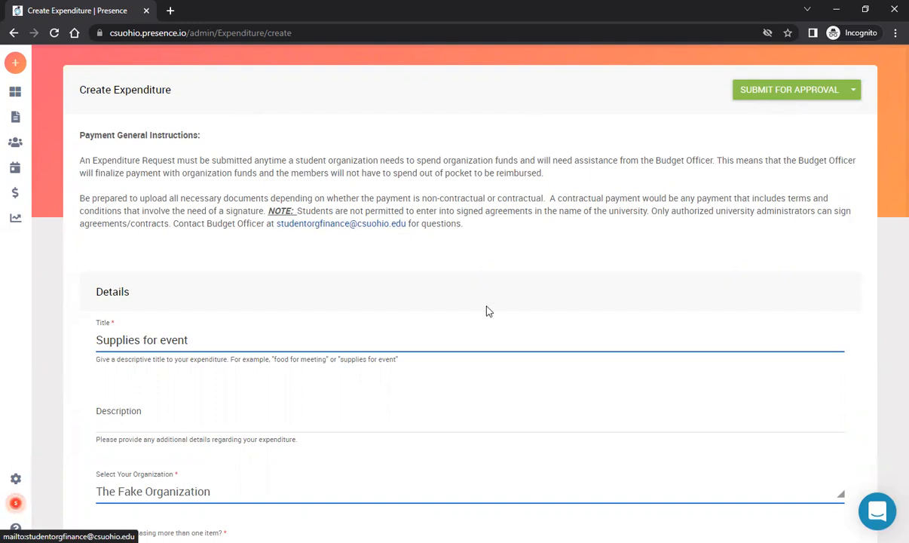